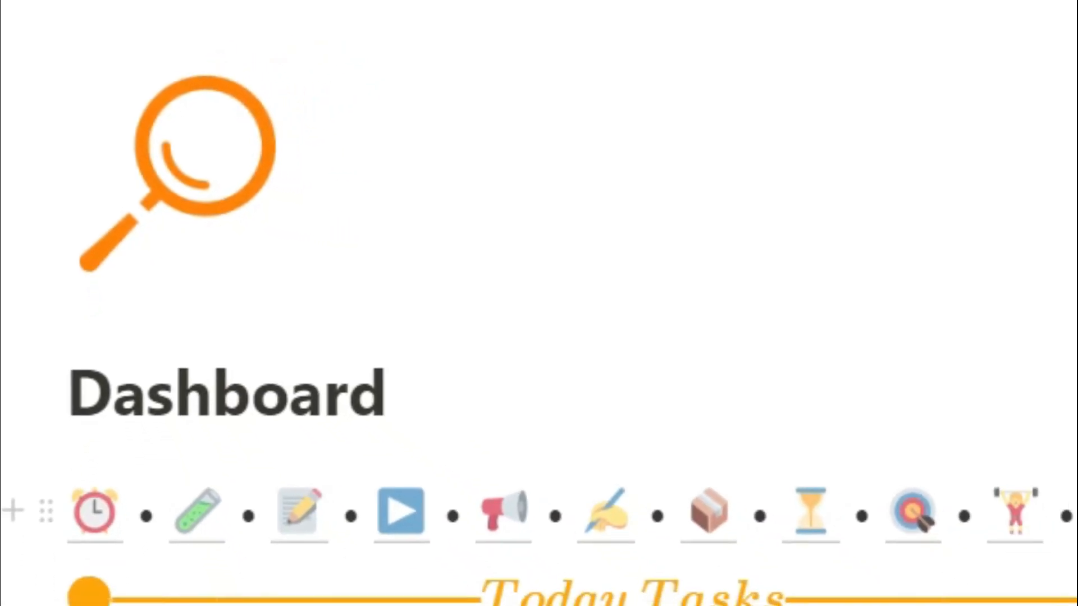
Insert a red question mark emoji at the end of the Dashboard's icon row
scroll(down, 3)
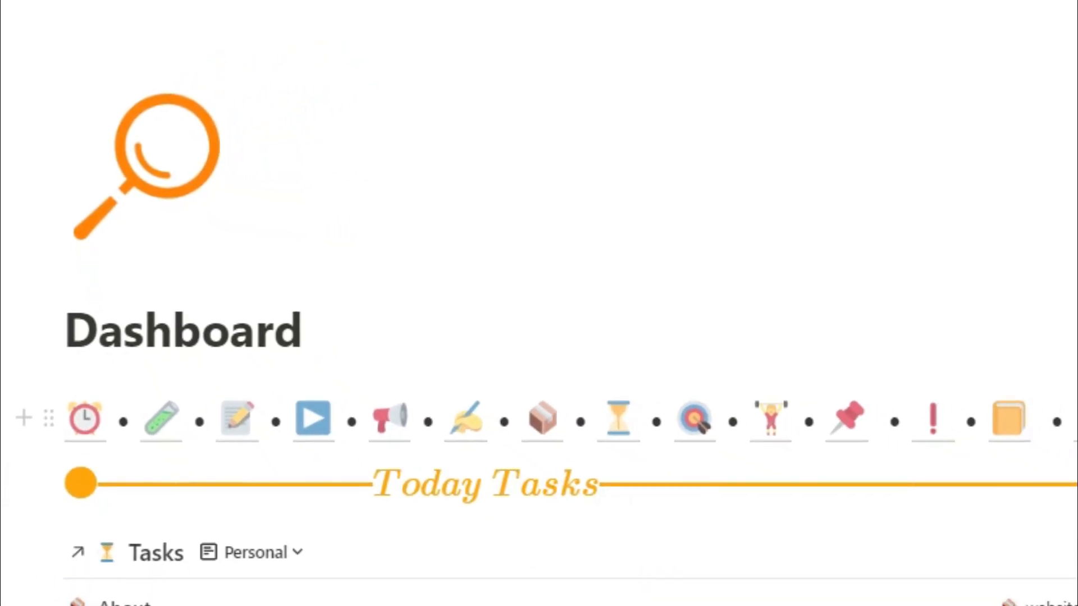
scroll(down, 3)
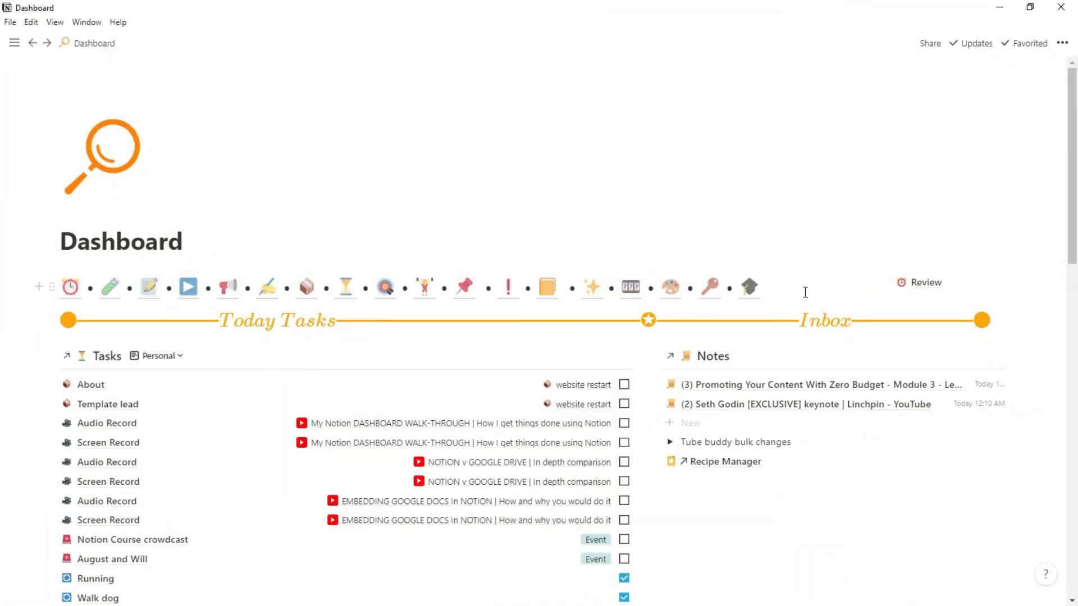
mouse_move(102, 155)
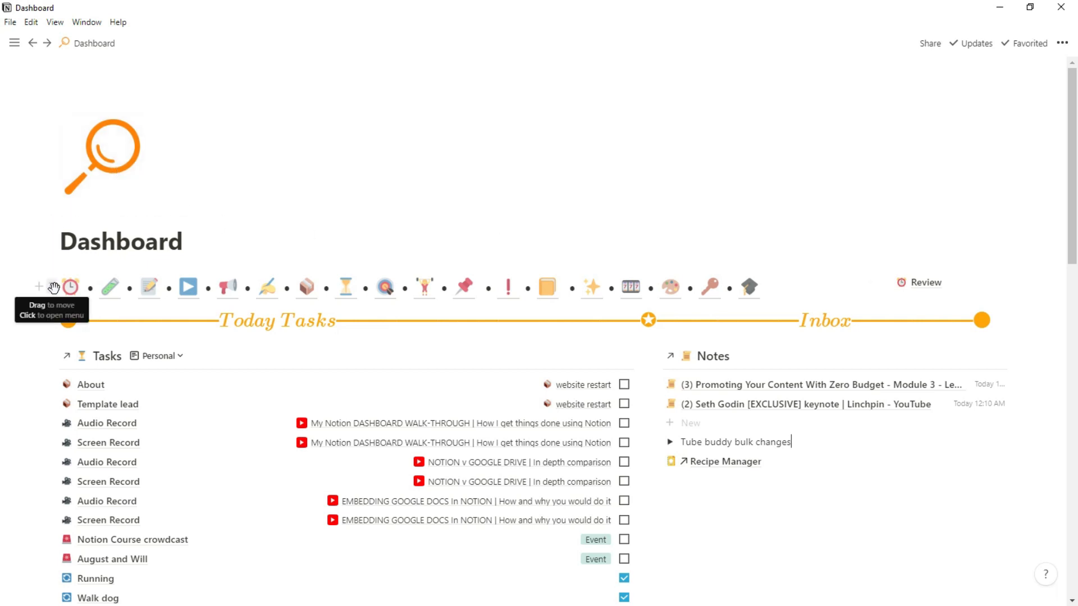
click(54, 287)
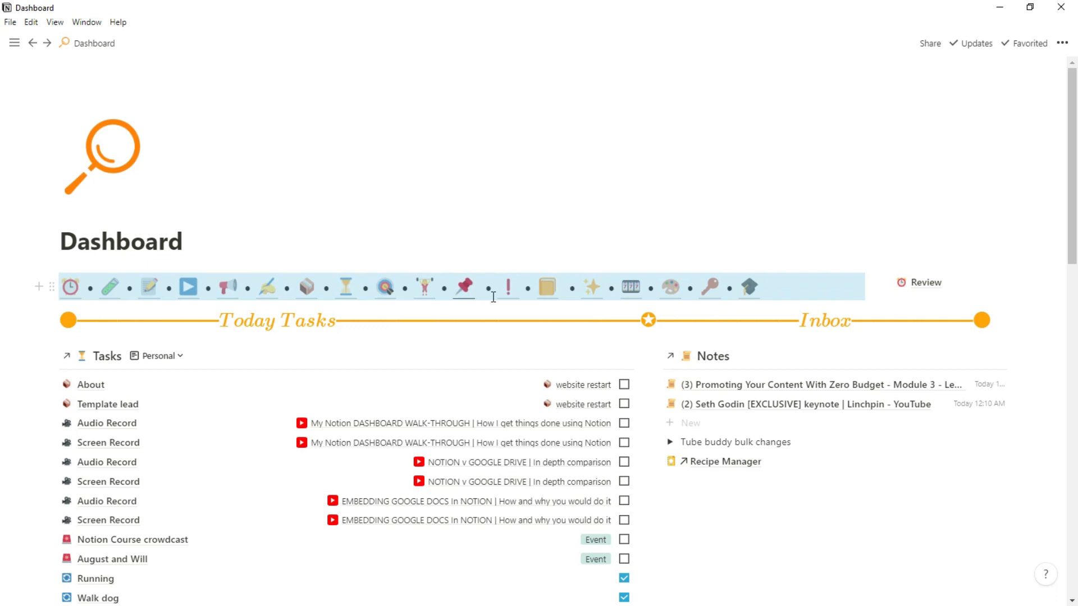
mouse_move(654, 292)
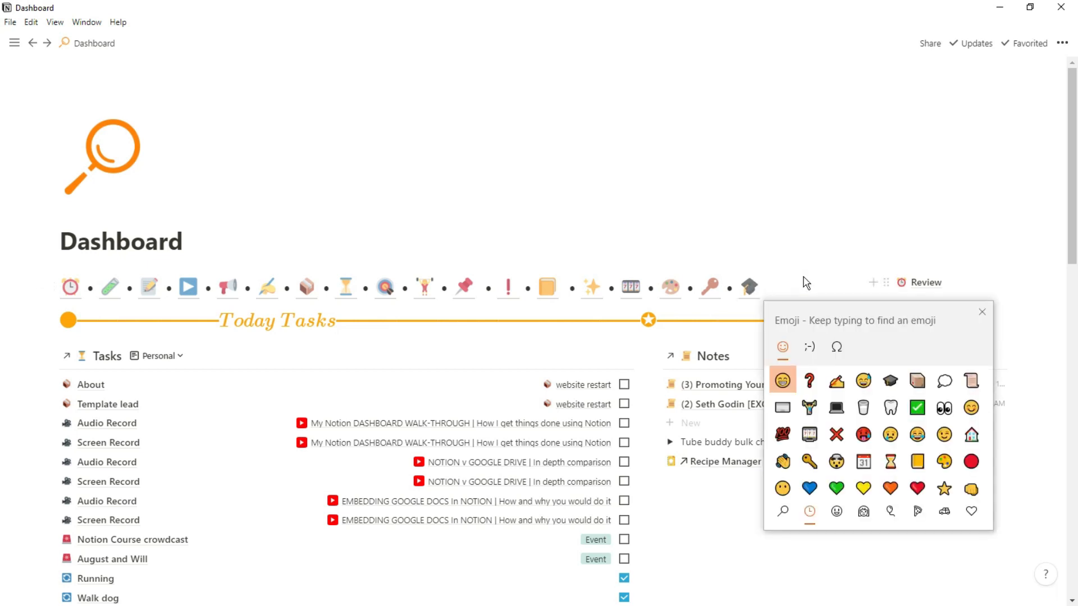
mouse_move(810, 381)
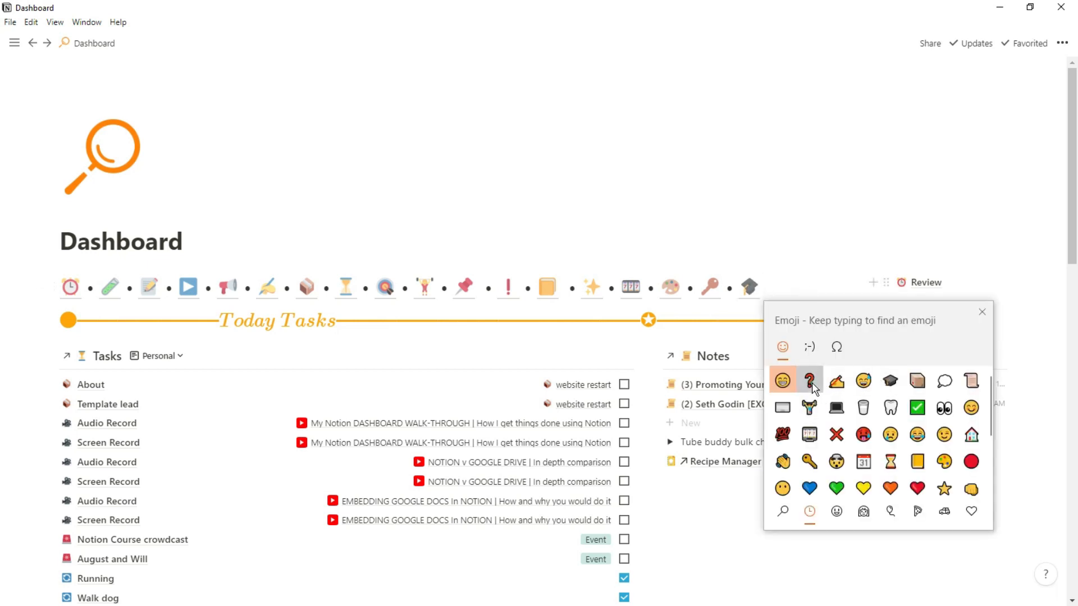
click(810, 381)
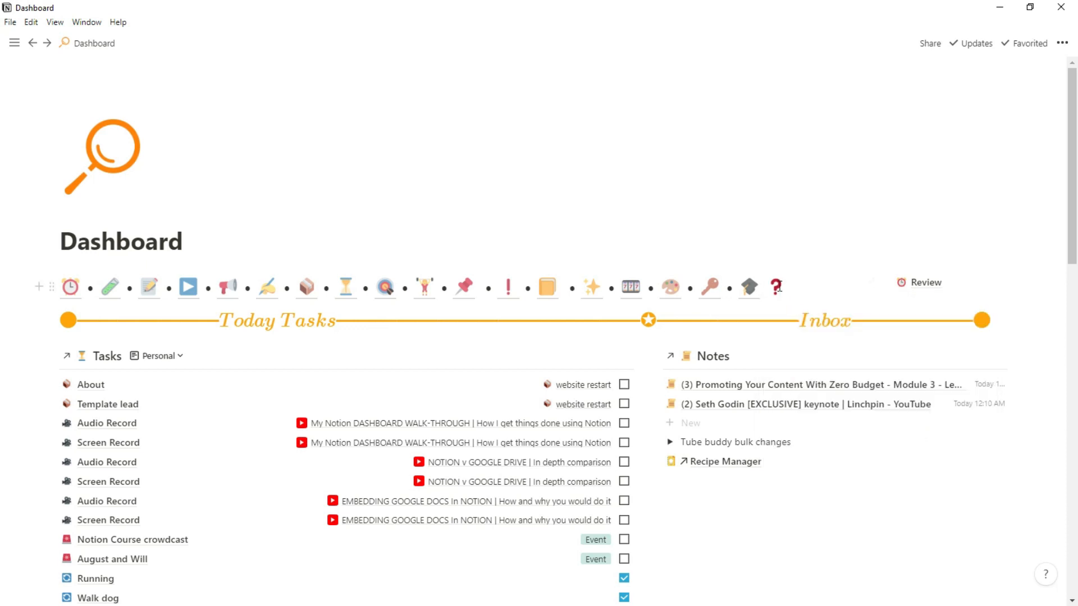
mouse_move(749, 288)
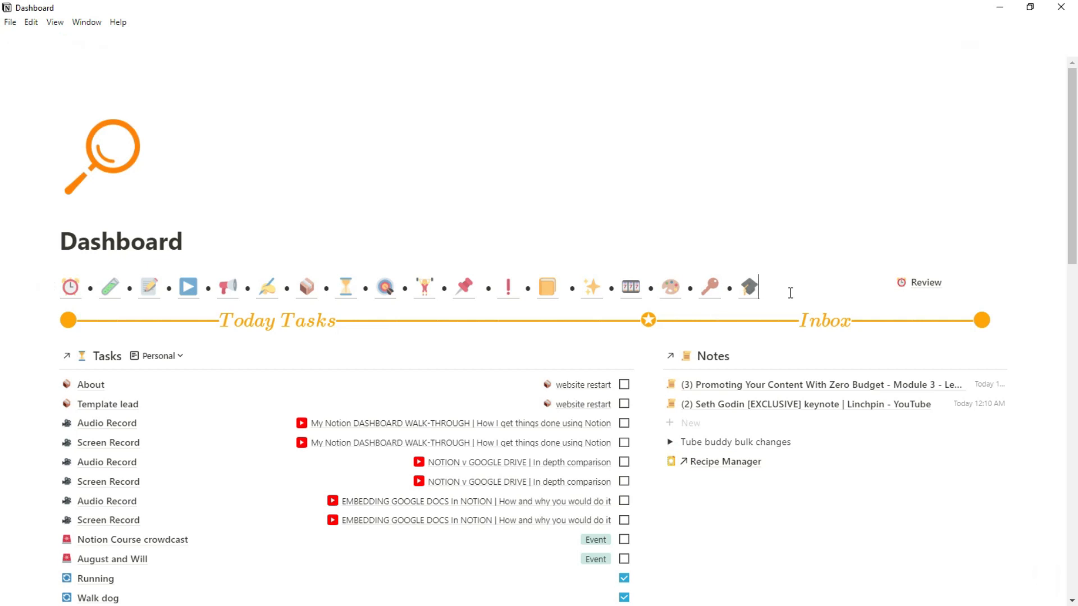
mouse_move(671, 294)
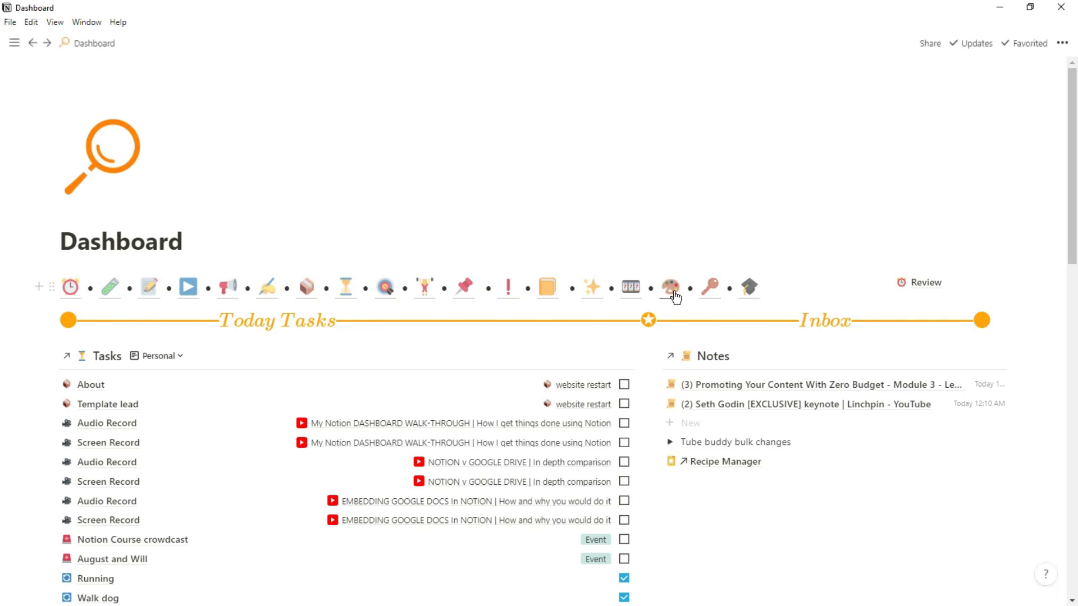
mouse_move(504, 294)
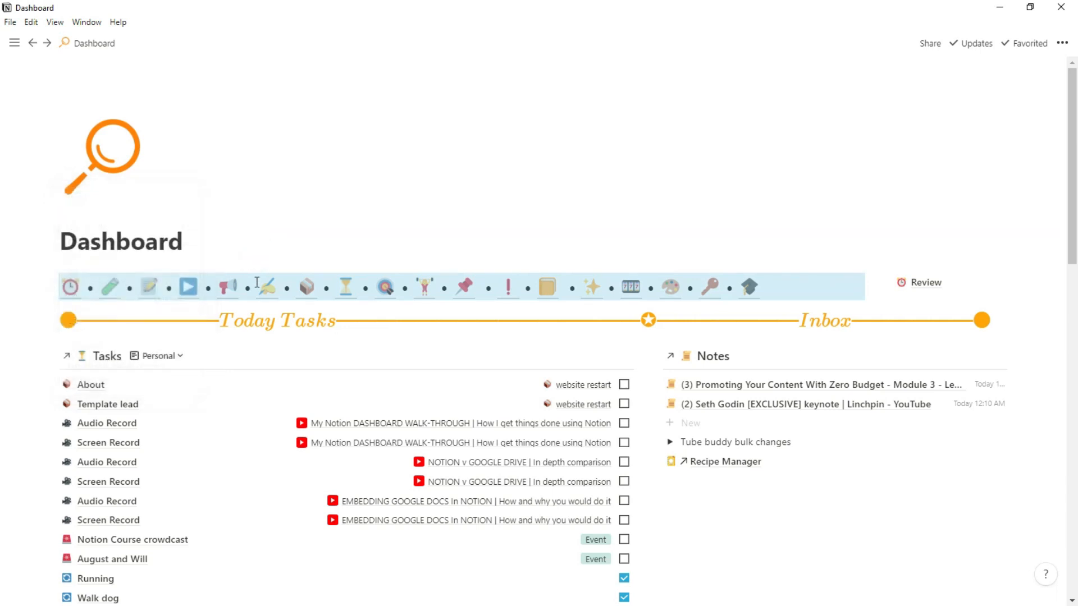
mouse_move(433, 268)
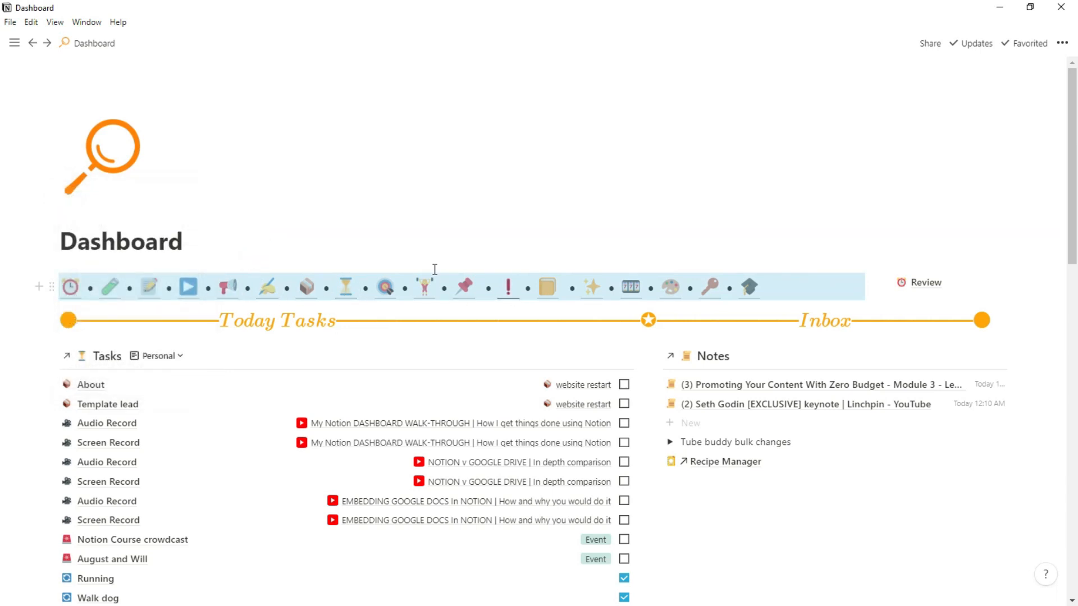
click(121, 242)
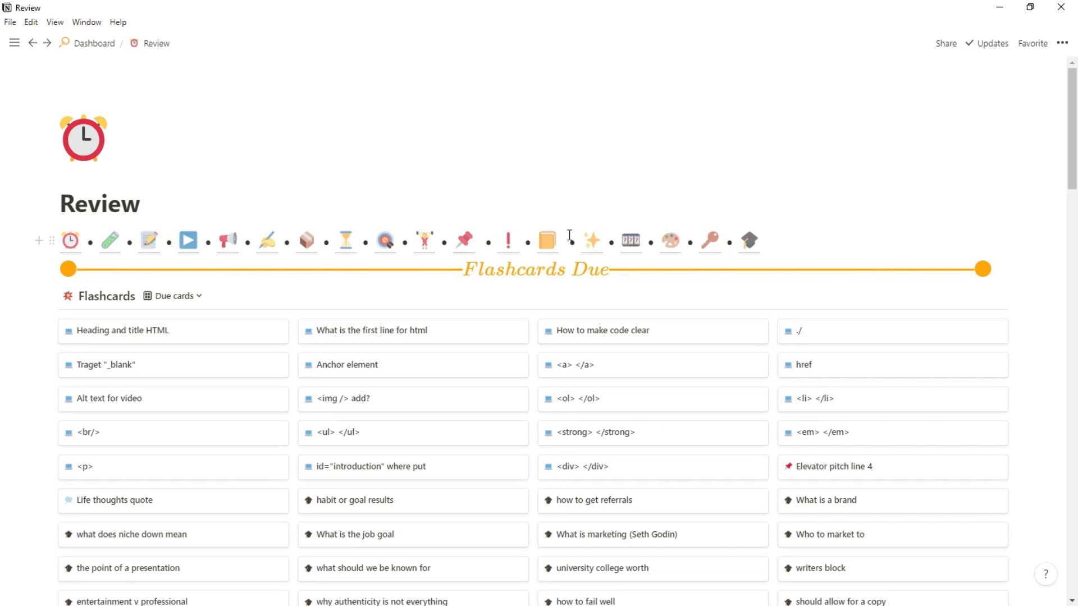
mouse_move(768, 241)
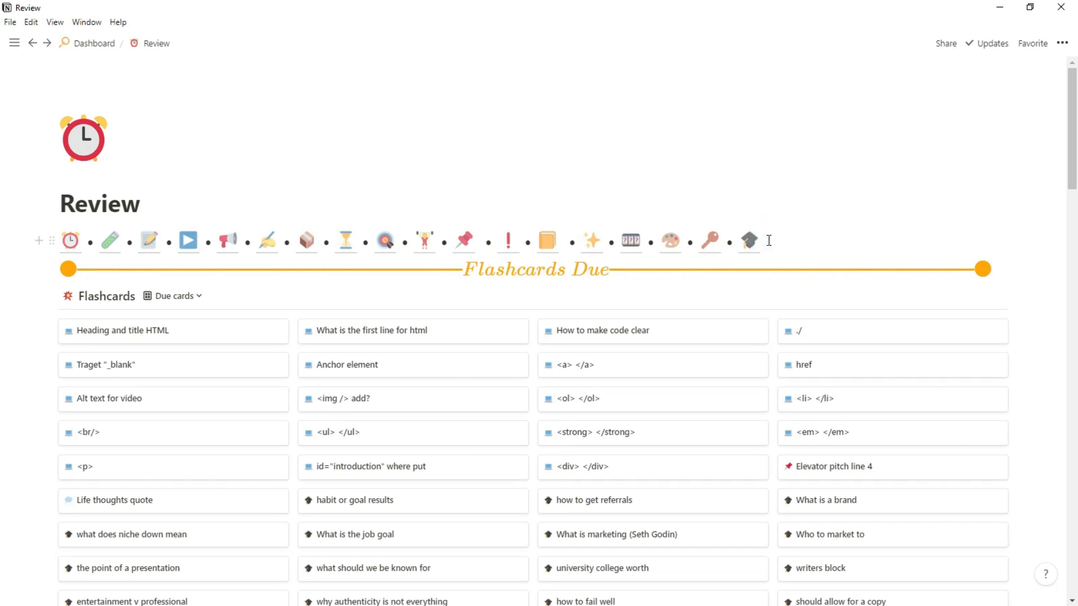
text(hi)
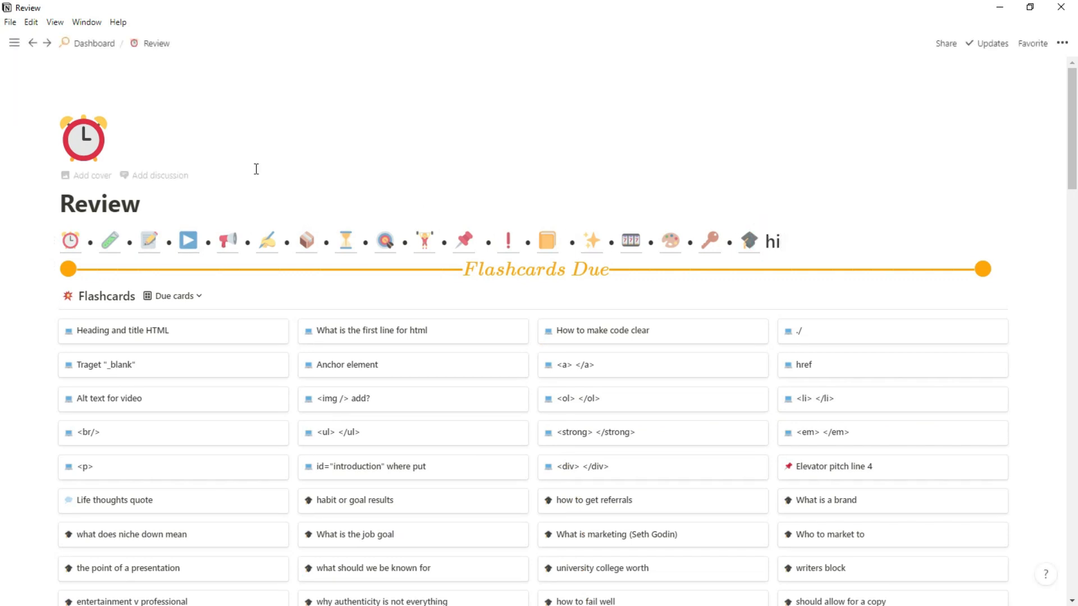
click(93, 43)
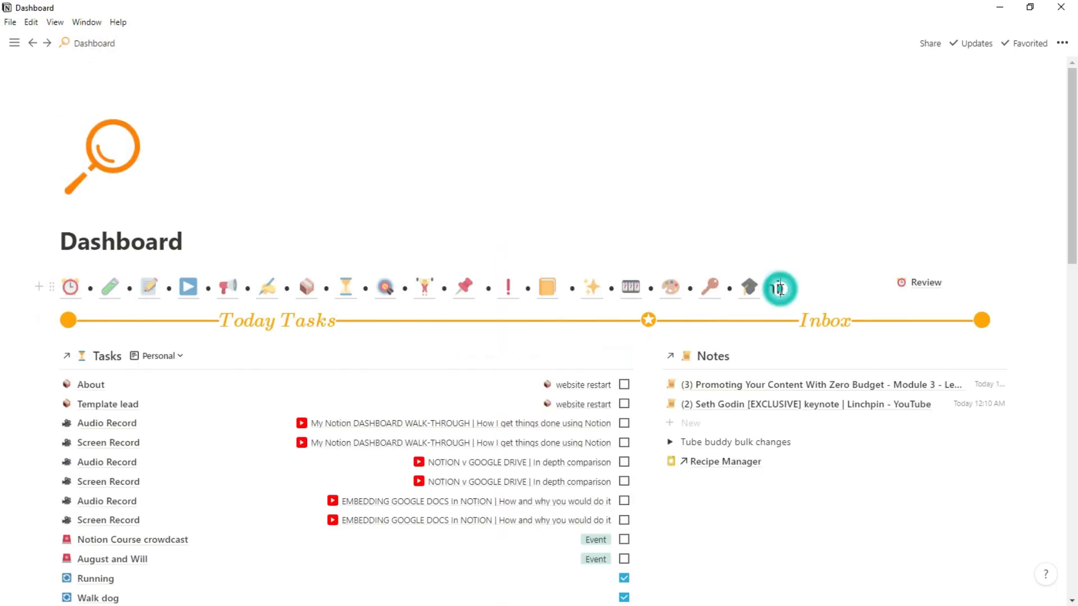
mouse_move(423, 294)
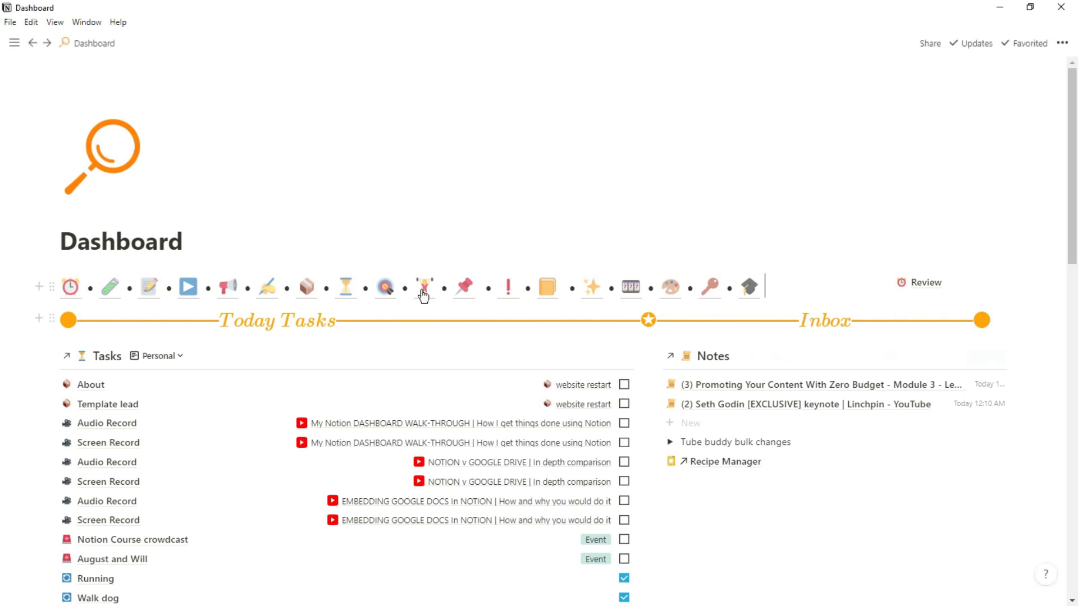
click(924, 283)
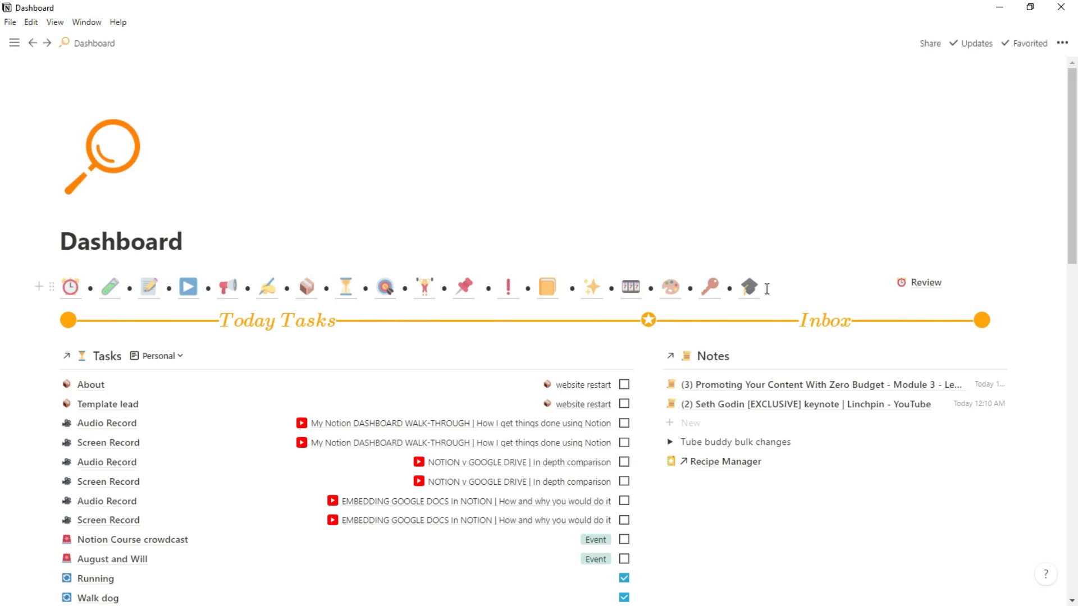
mouse_move(507, 289)
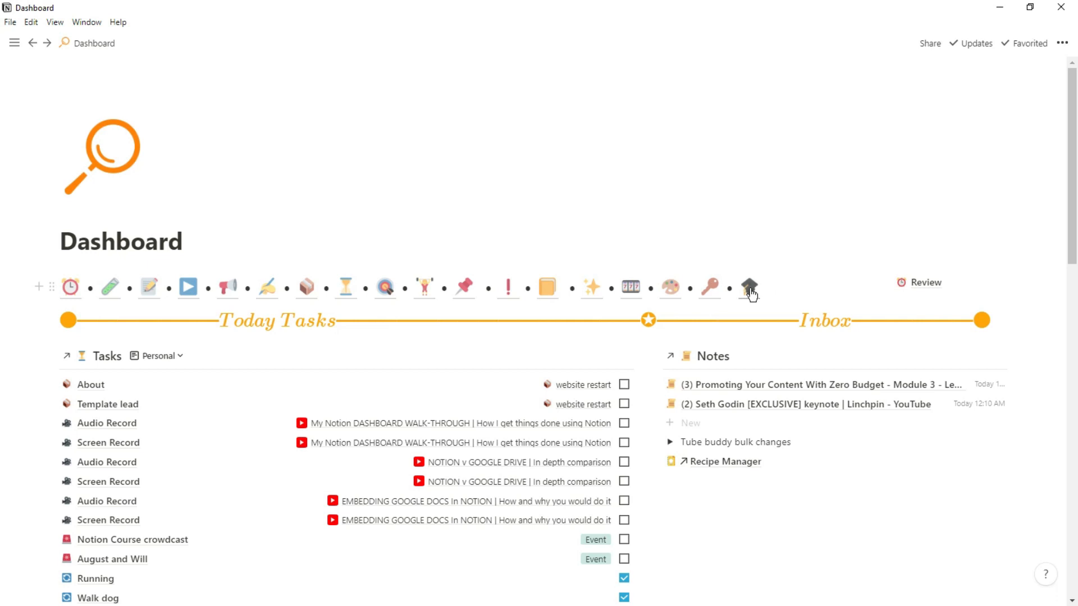
mouse_move(267, 287)
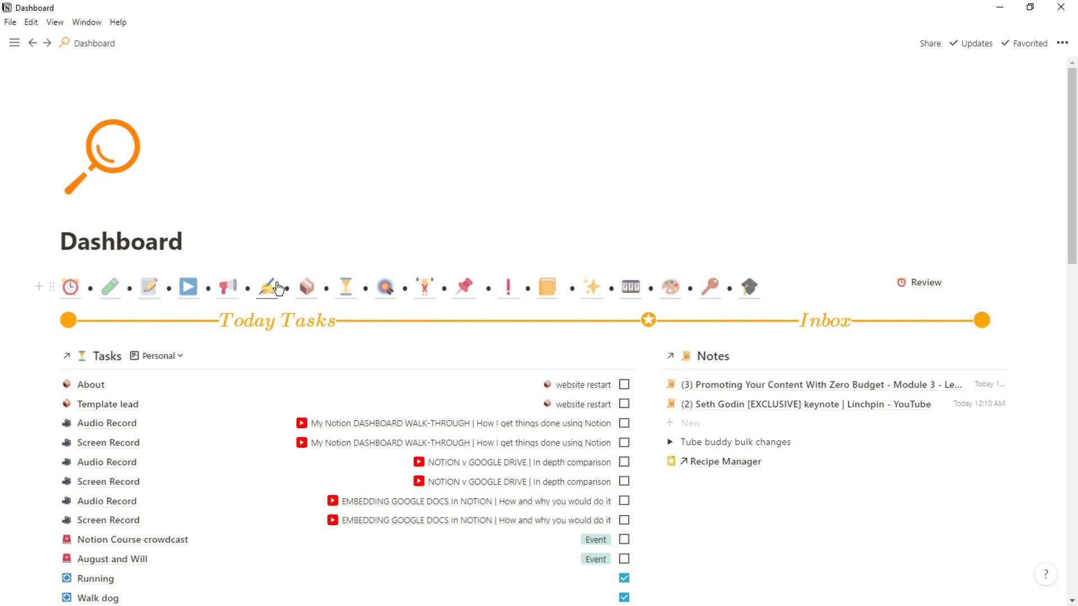
mouse_move(126, 330)
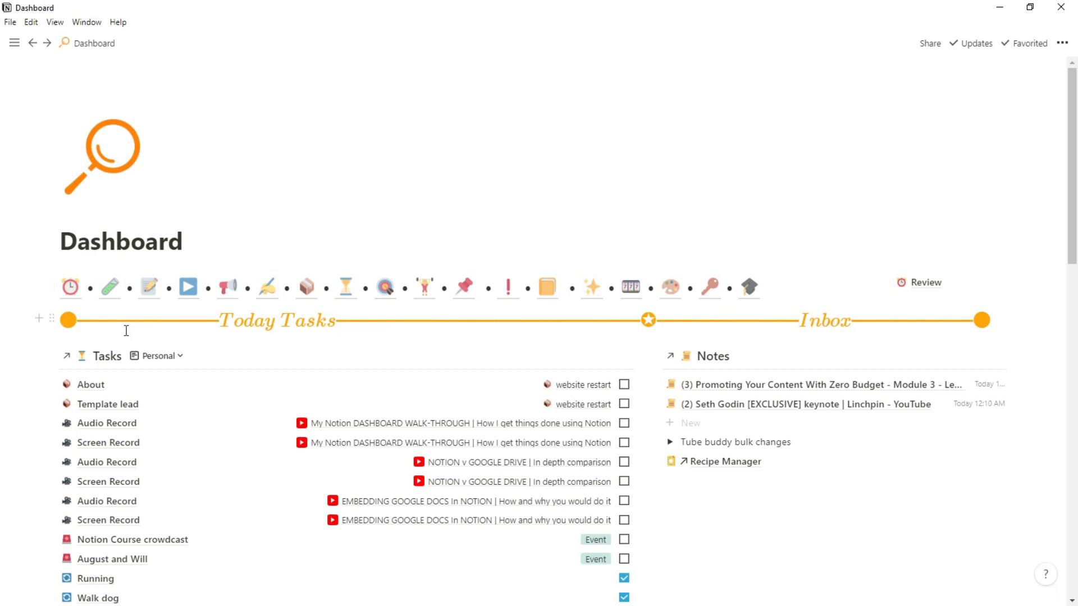
right_click(52, 318)
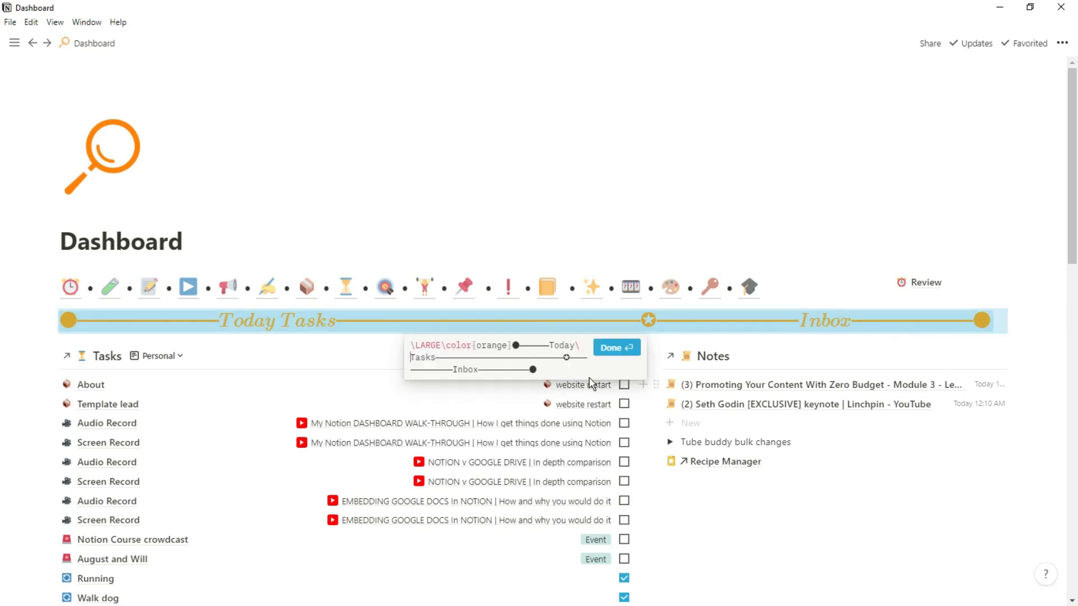
mouse_move(604, 371)
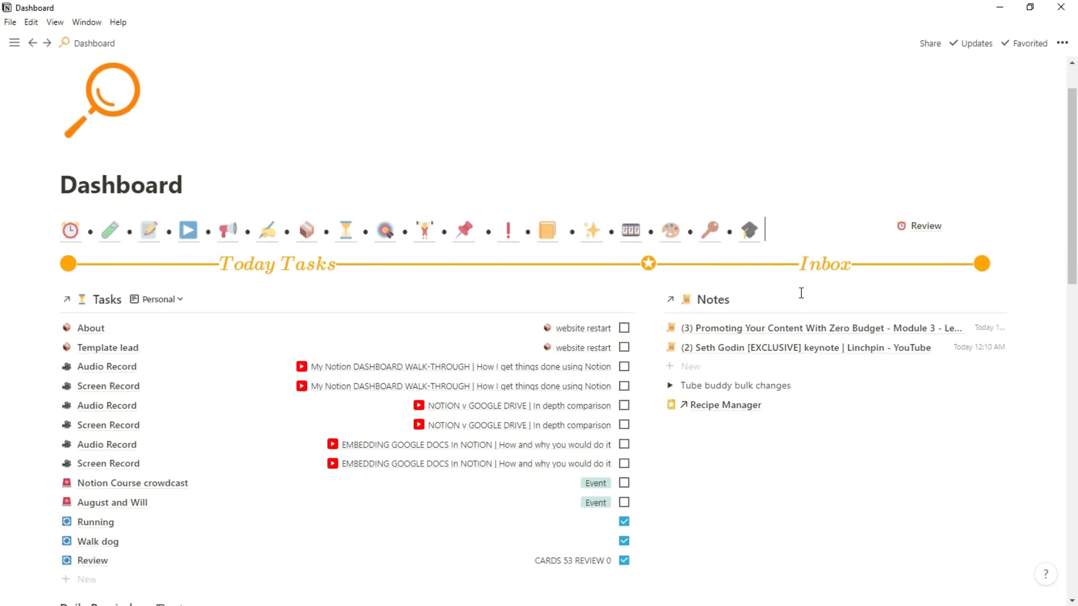
scroll(down, 3)
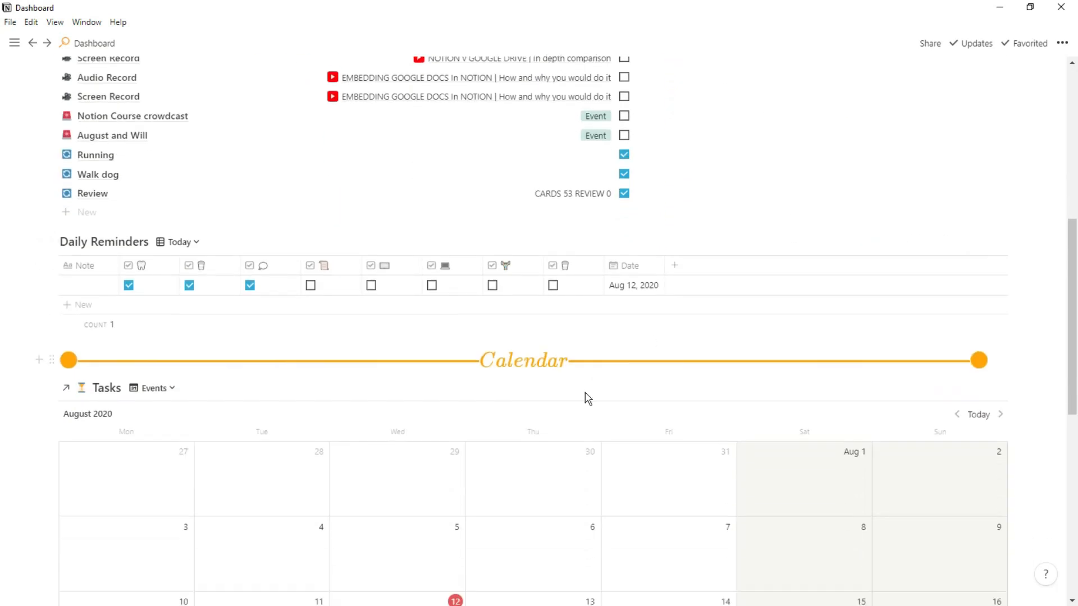
scroll(up, 3)
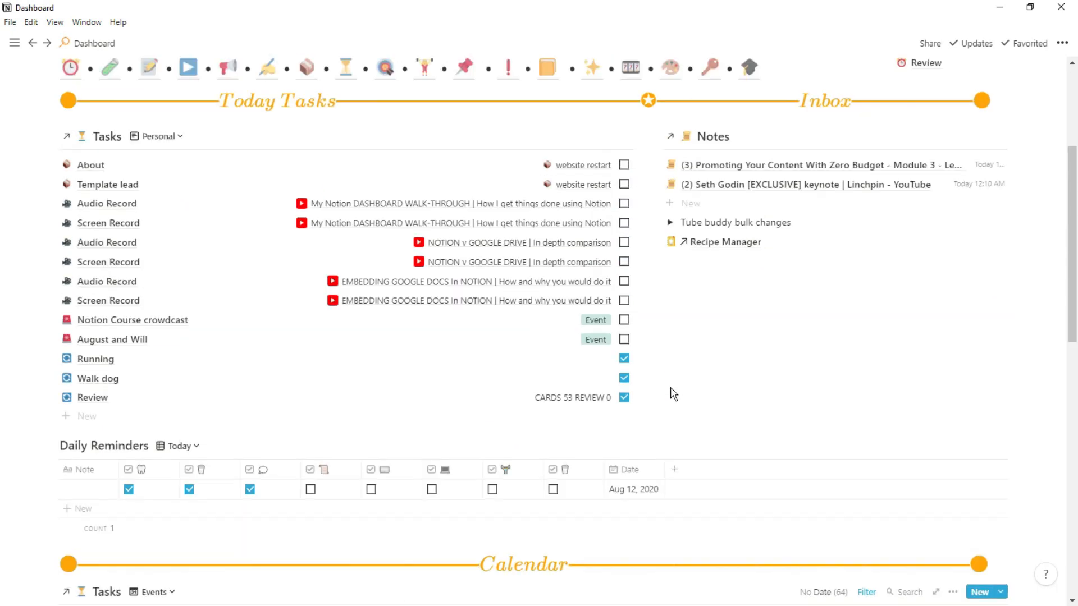
scroll(up, 3)
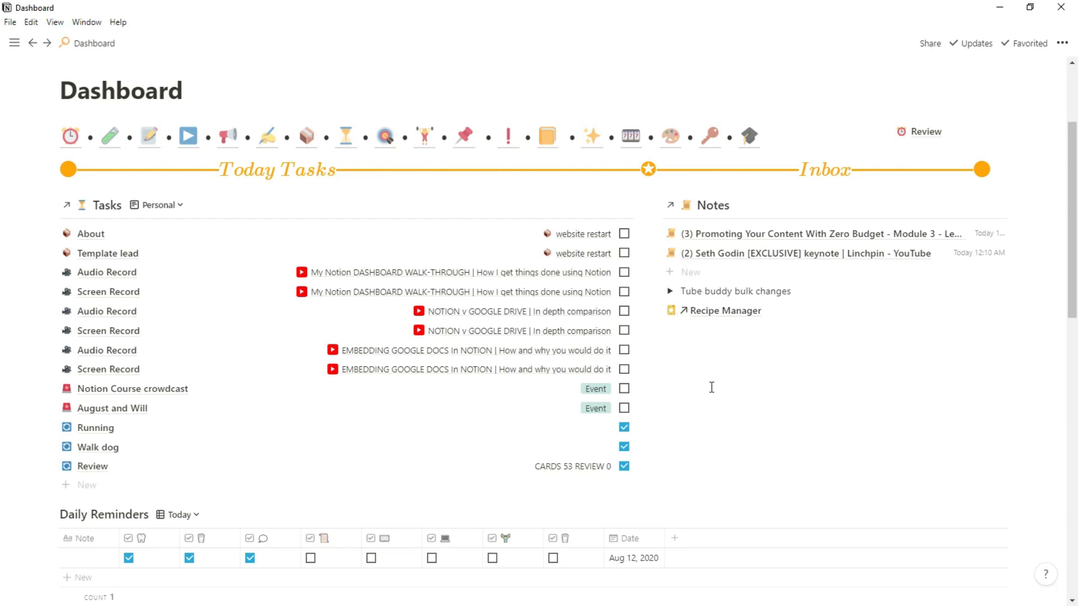
click(924, 131)
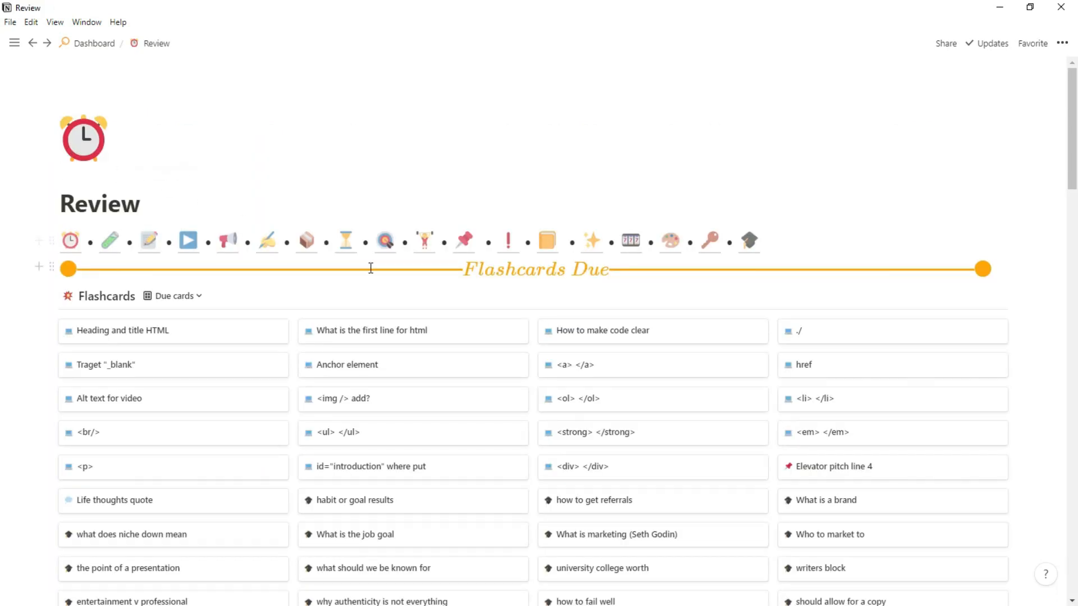
scroll(down, 3)
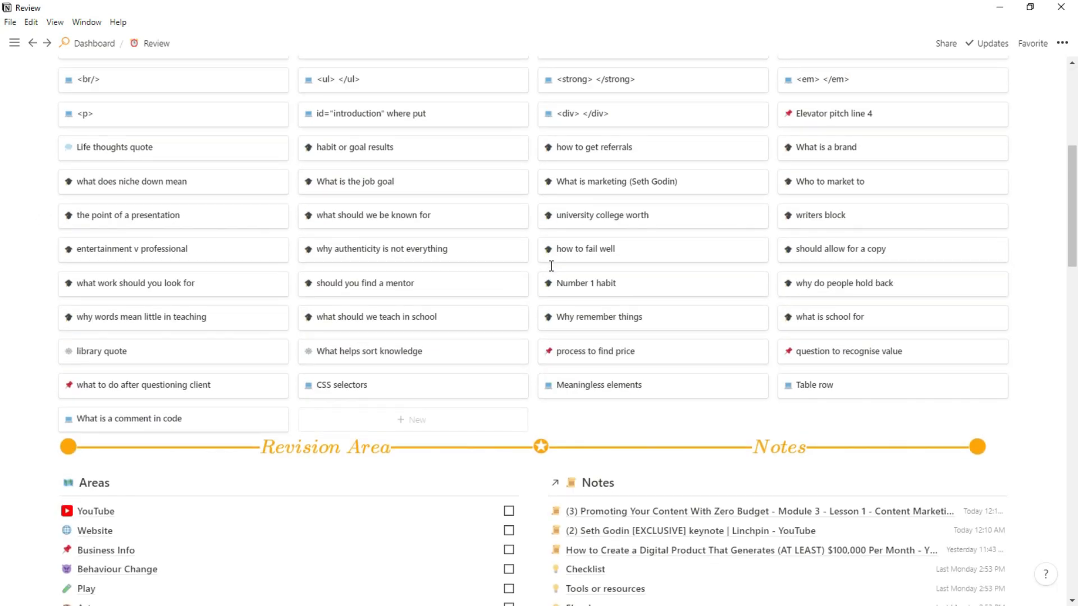
click(94, 43)
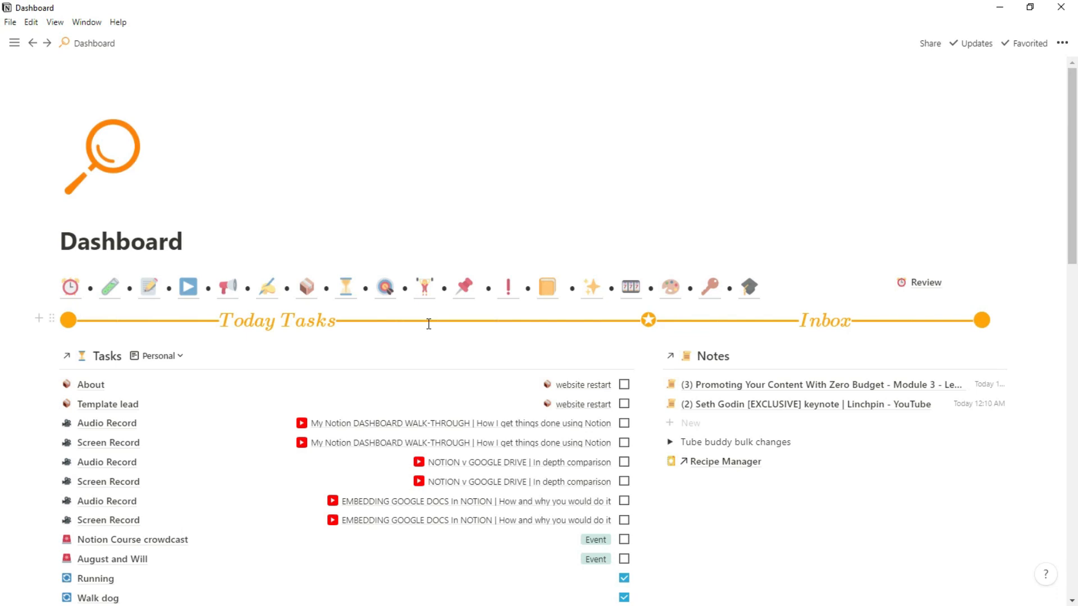
scroll(down, 3)
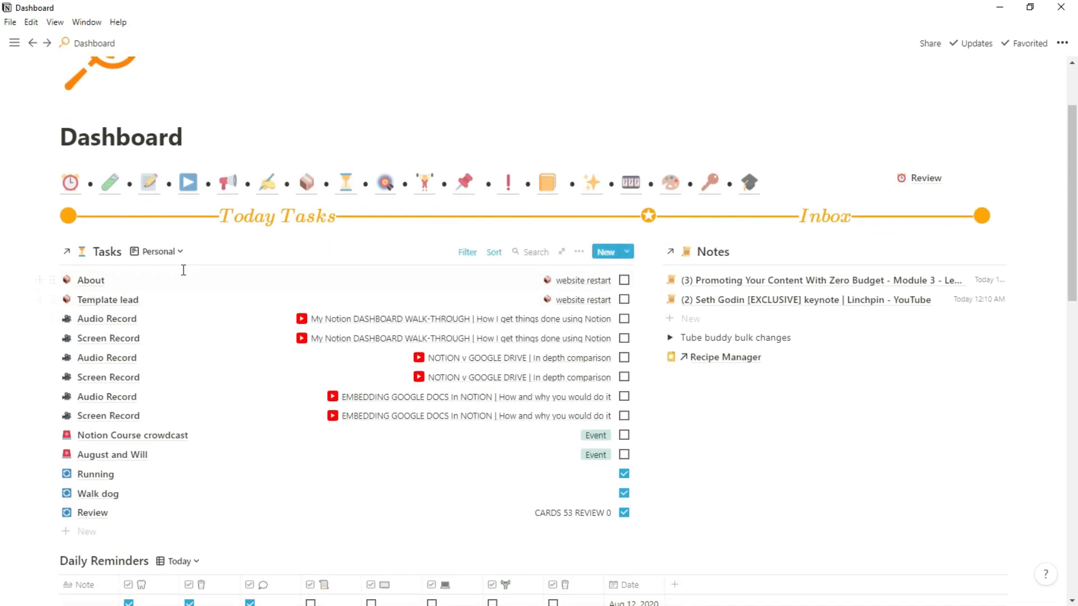
mouse_move(194, 378)
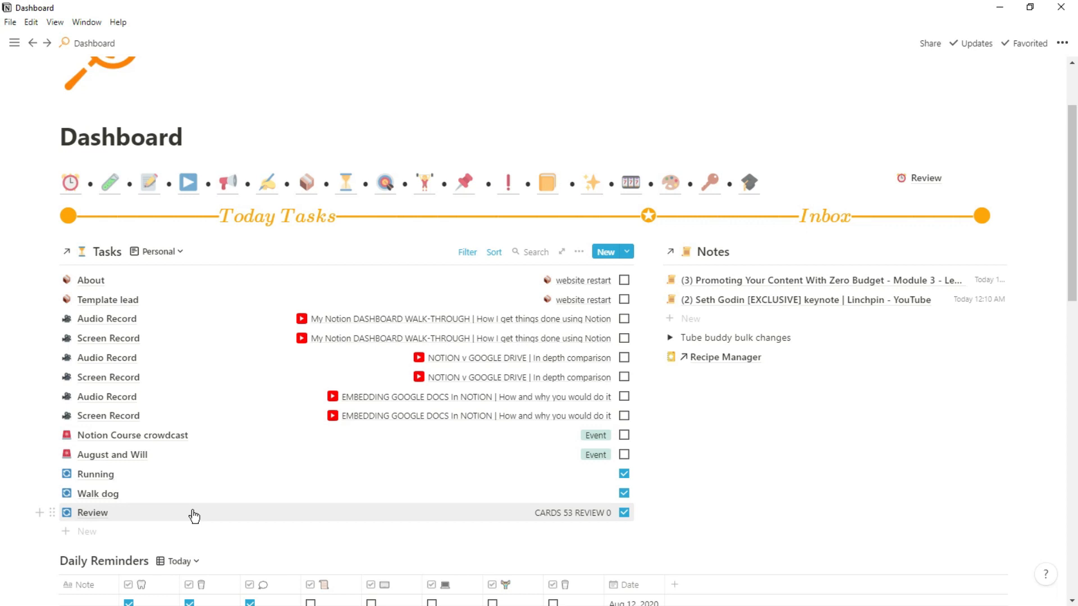
mouse_move(316, 513)
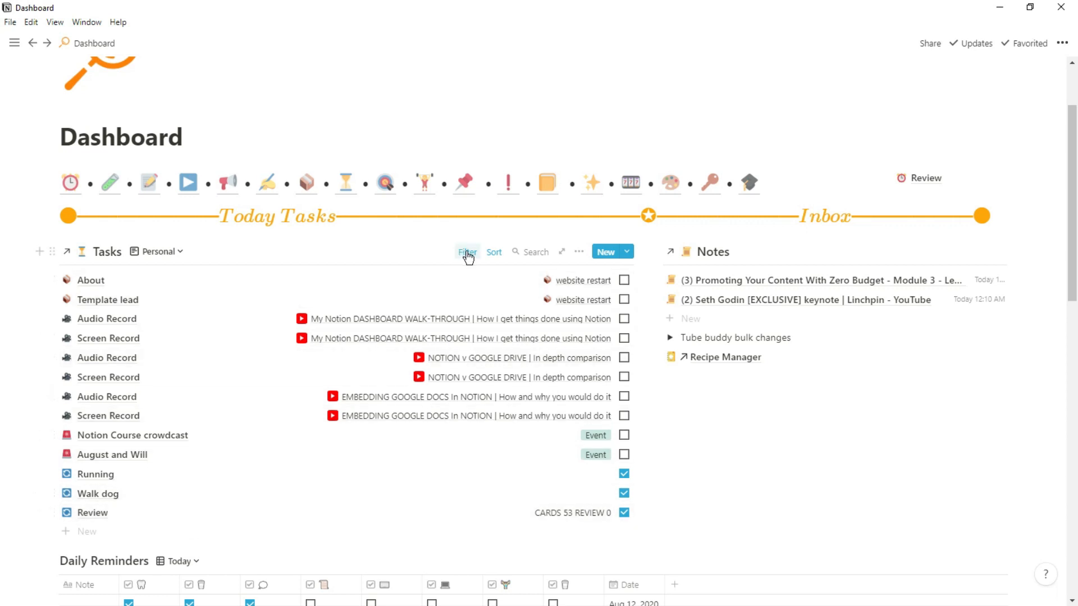
click(467, 252)
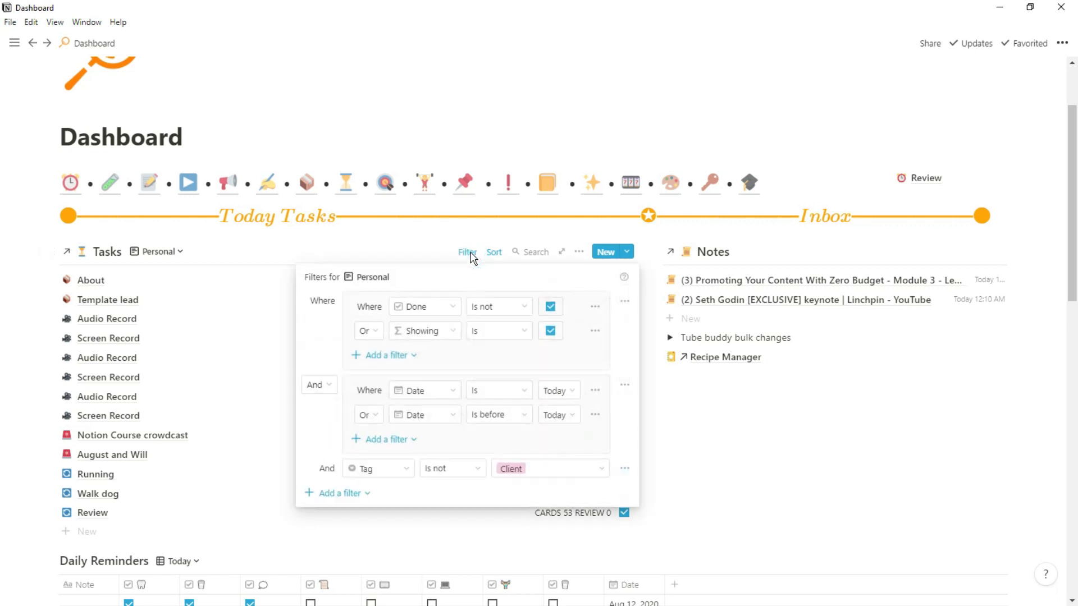
mouse_move(477, 313)
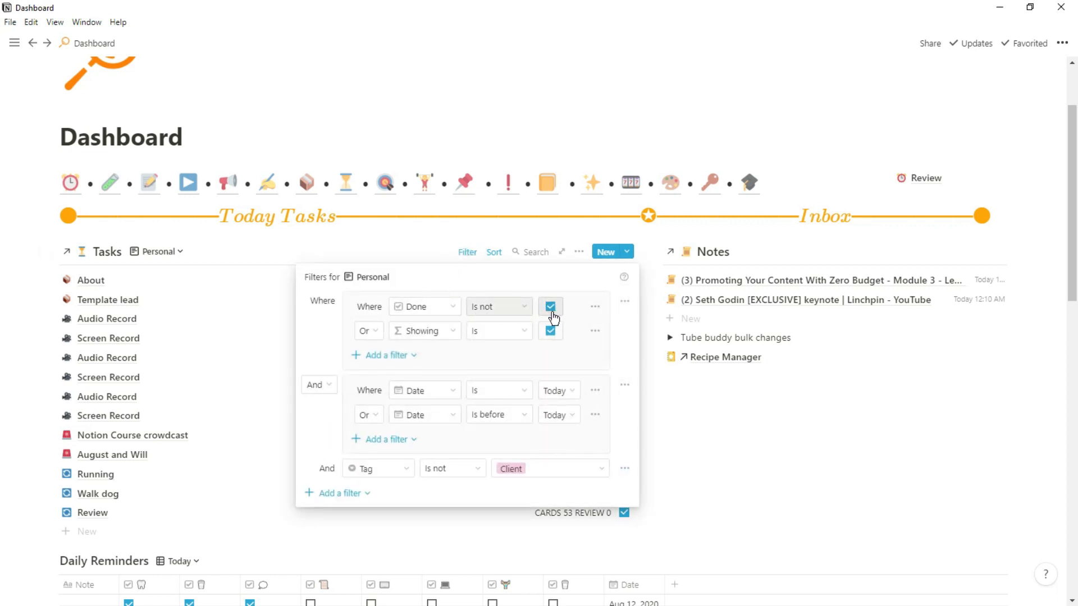
mouse_move(491, 338)
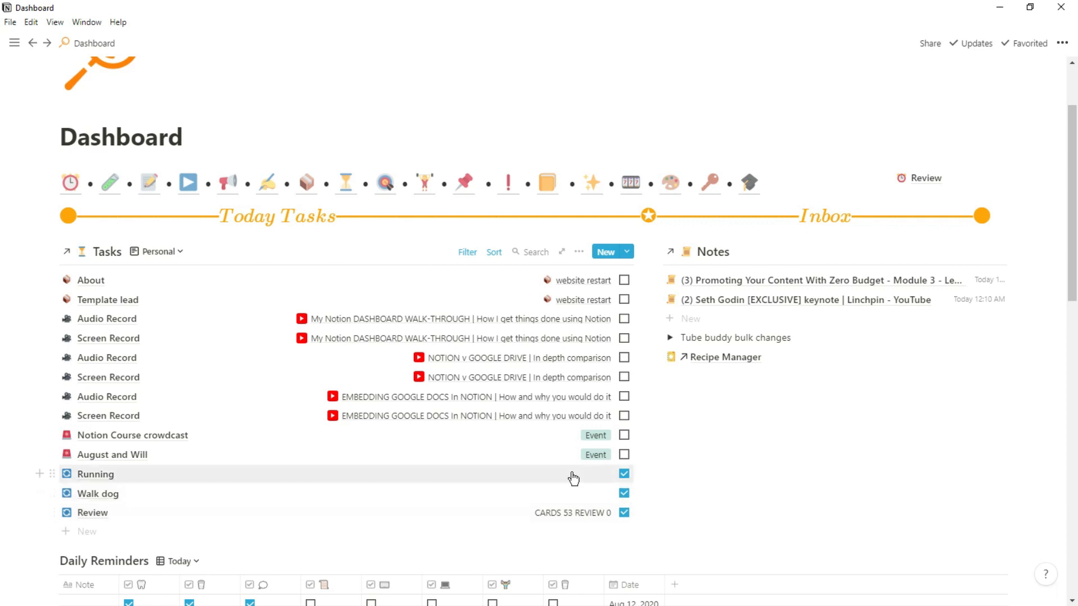
mouse_move(69, 502)
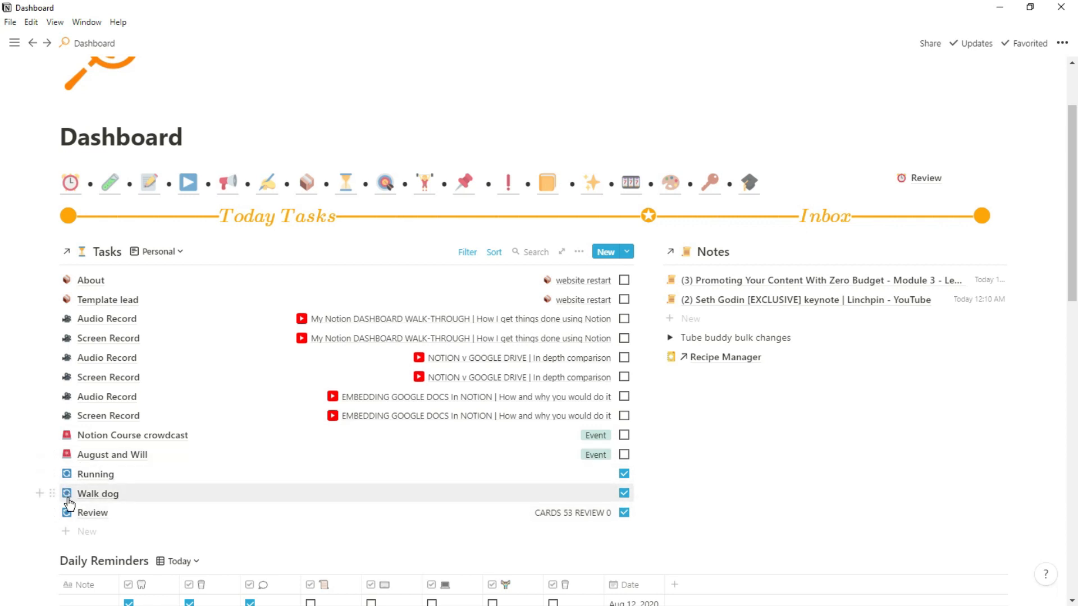
mouse_move(623, 513)
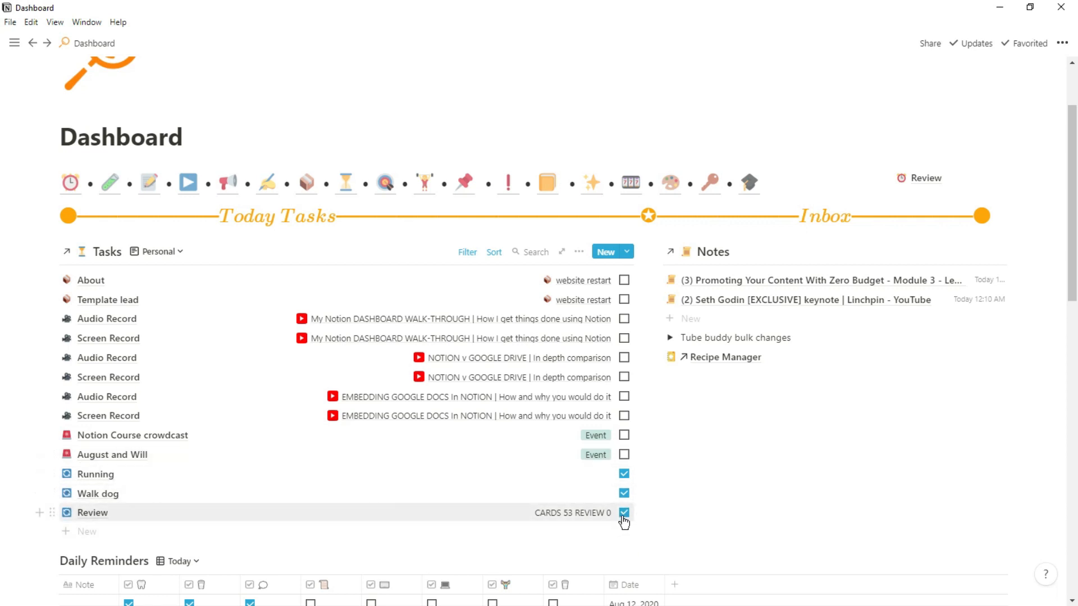
mouse_move(624, 325)
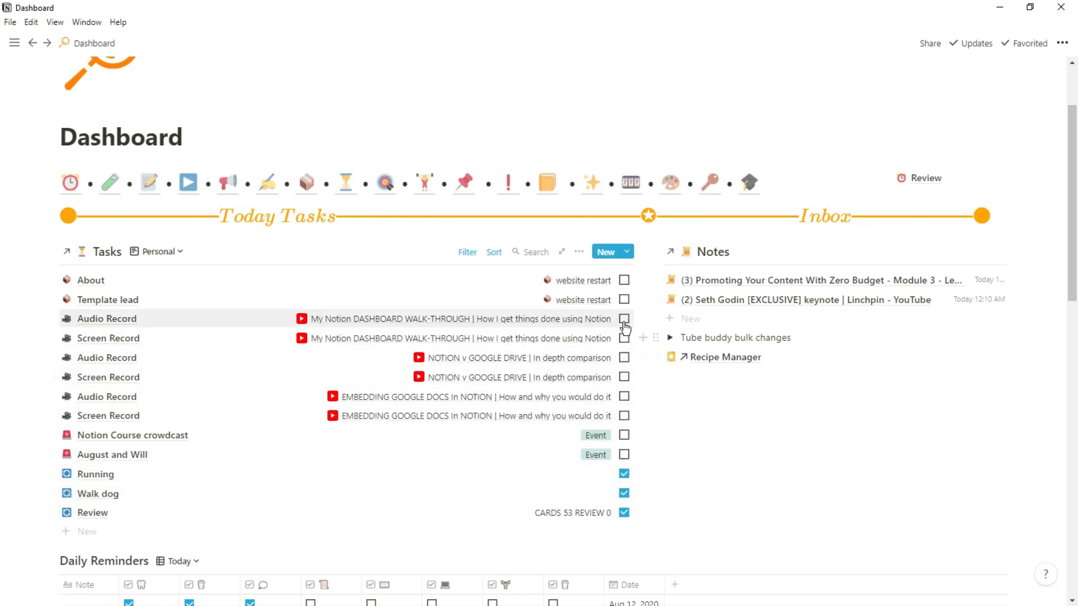
mouse_move(574, 342)
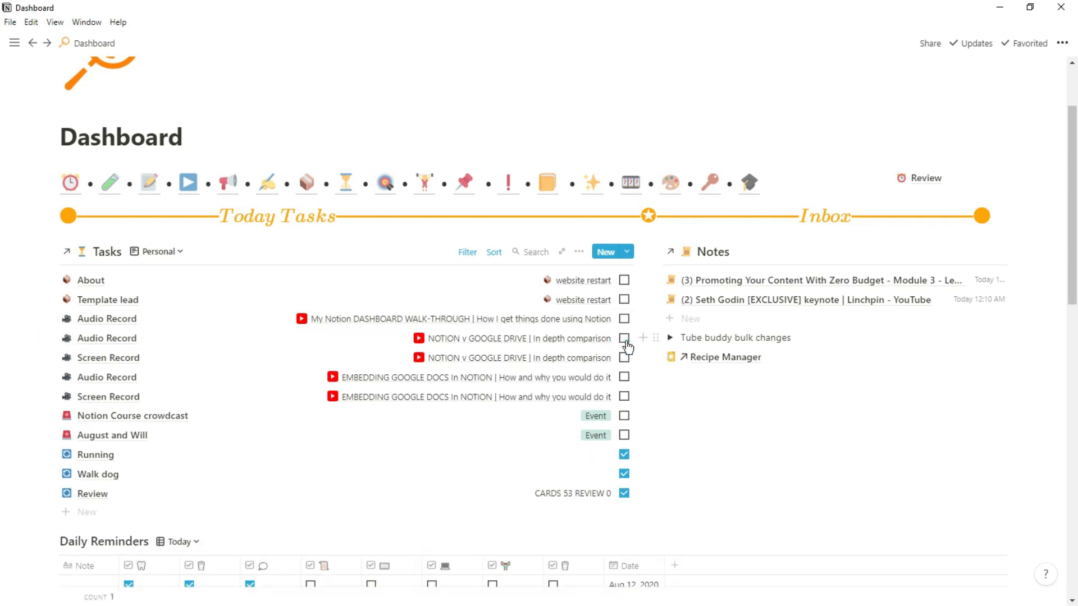
mouse_move(450, 338)
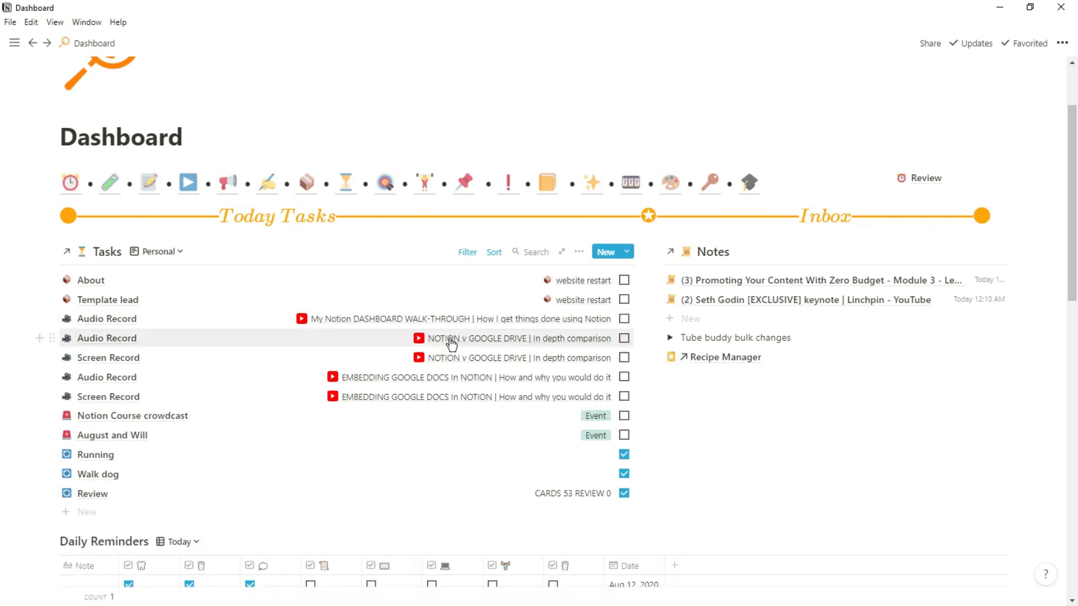
mouse_move(559, 340)
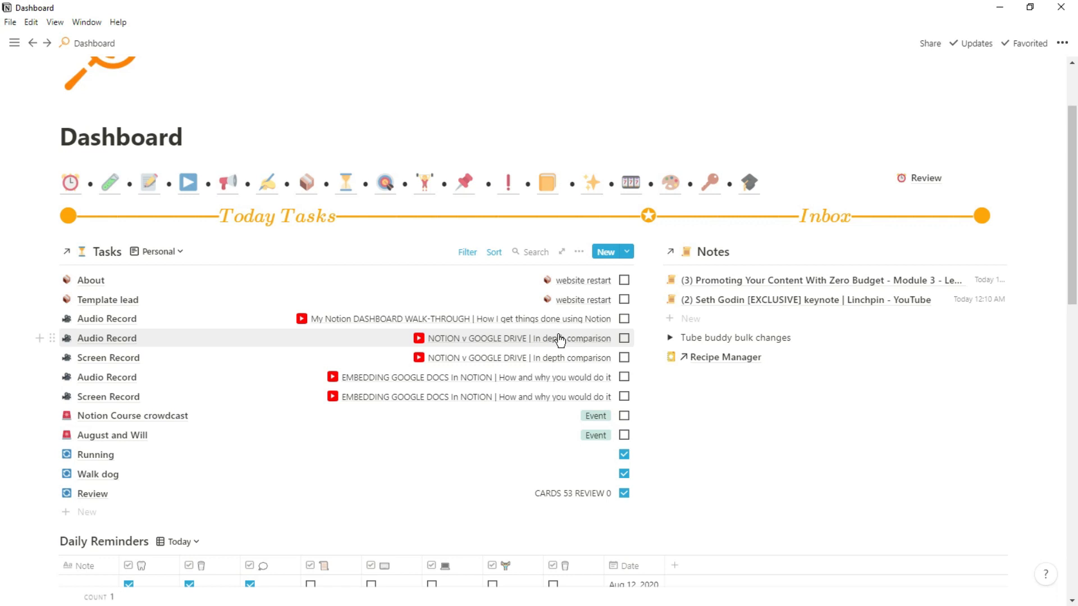
Review the Tasks filter rules, then preview the About task's properties and return to the Dashboard
click(467, 251)
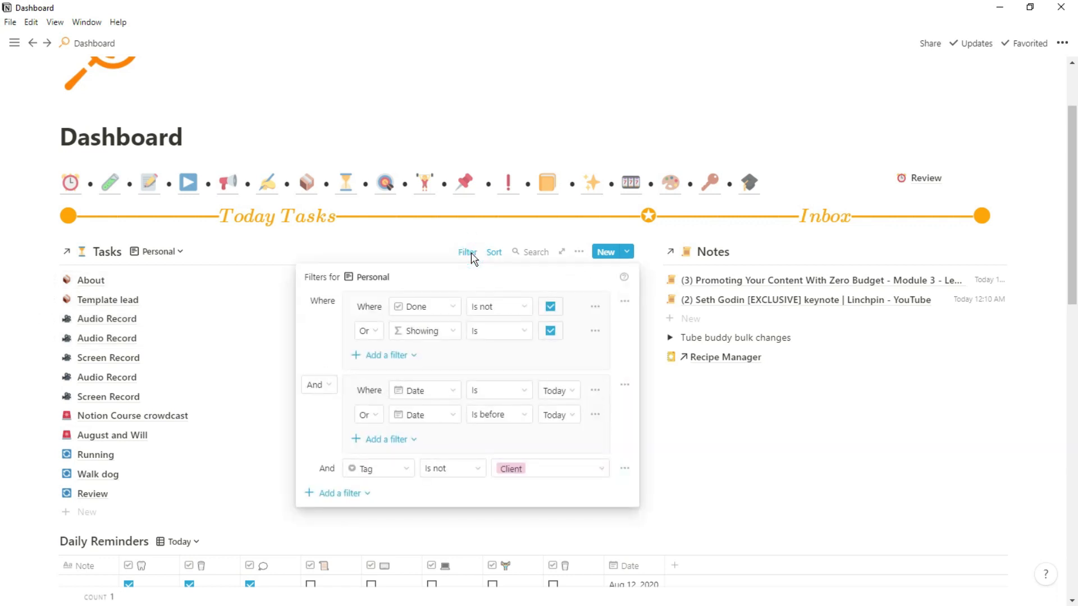
mouse_move(557, 390)
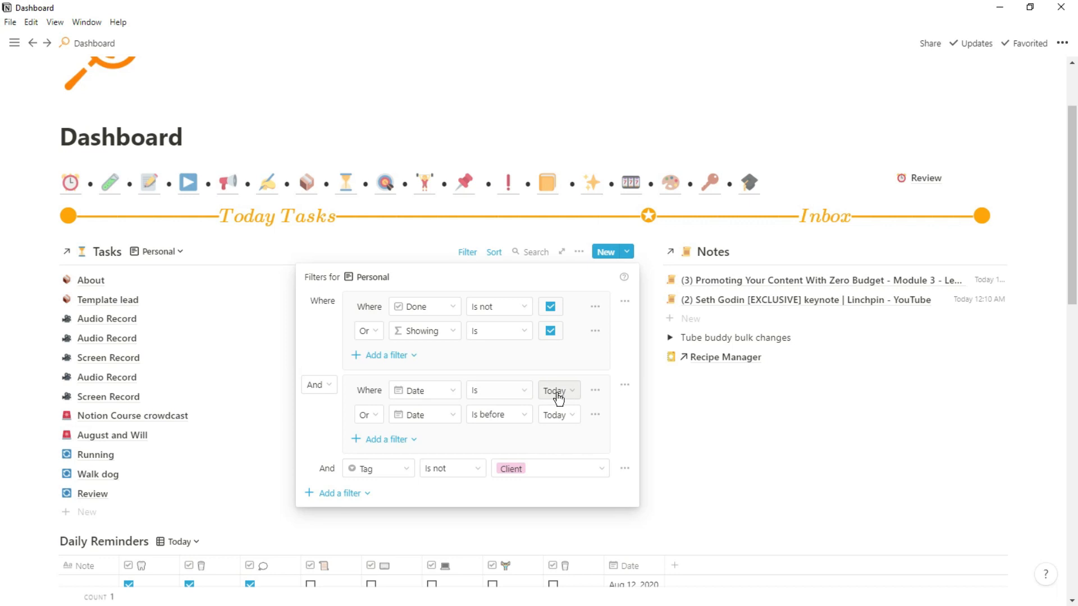
mouse_move(553, 419)
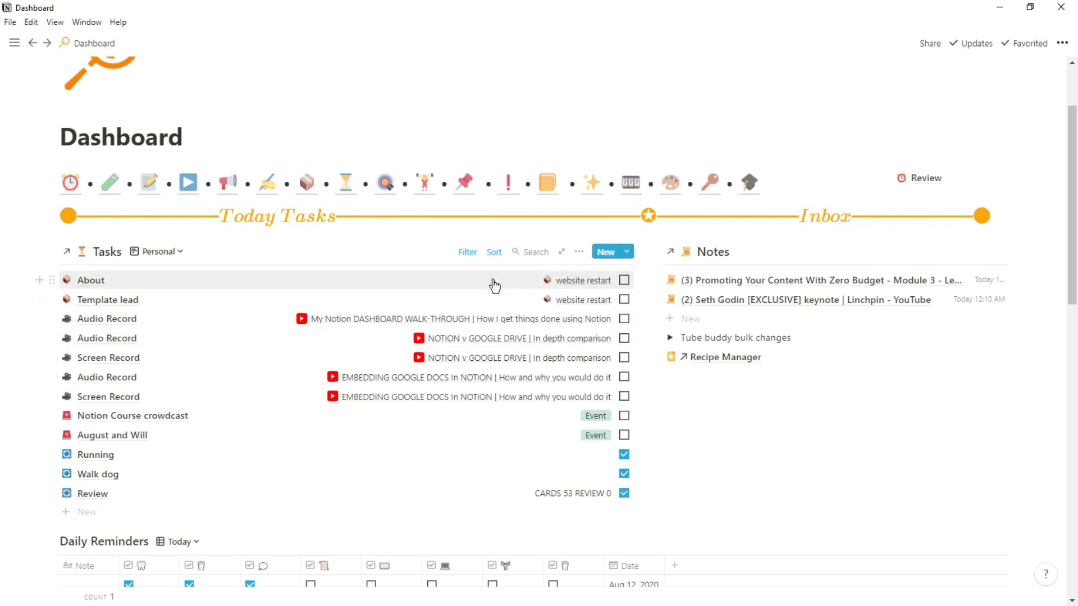
click(89, 279)
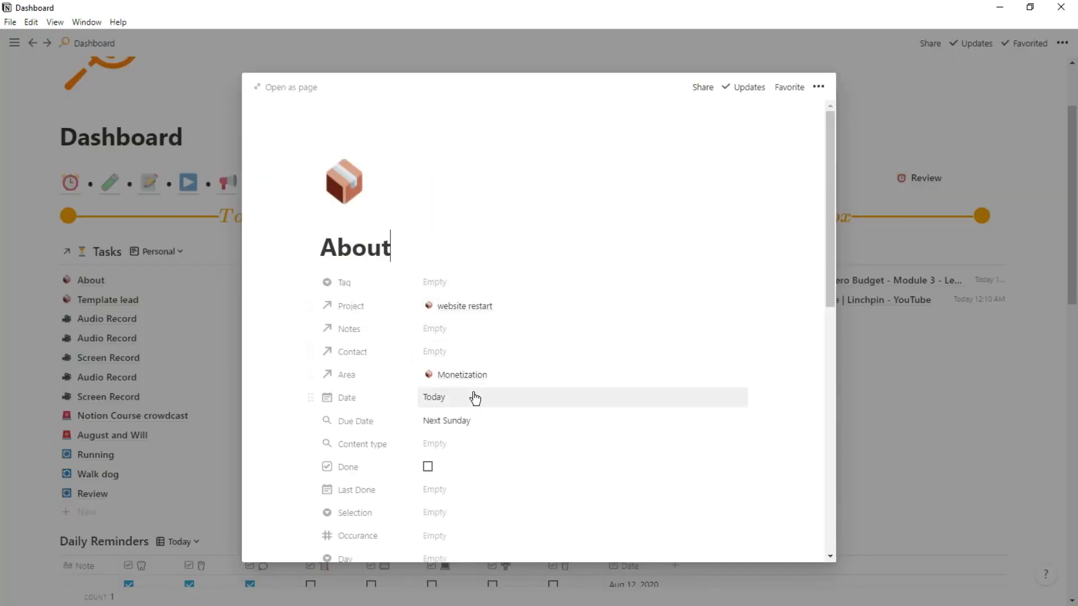
mouse_move(924, 398)
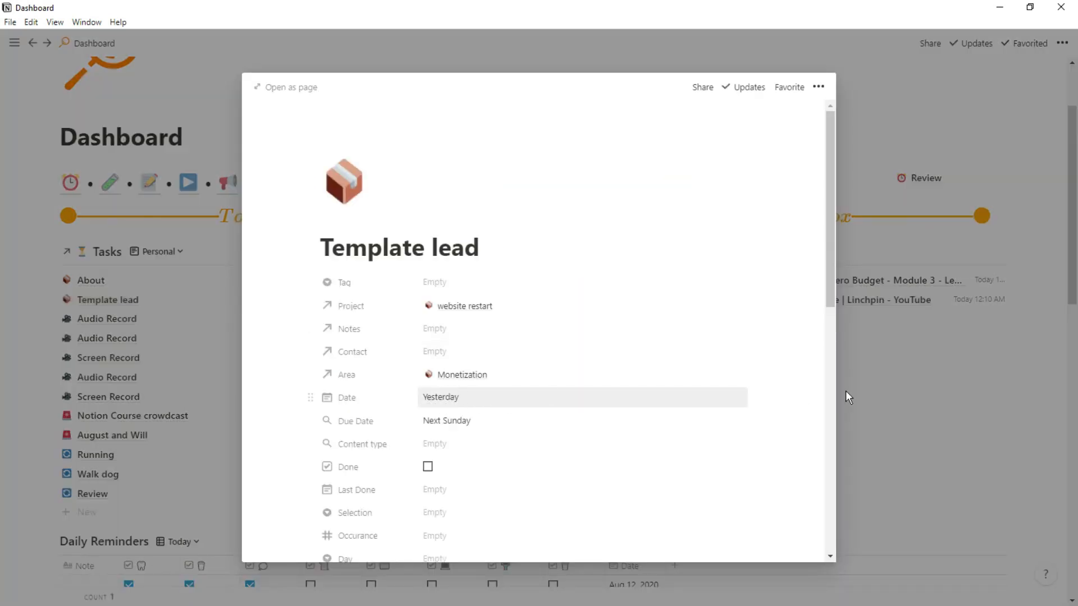
click(399, 247)
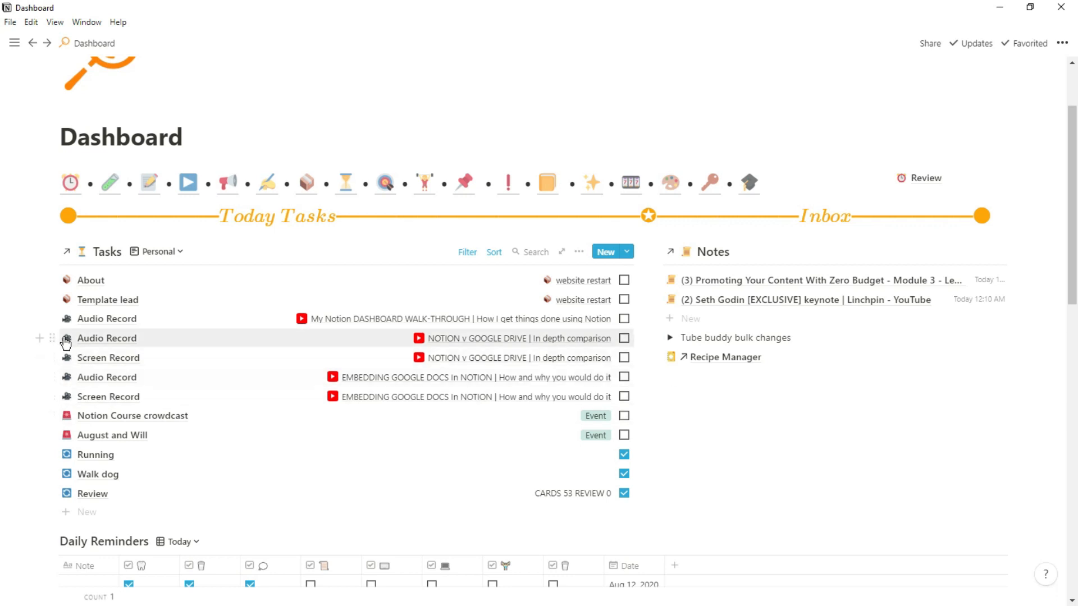
mouse_move(71, 318)
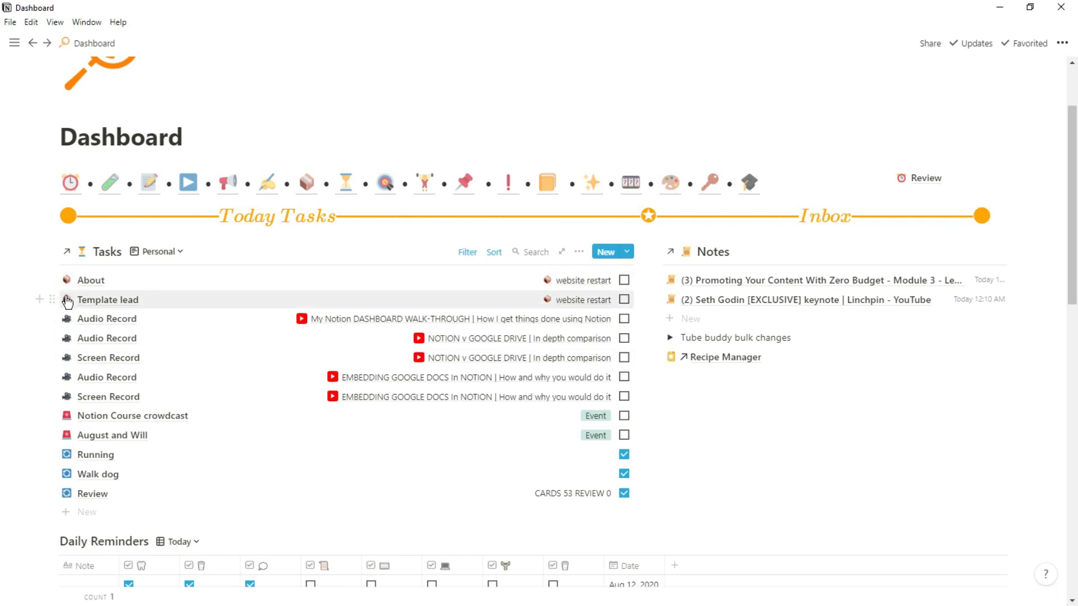
mouse_move(65, 327)
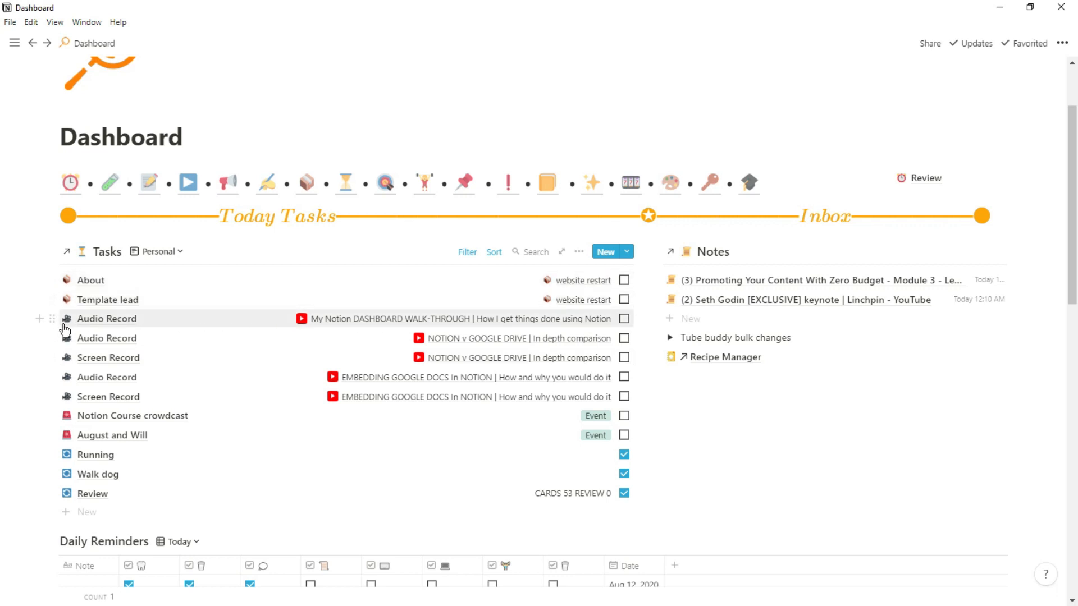
mouse_move(69, 396)
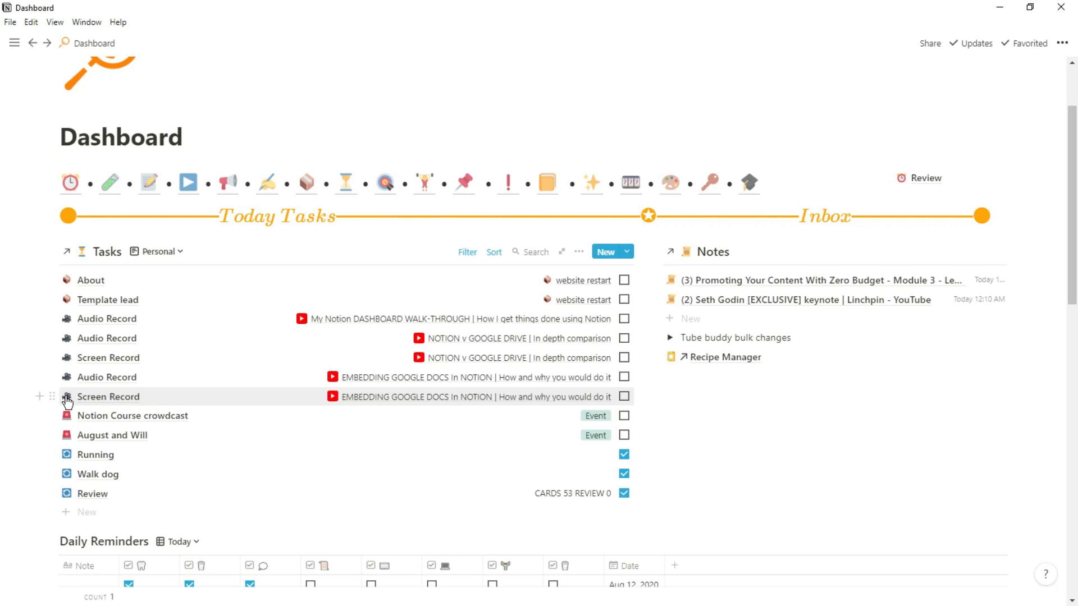
mouse_move(66, 427)
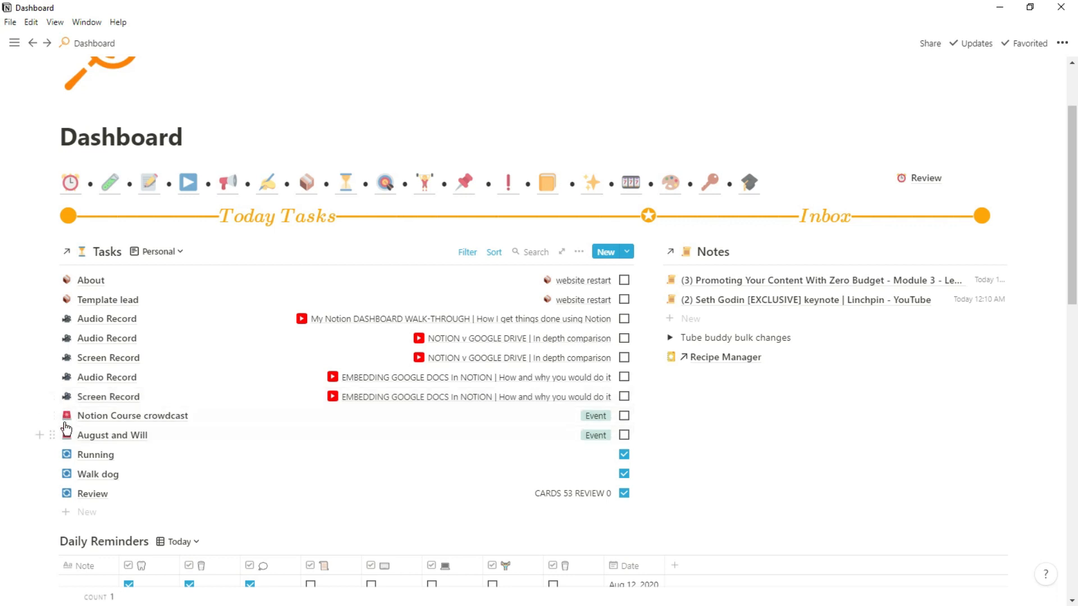
mouse_move(597, 427)
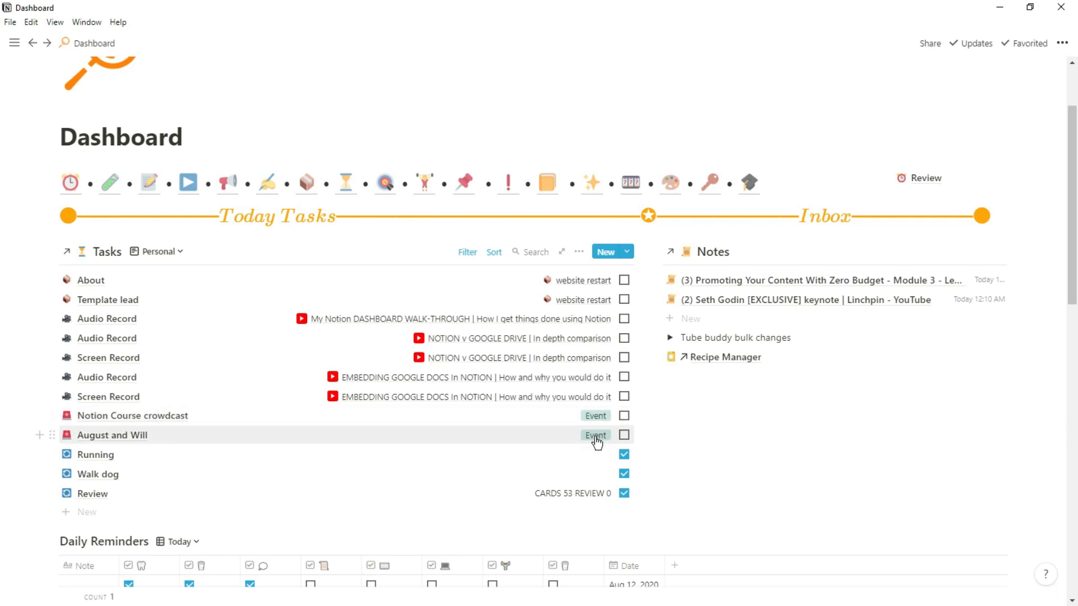
mouse_move(72, 458)
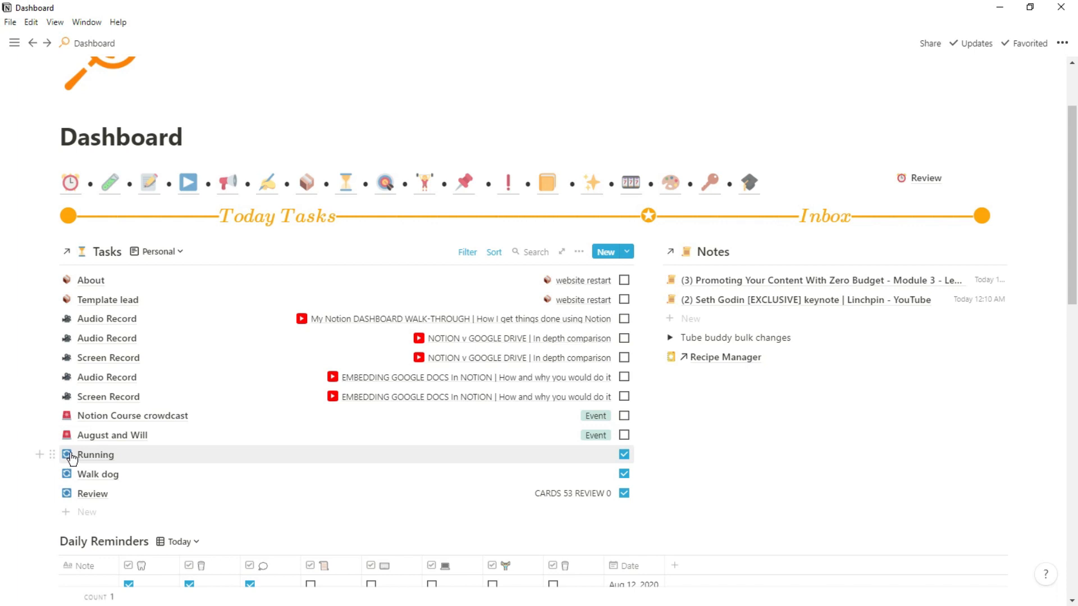
mouse_move(439, 381)
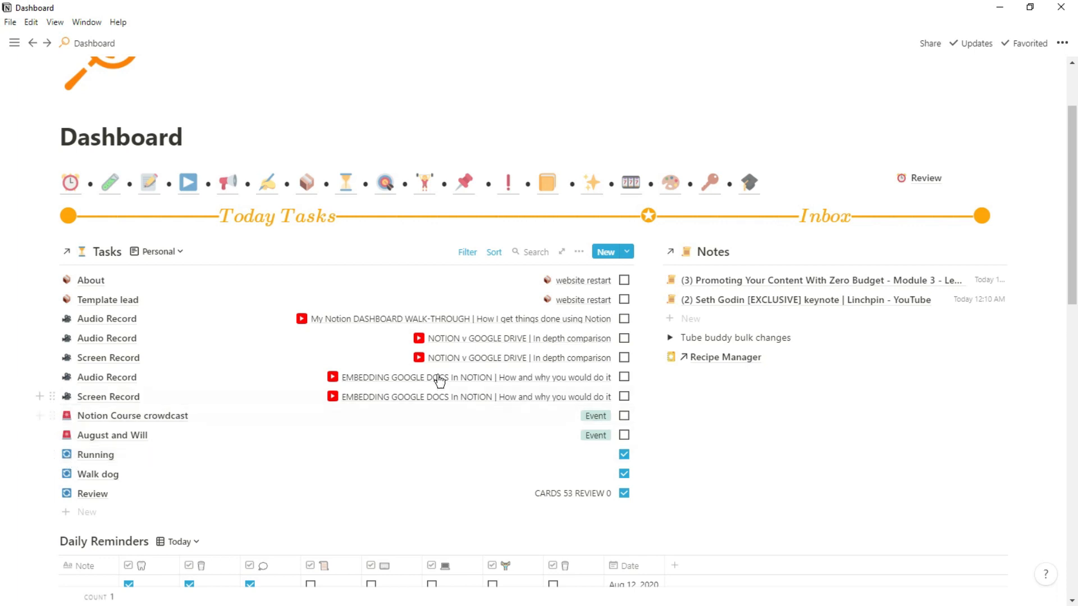
mouse_move(541, 296)
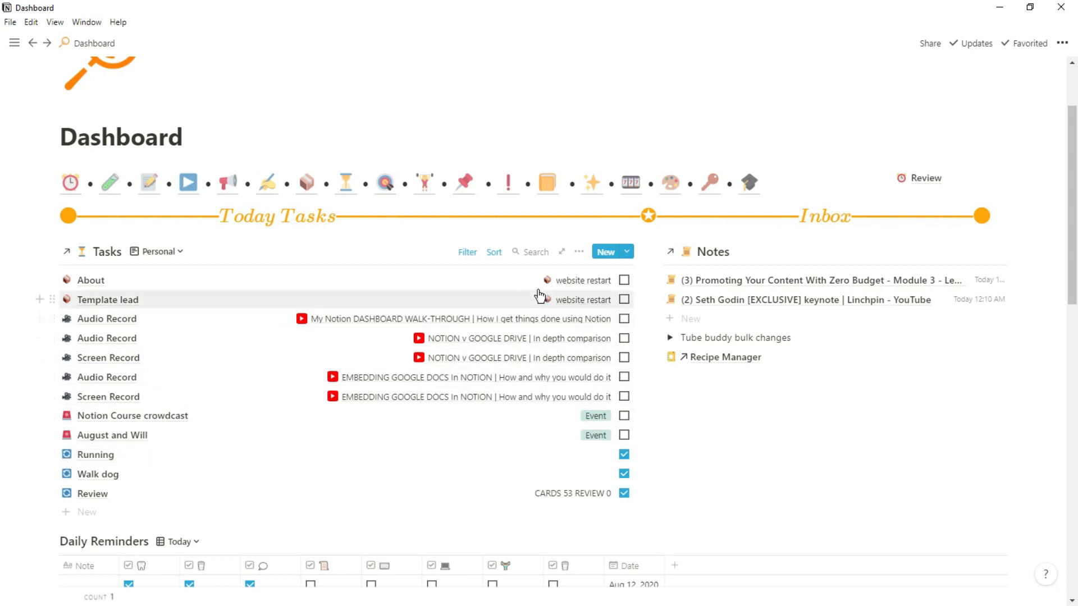
click(495, 252)
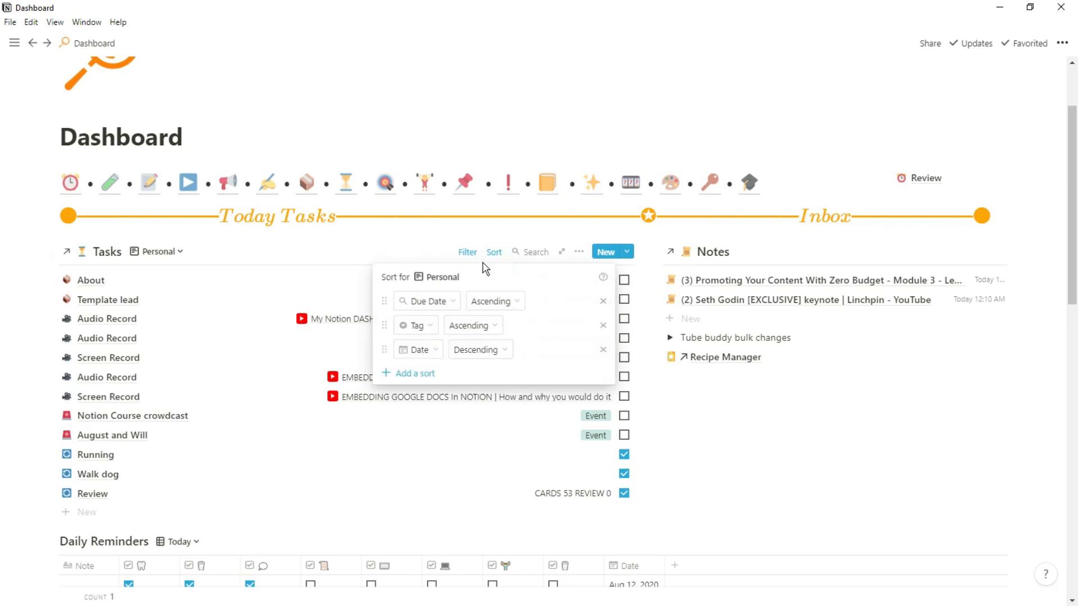
mouse_move(431, 301)
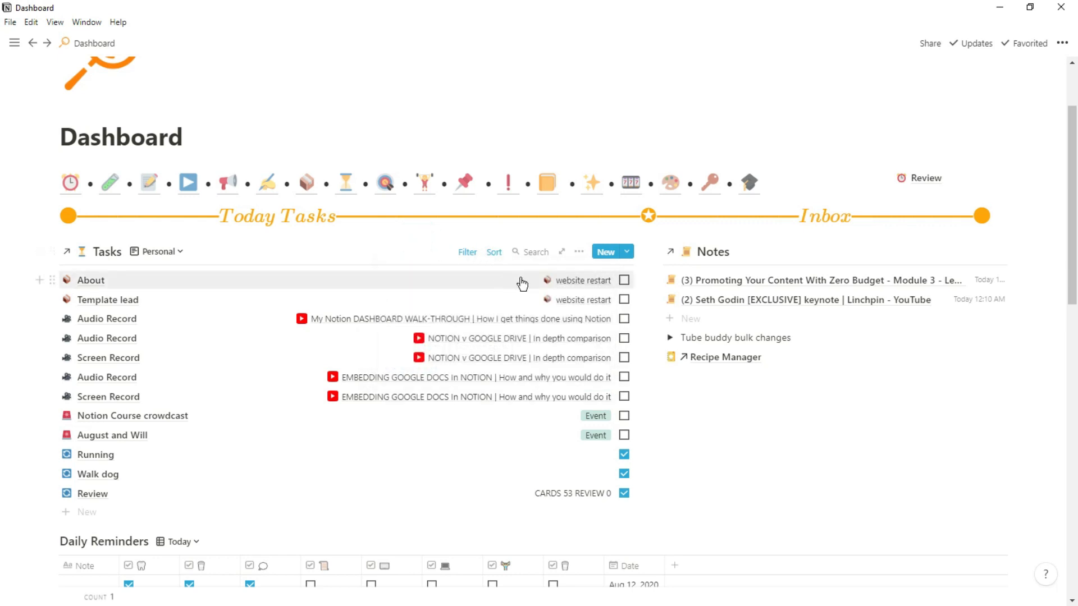
mouse_move(428, 284)
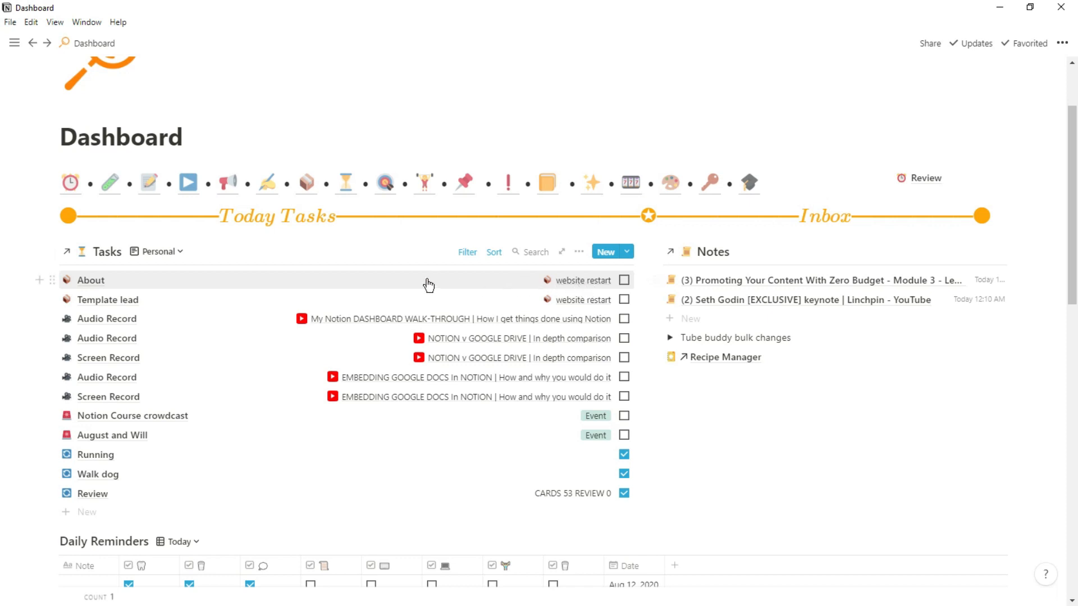
mouse_move(550, 329)
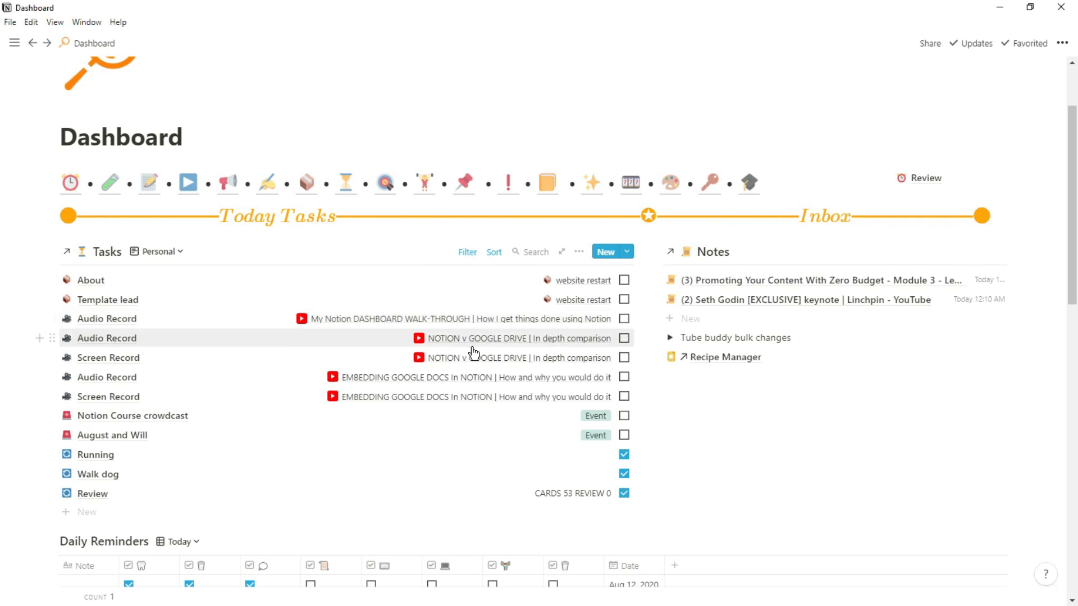
mouse_move(486, 401)
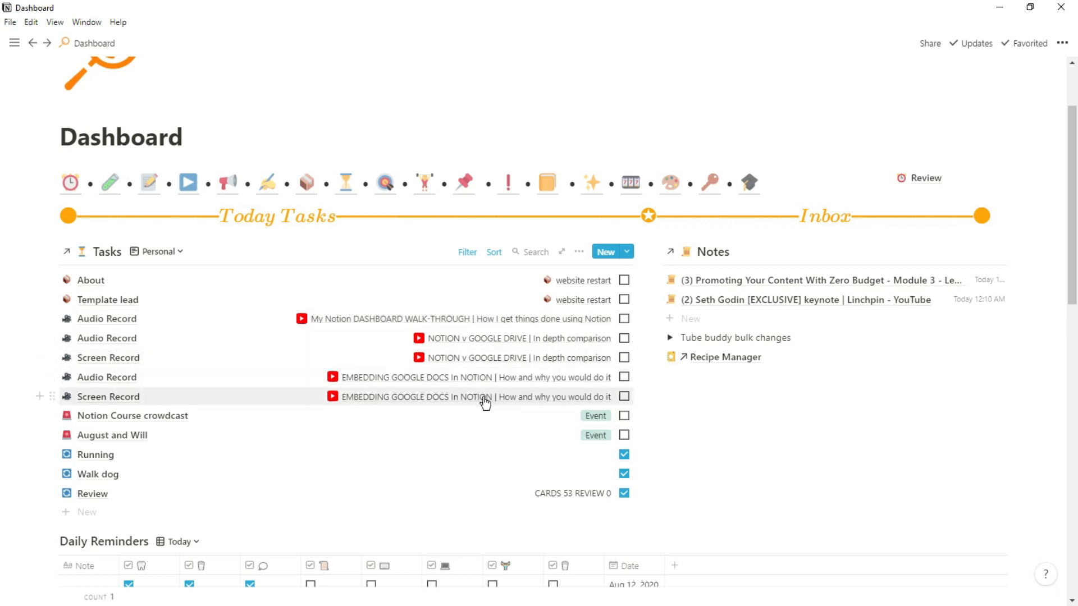
mouse_move(526, 291)
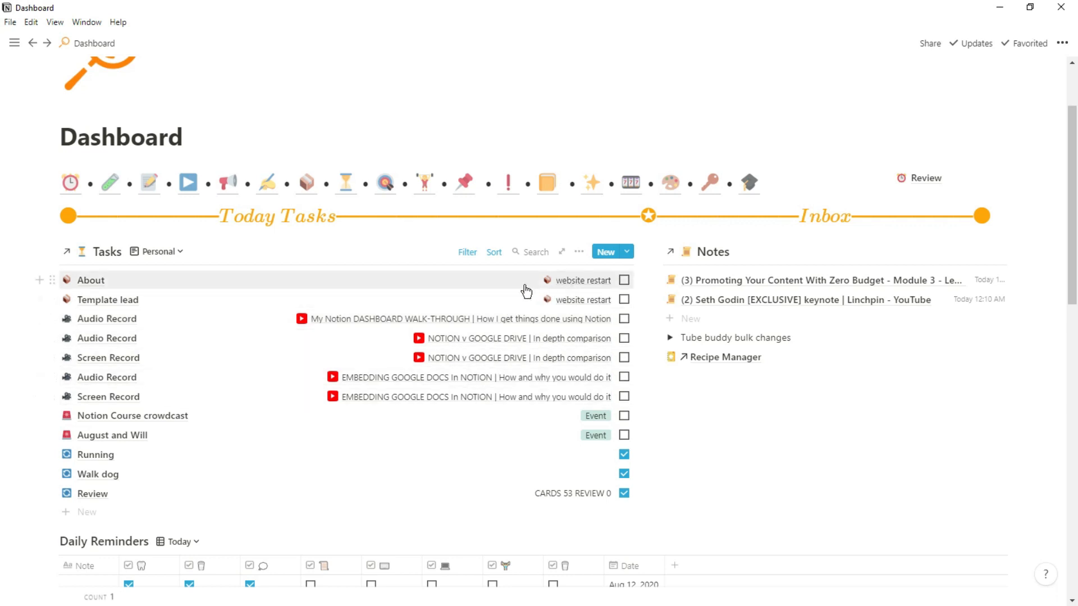
click(90, 279)
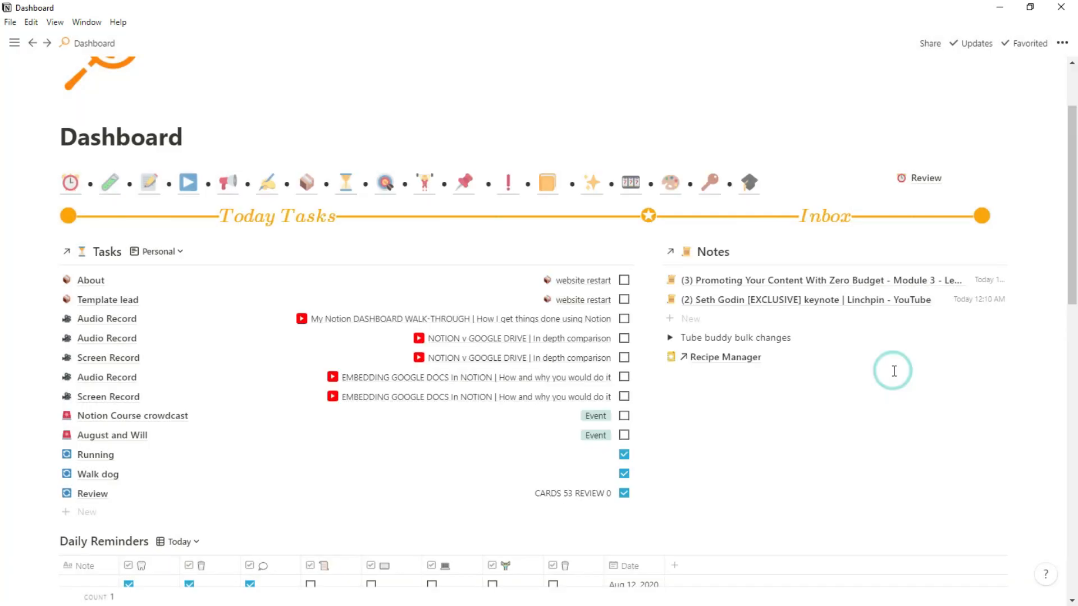
click(107, 318)
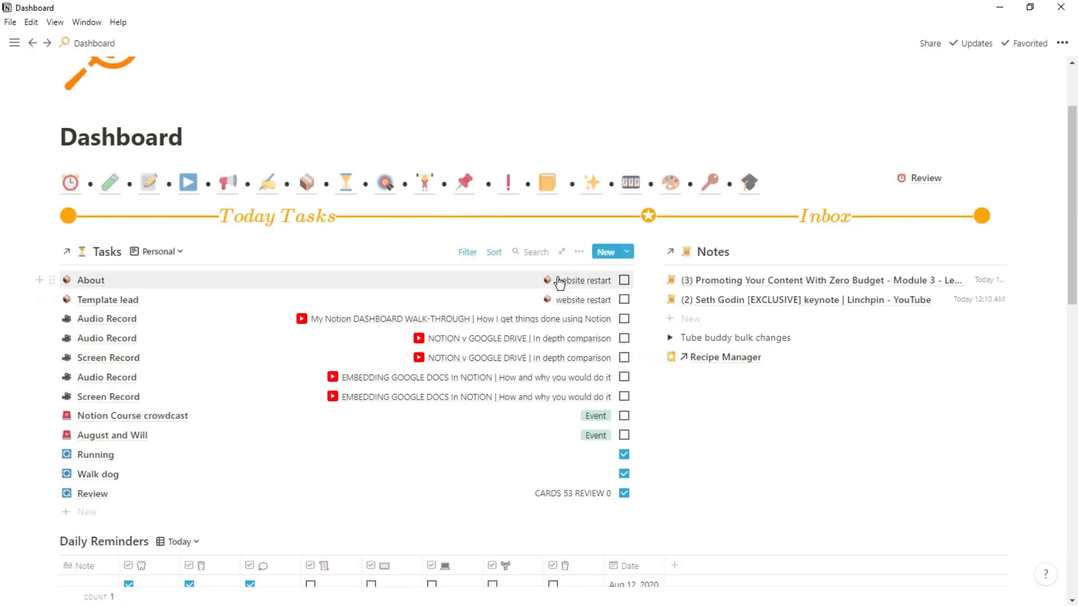
mouse_move(561, 299)
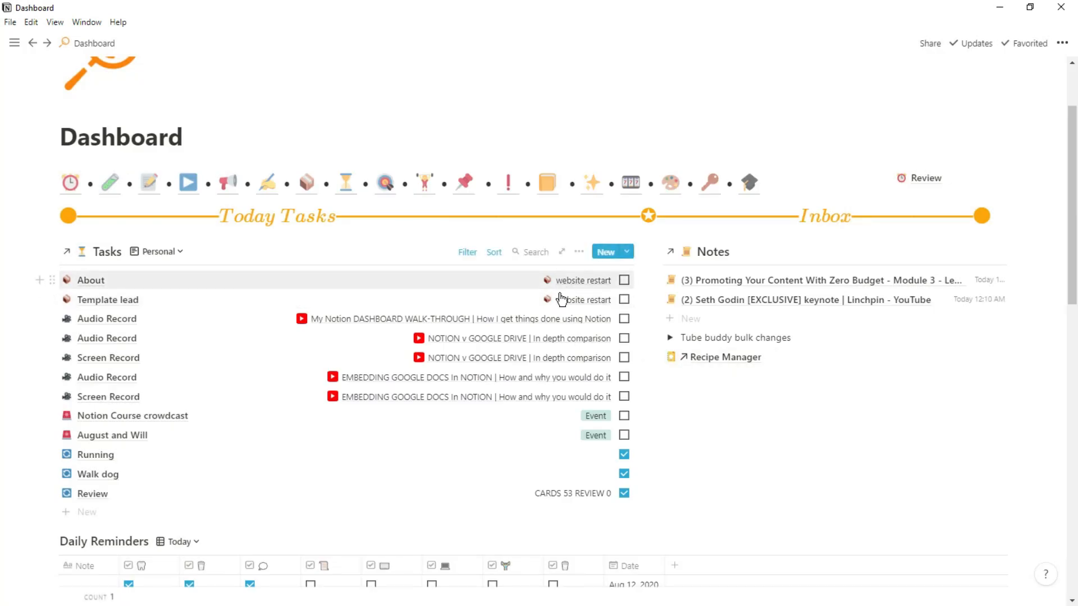
mouse_move(559, 407)
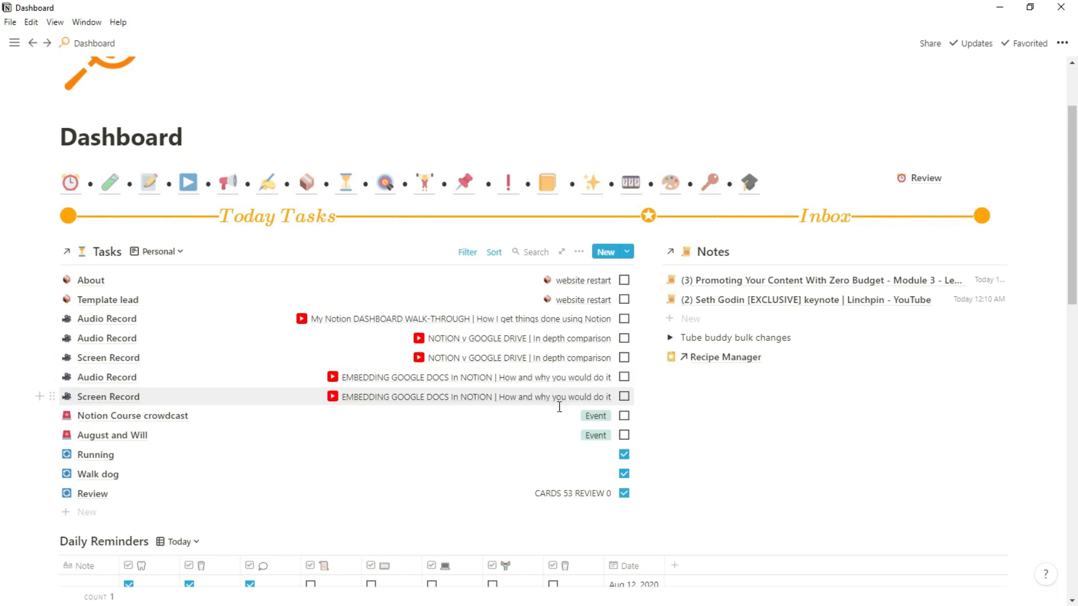
click(494, 252)
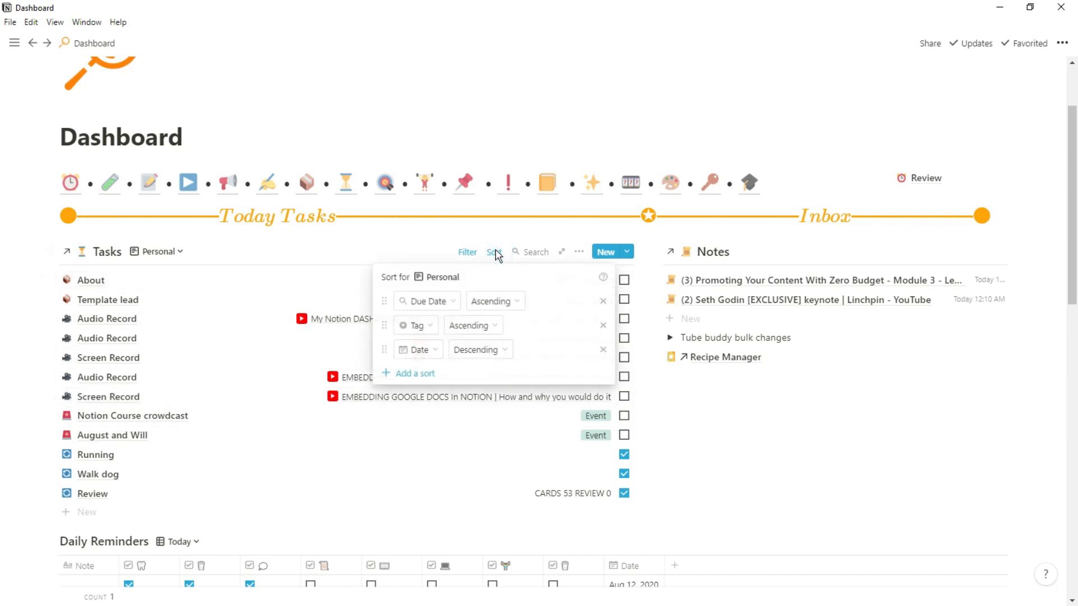
mouse_move(471, 324)
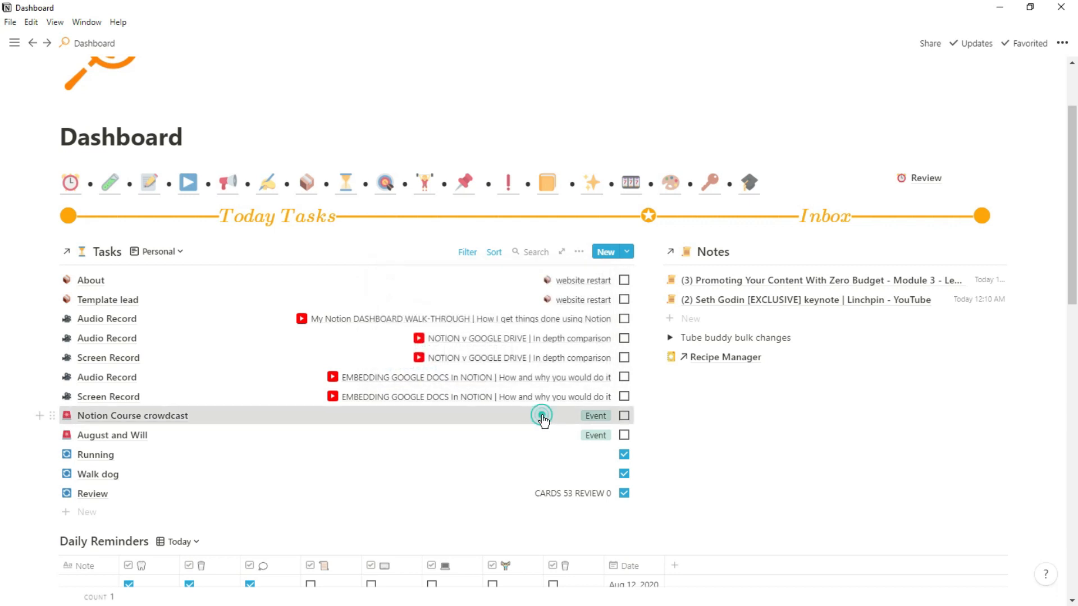
click(541, 415)
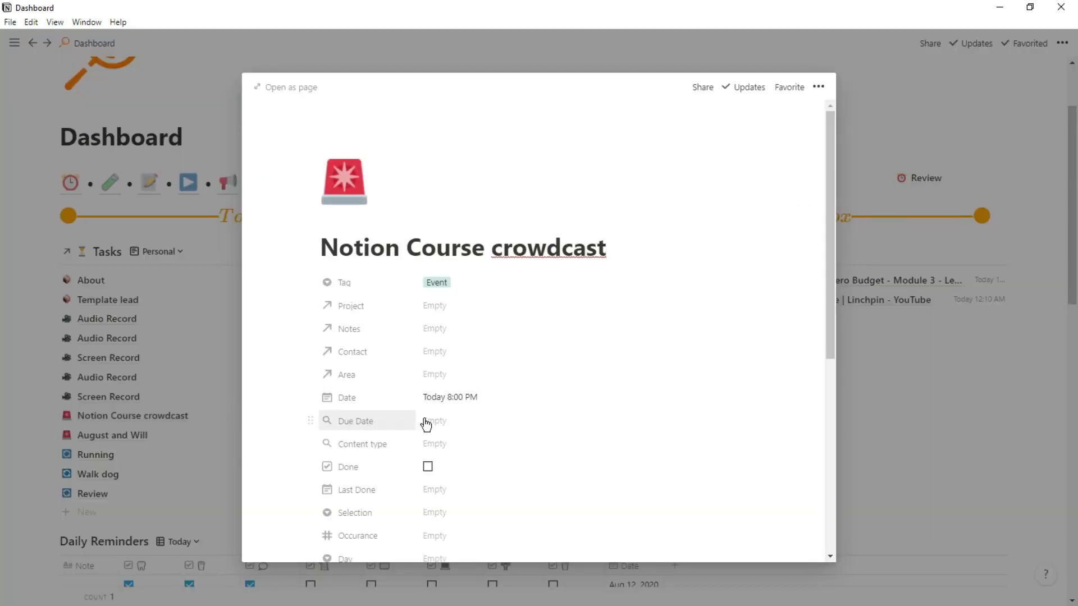
mouse_move(448, 305)
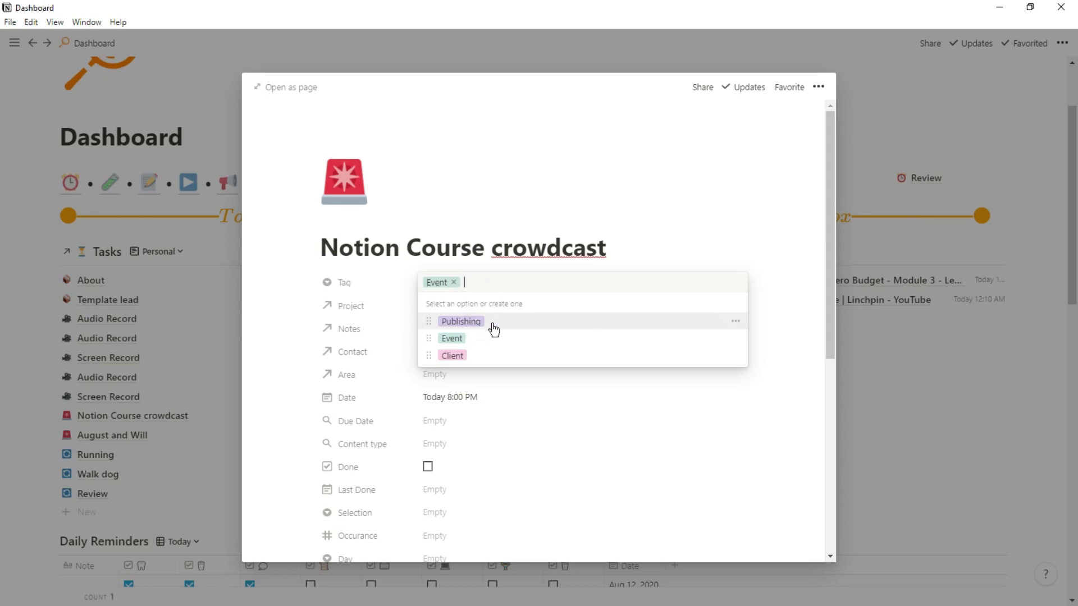
mouse_move(467, 362)
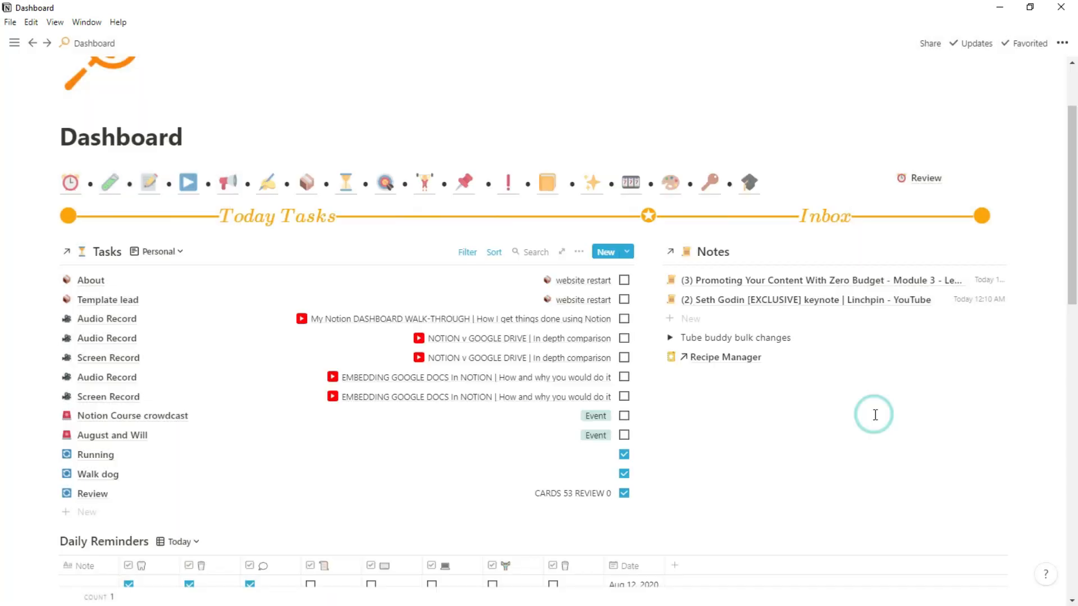
mouse_move(592, 396)
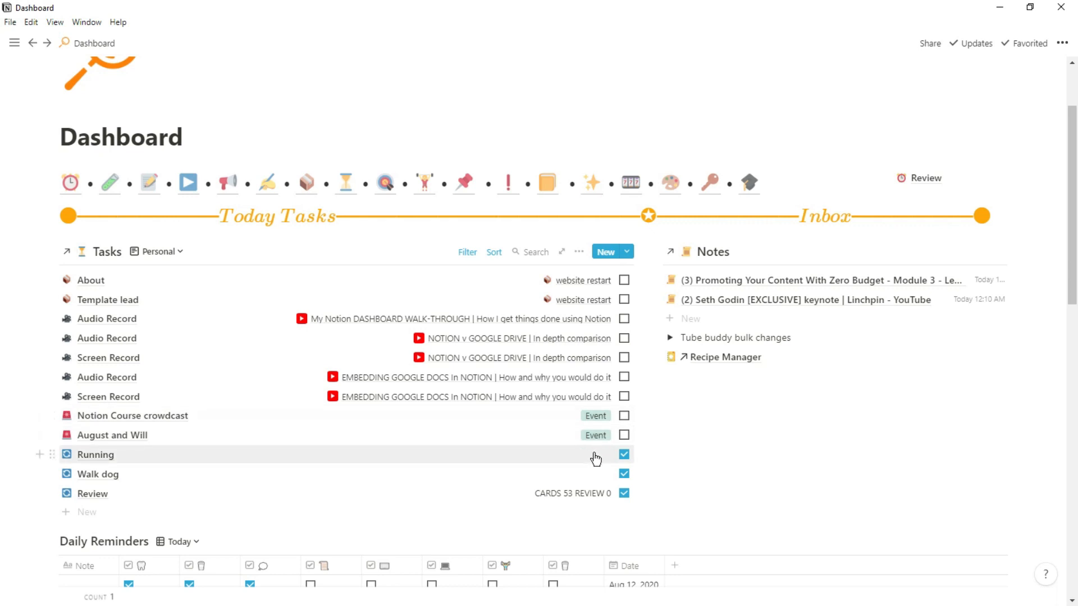
mouse_move(494, 251)
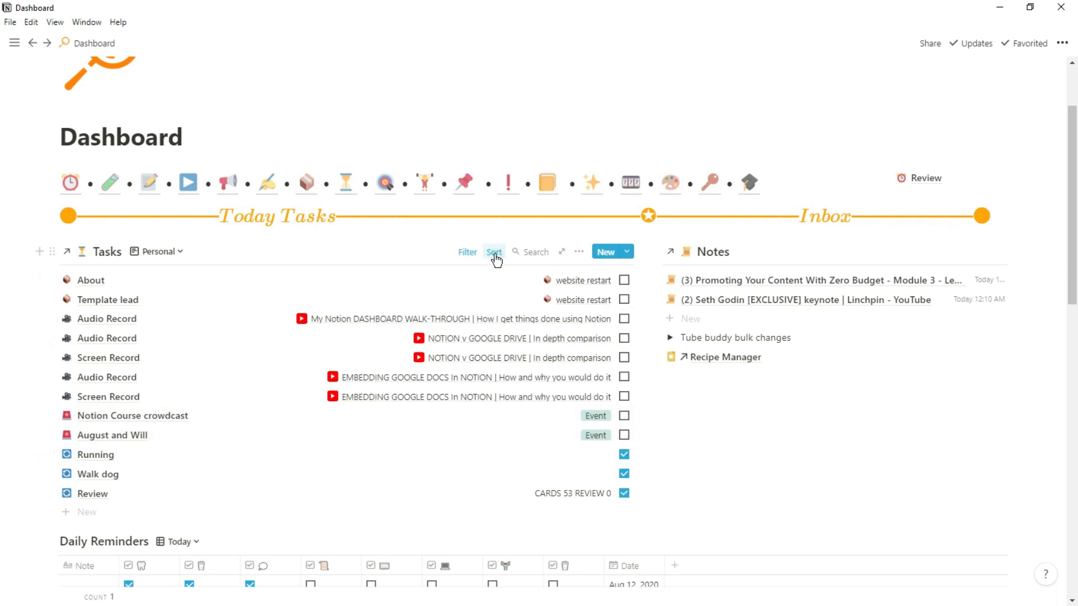
Add an empty line in the Notes inbox below Tube buddy bulk changes
click(494, 252)
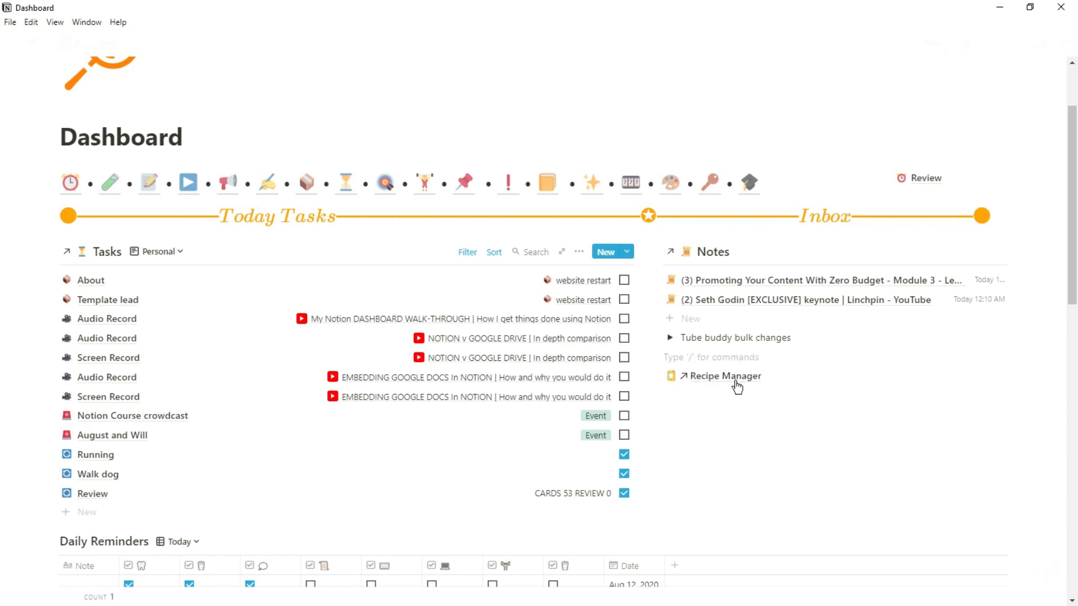
Create a test line 'new task' in Notes and drag it into the Tasks list
text(new task)
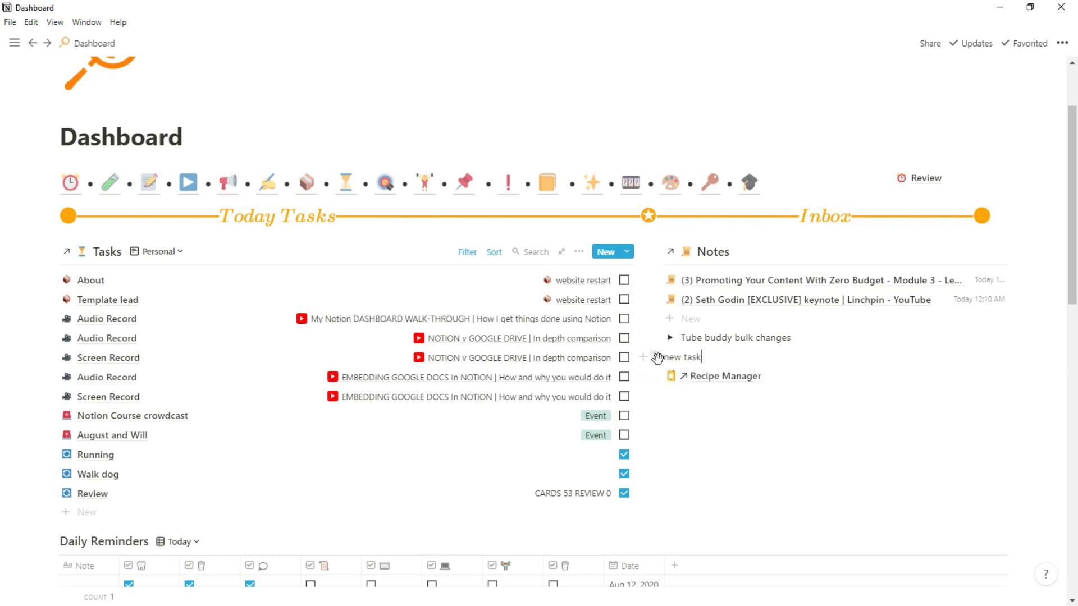
click(494, 252)
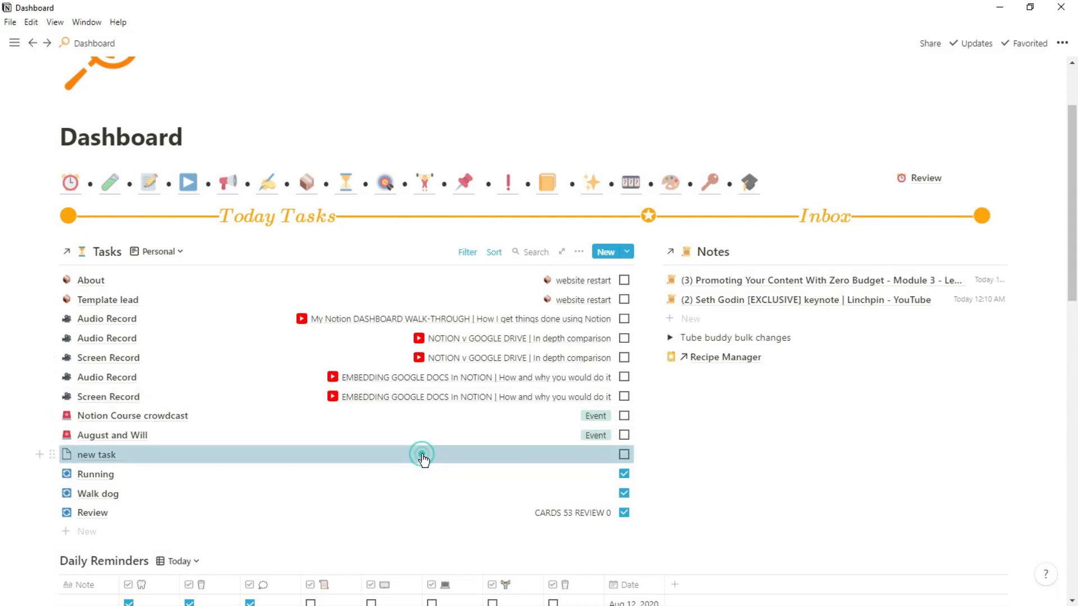
click(422, 455)
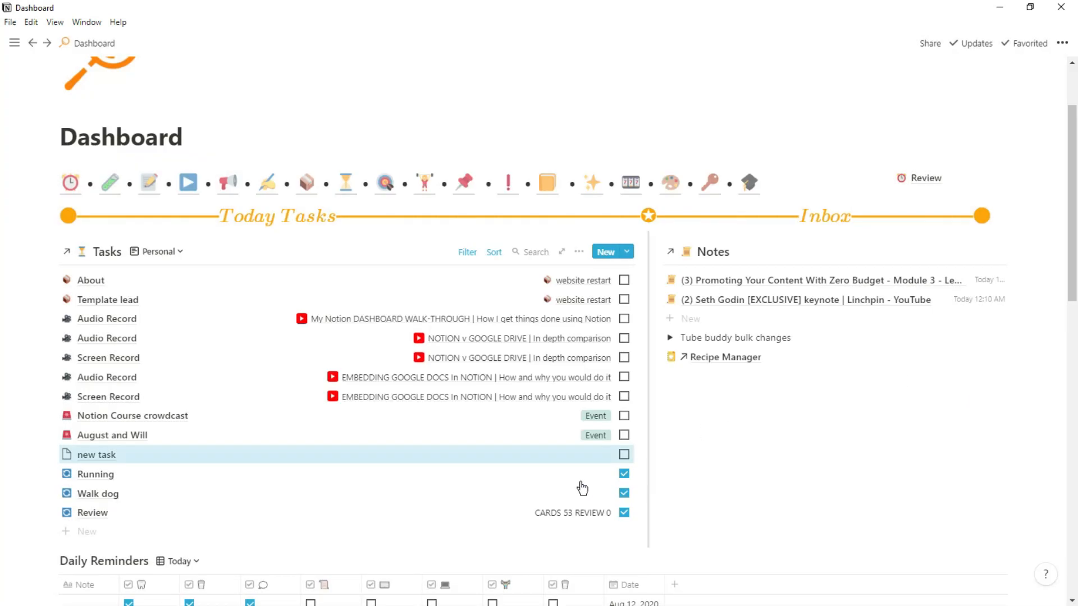
Delete the 'new task' test row so Tasks and Notes return to their earlier contents
click(94, 474)
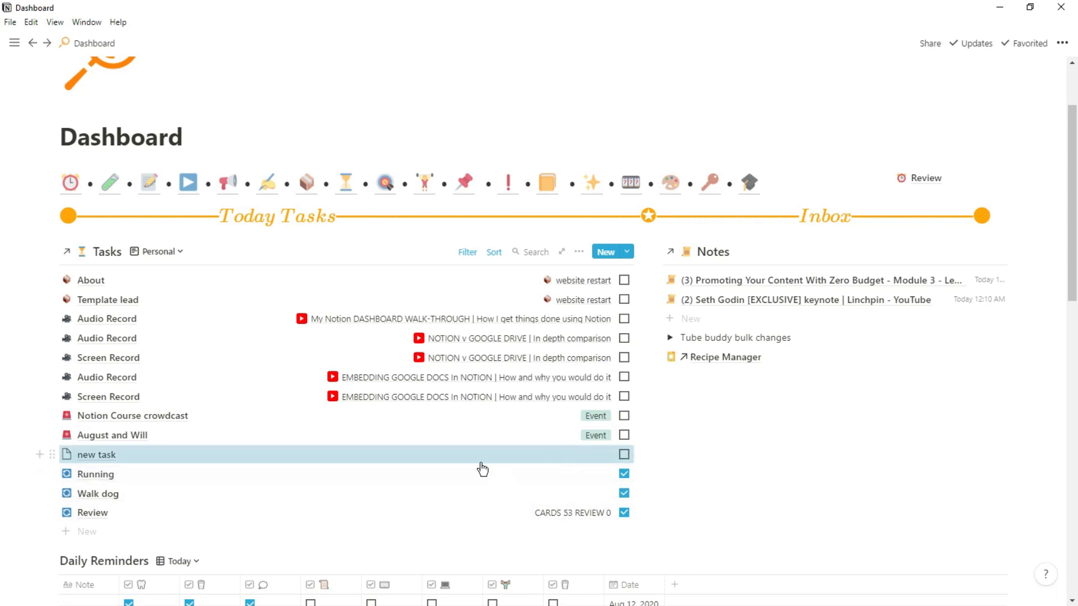
click(625, 454)
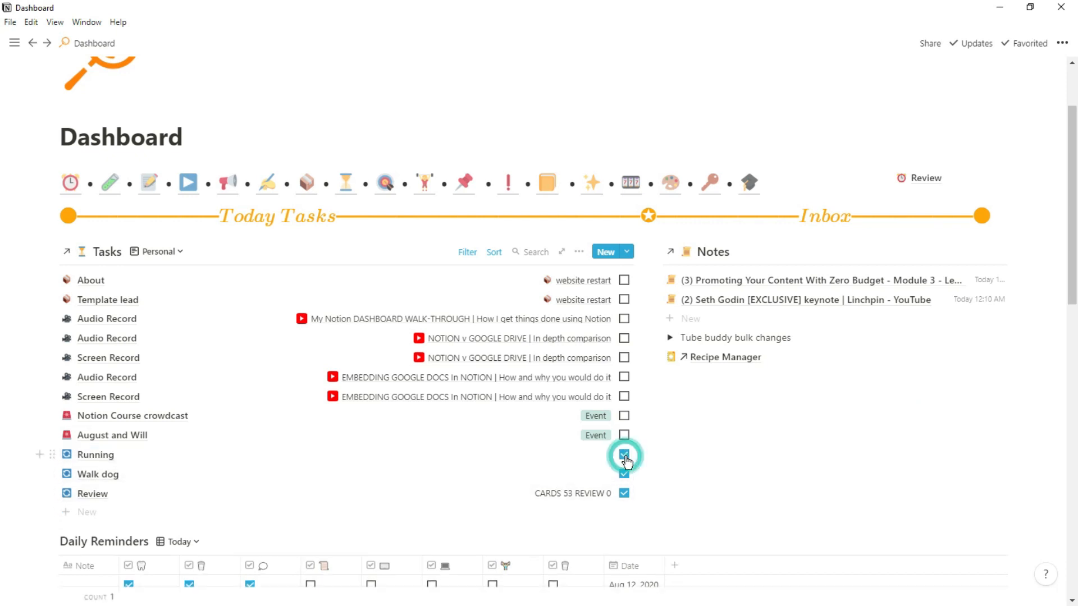
click(624, 455)
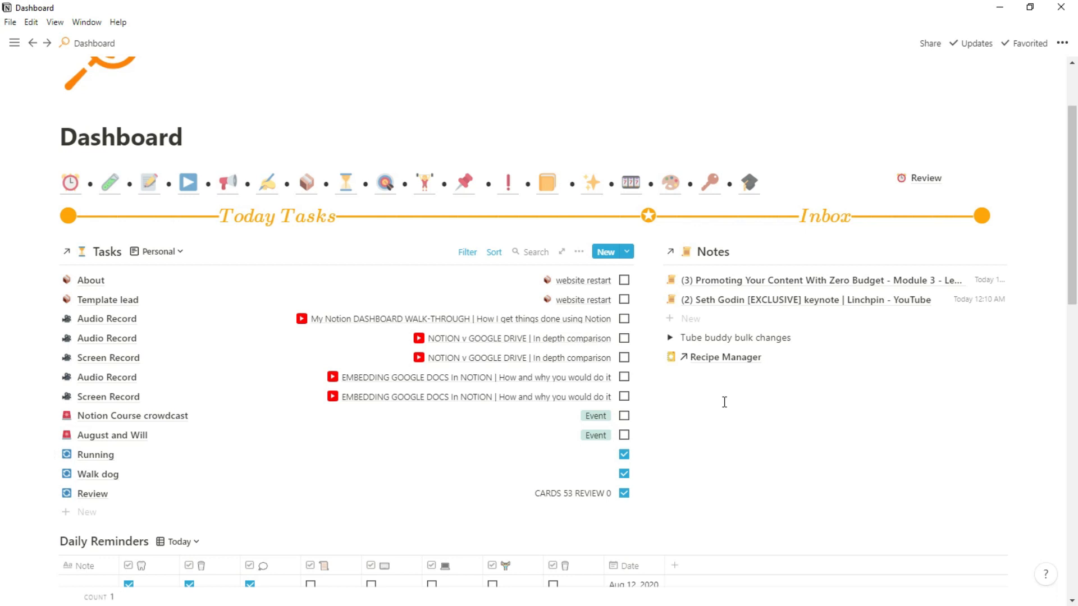
mouse_move(532, 326)
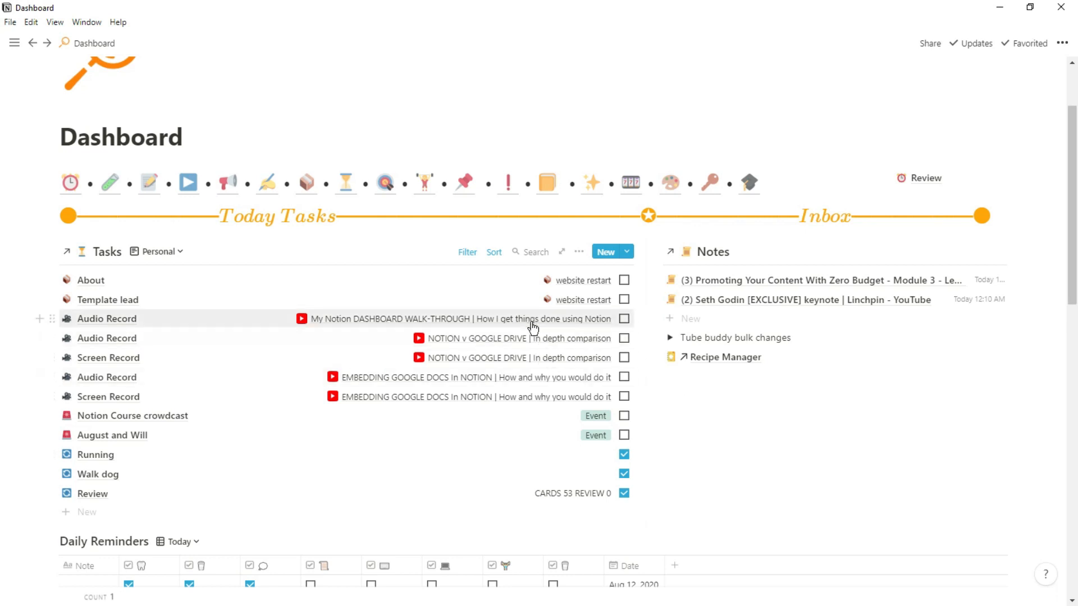
mouse_move(539, 396)
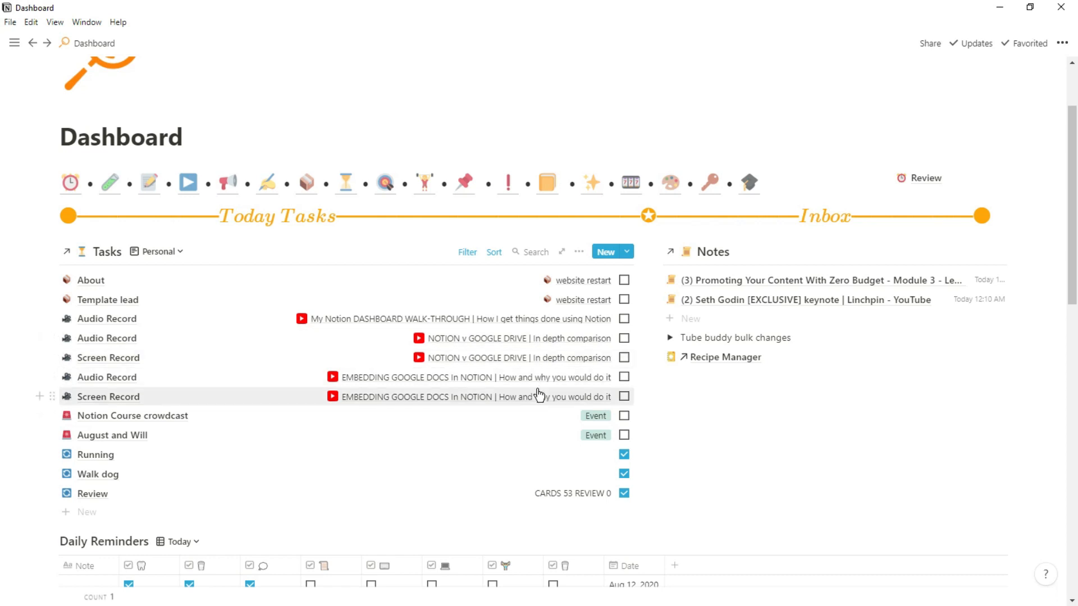
Preview the My Notion DASHBOARD WALK-THROUGH project from the Audio Record task's Project relation and scan its properties
click(107, 318)
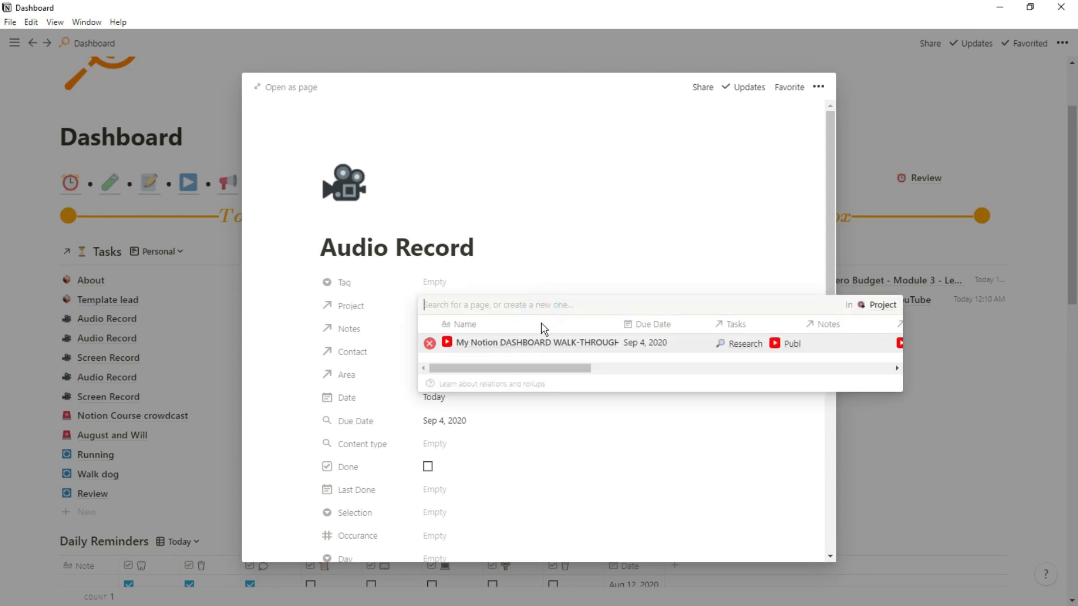
click(537, 342)
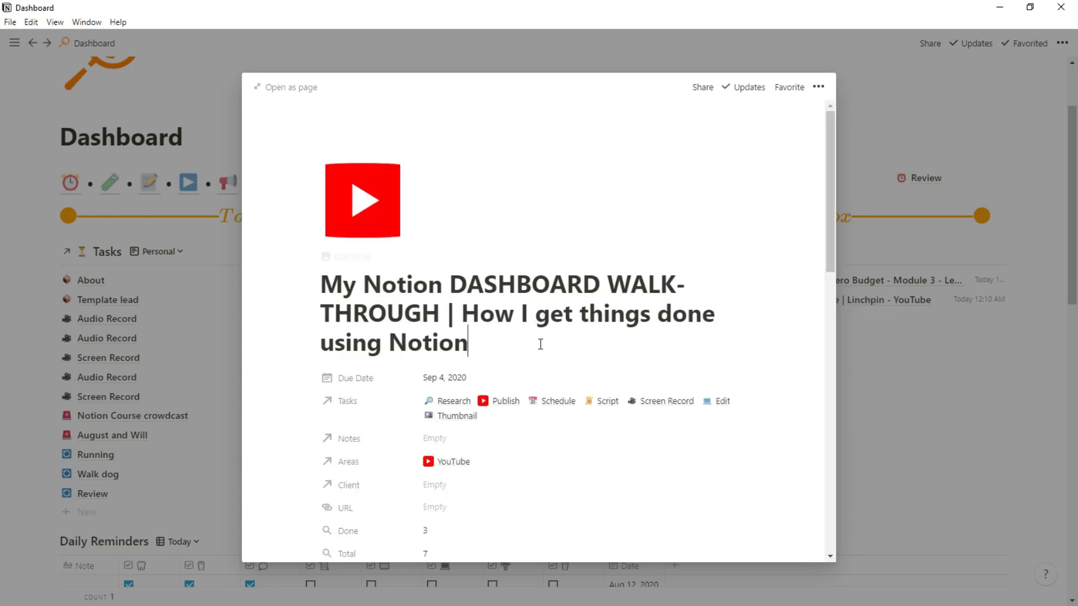
mouse_move(375, 356)
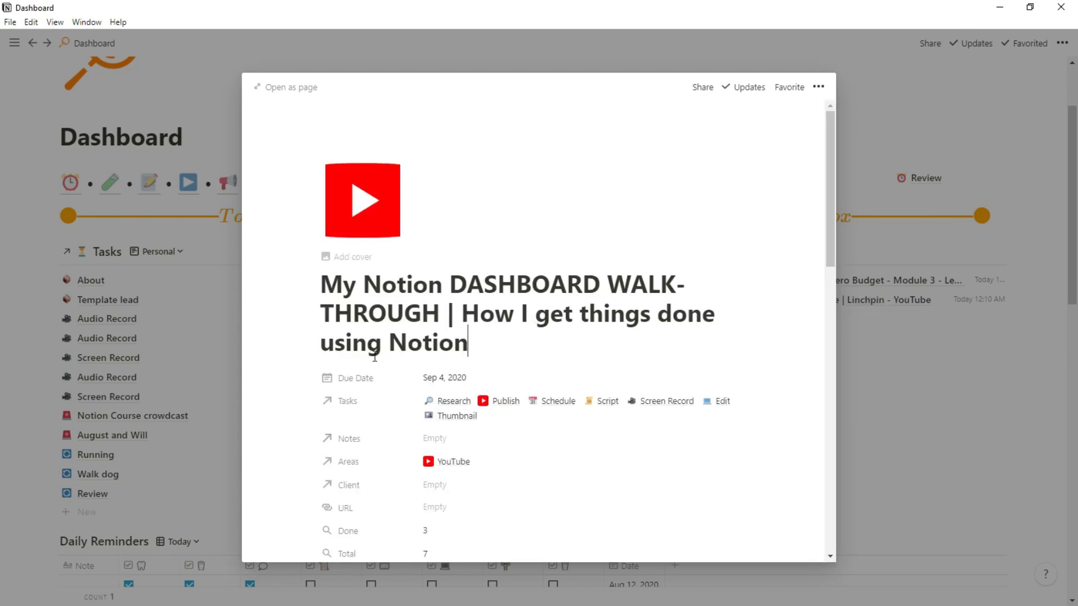
scroll(down, 3)
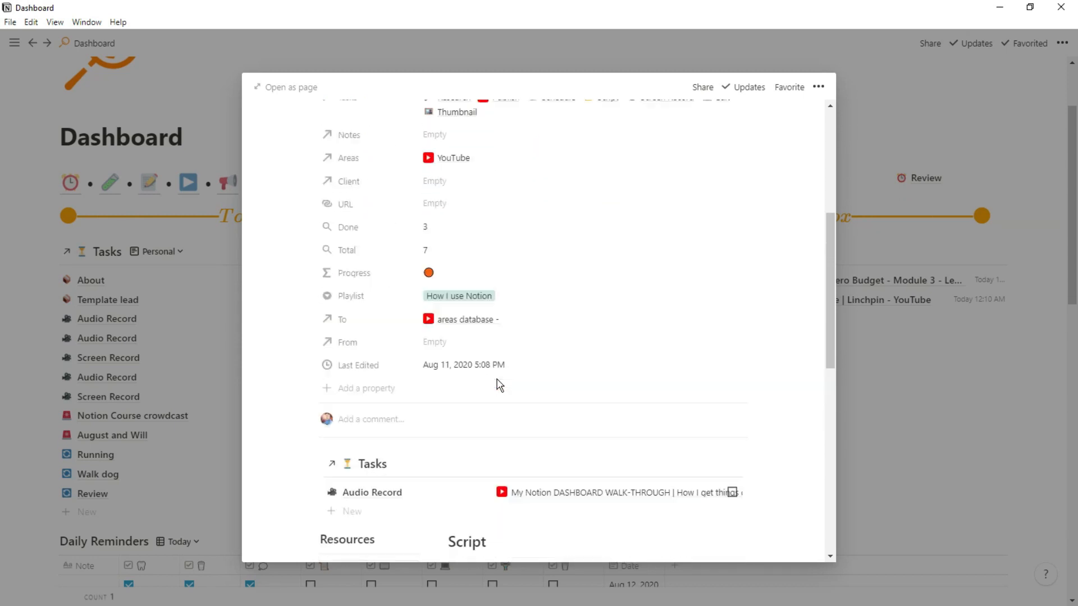
scroll(up, 3)
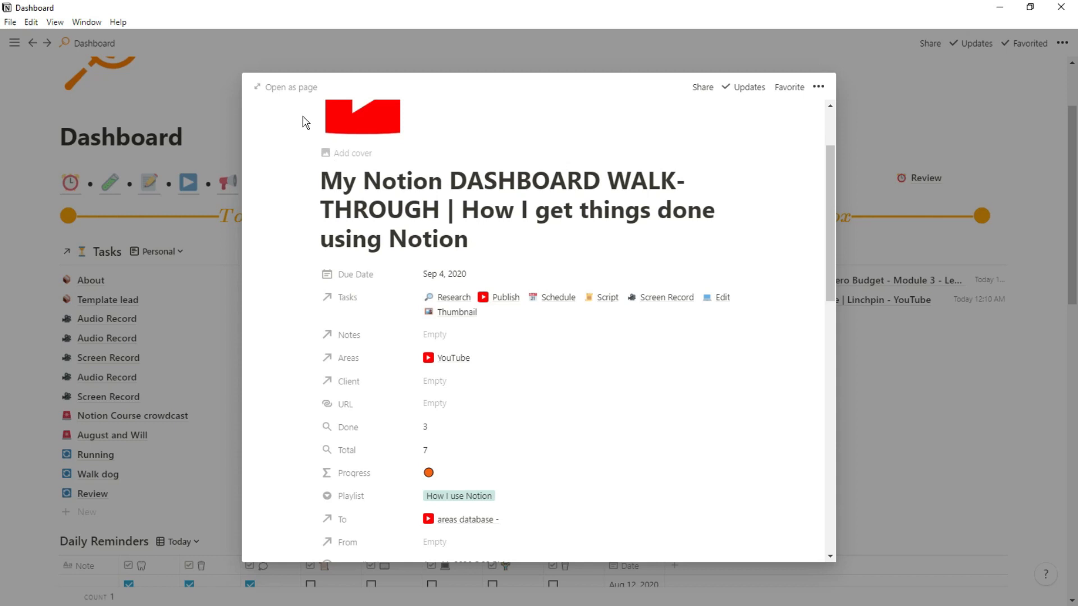
Open the project preview as a full page, then go back to the Dashboard
click(284, 87)
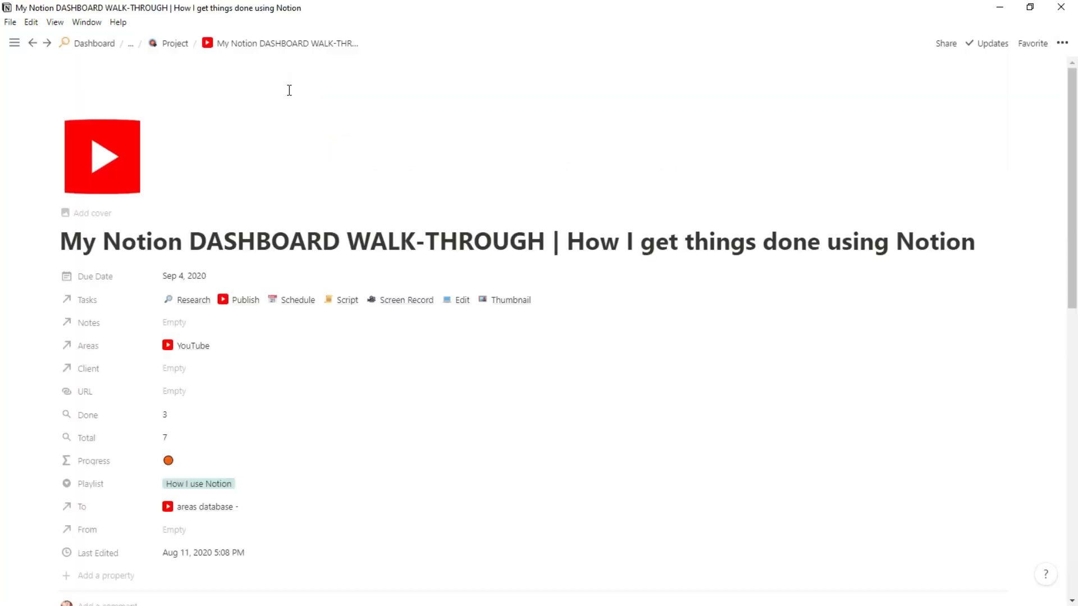
click(131, 43)
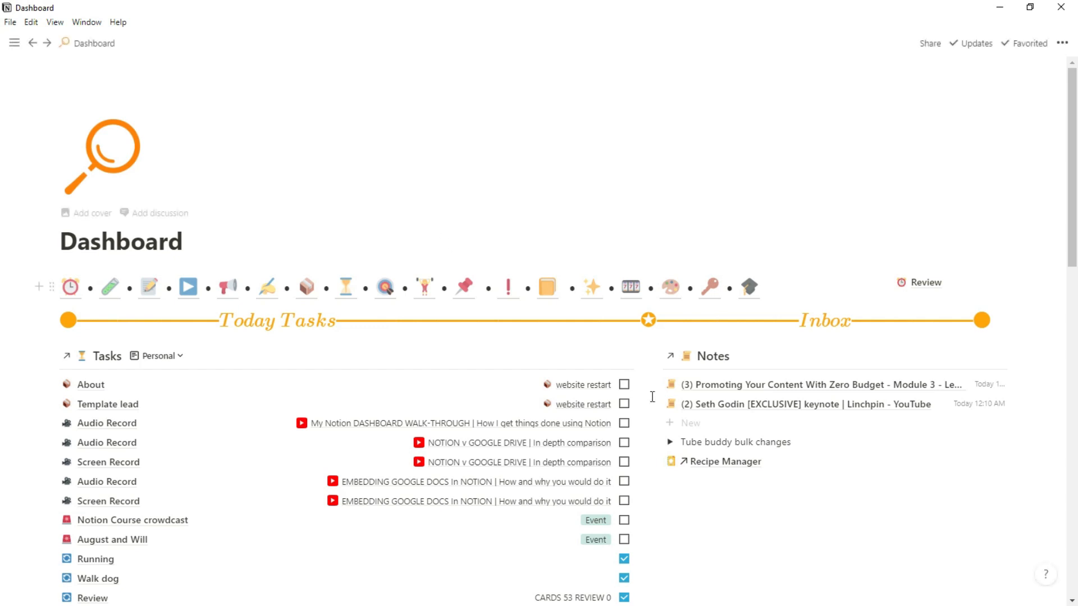
mouse_move(719, 496)
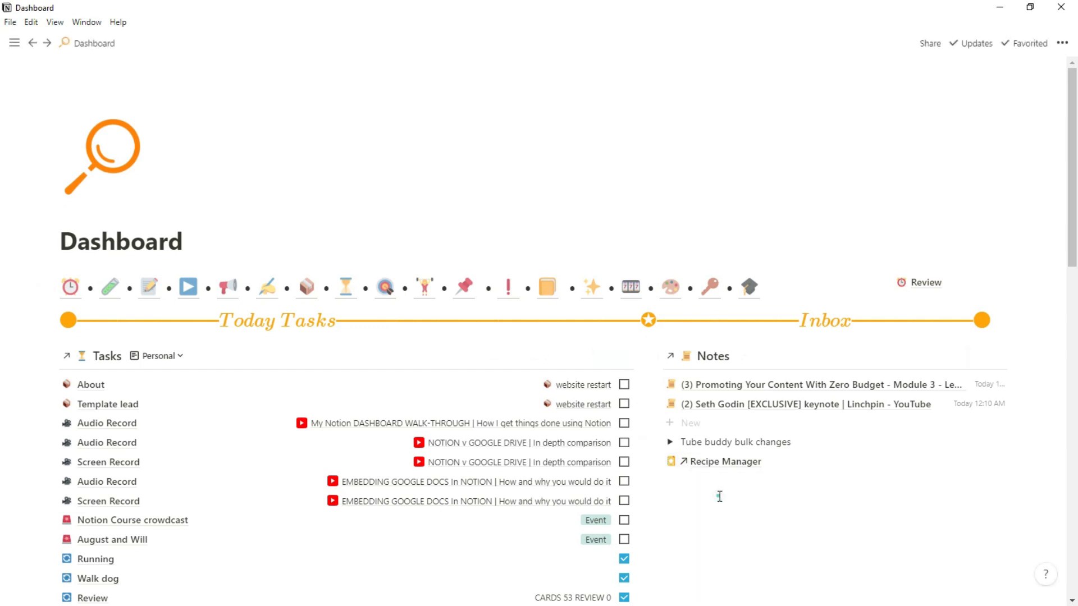
scroll(down, 3)
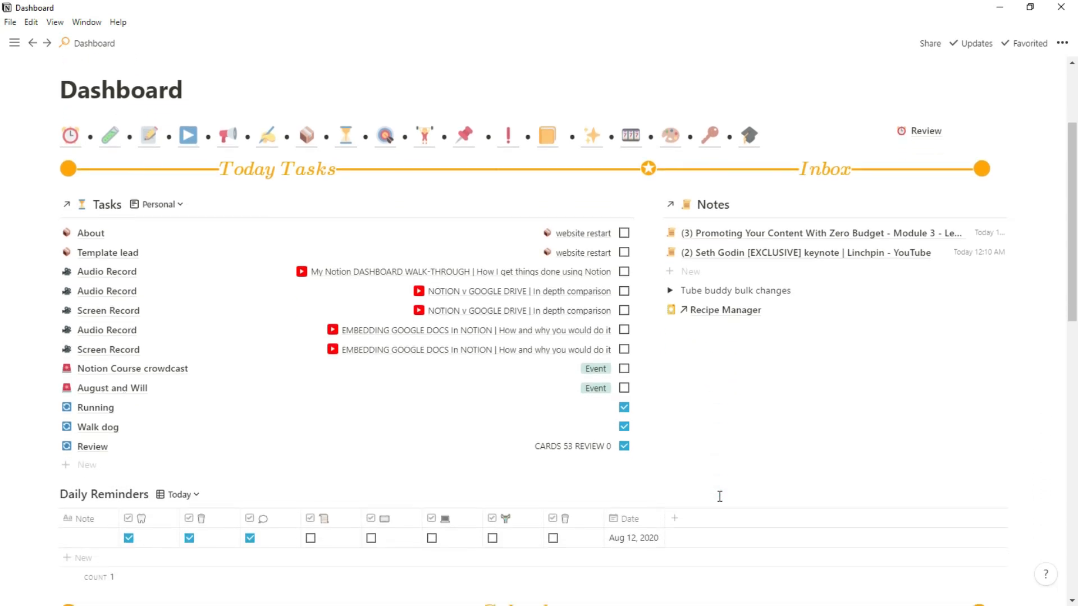
mouse_move(164, 547)
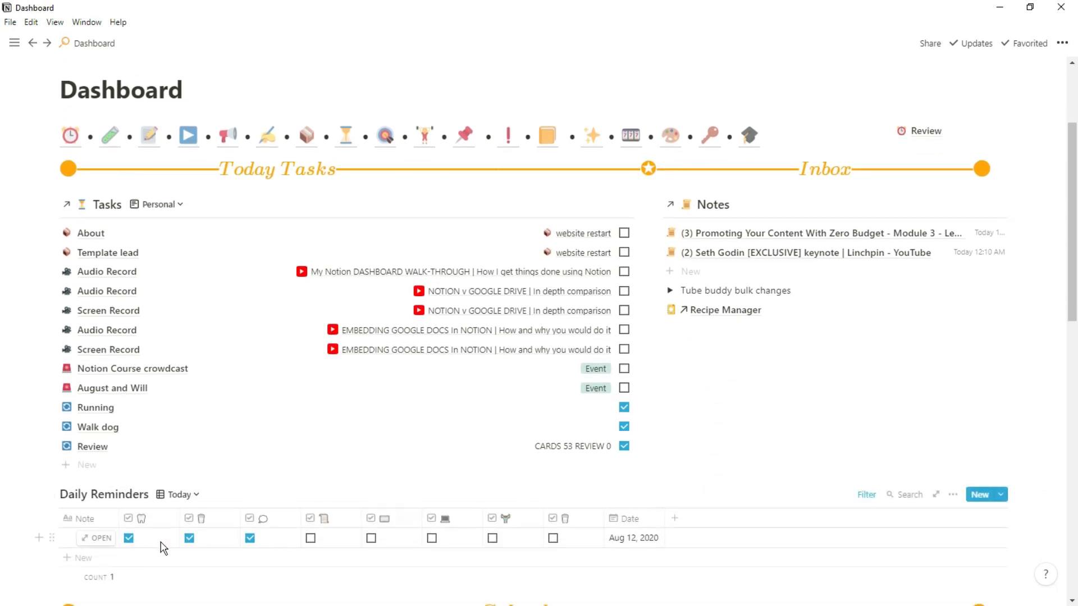
mouse_move(410, 543)
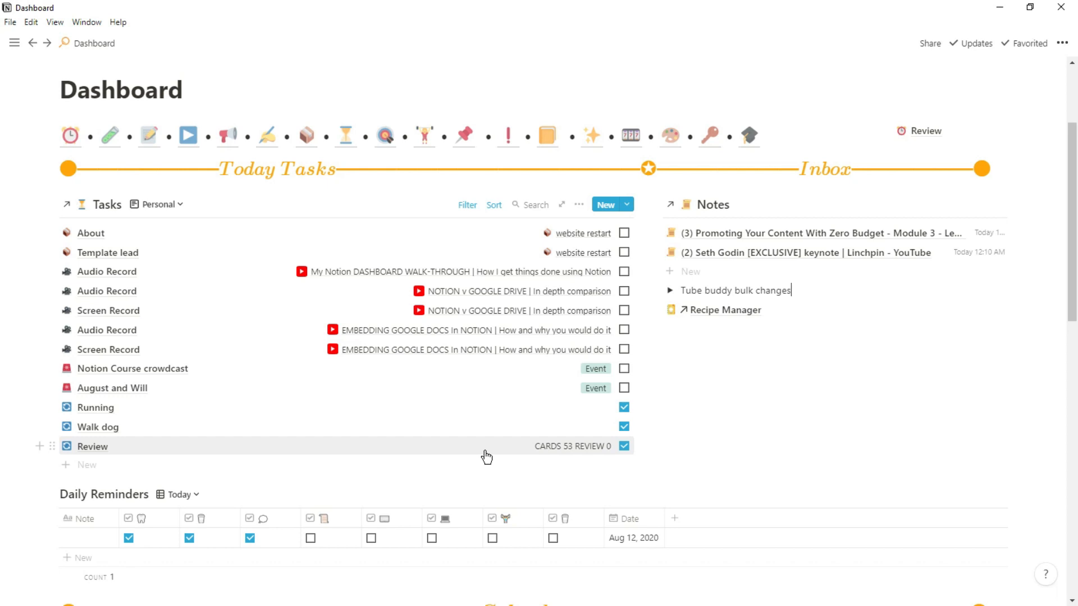
mouse_move(152, 425)
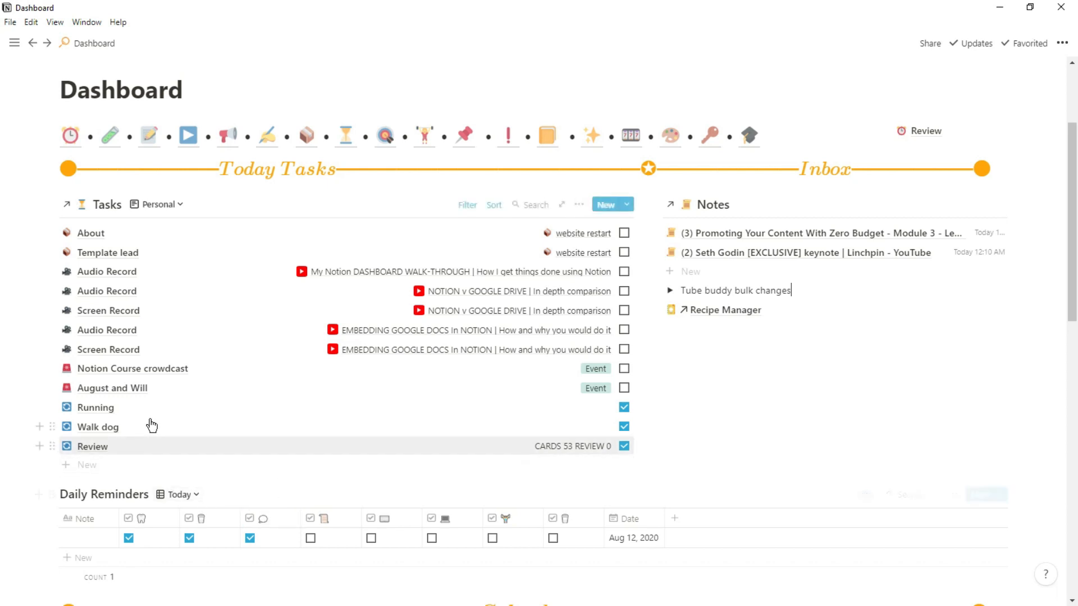
click(94, 407)
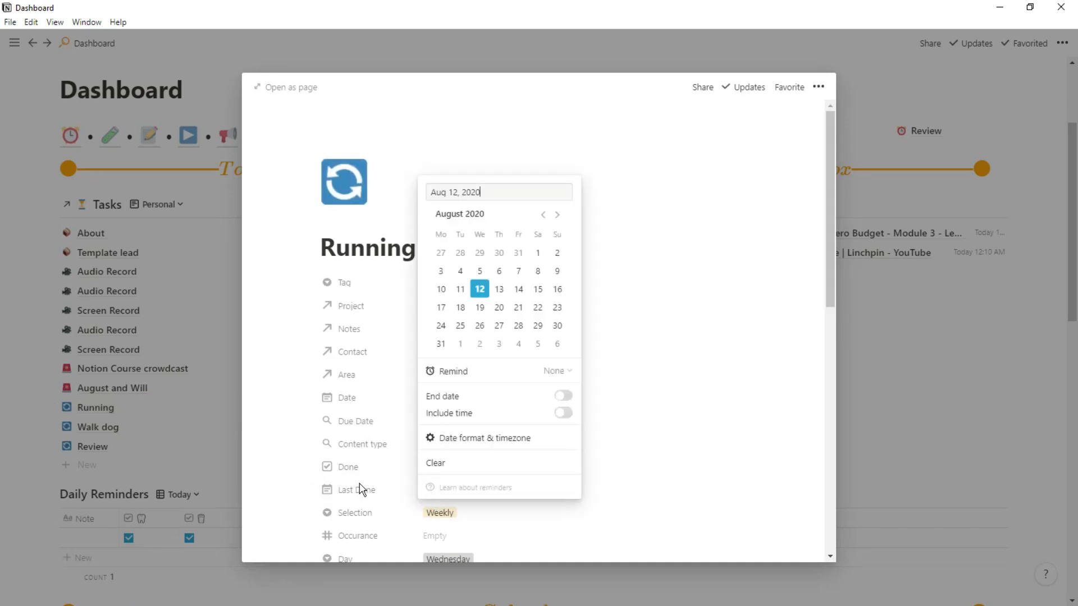
click(223, 439)
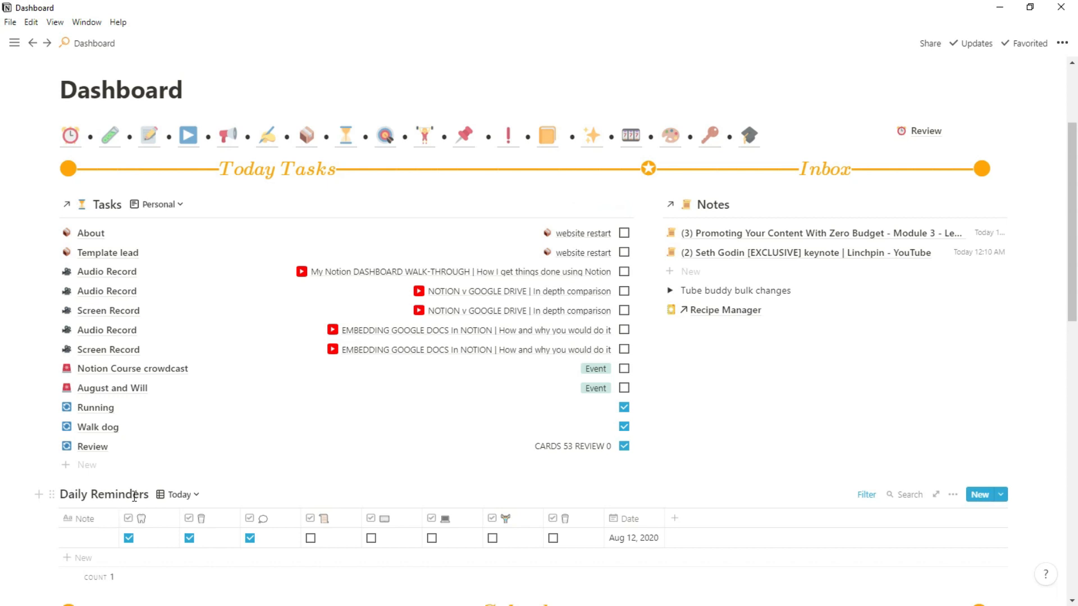
mouse_move(403, 546)
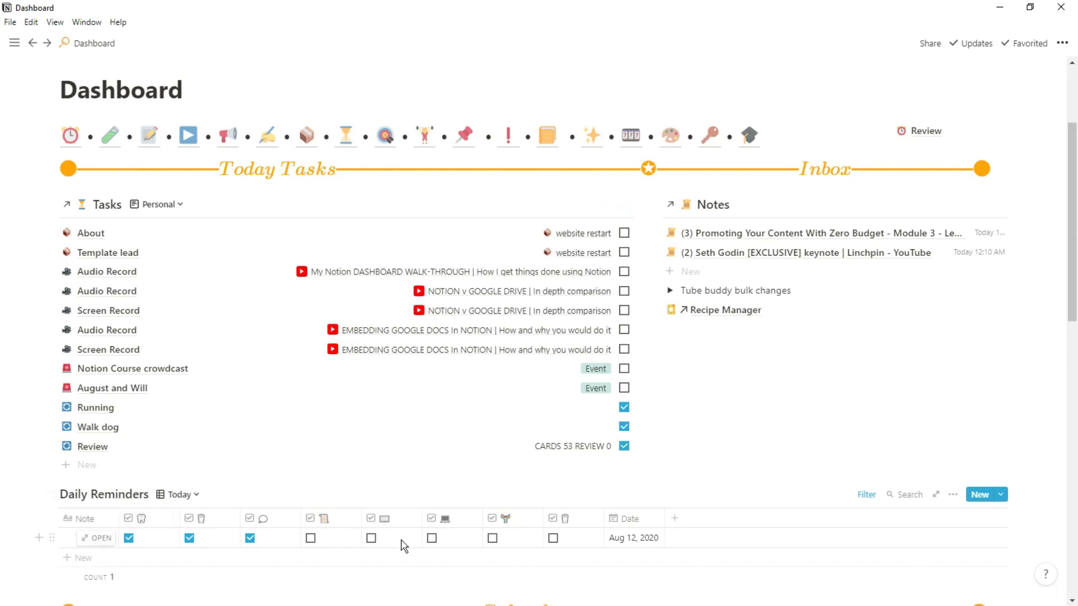
mouse_move(630, 549)
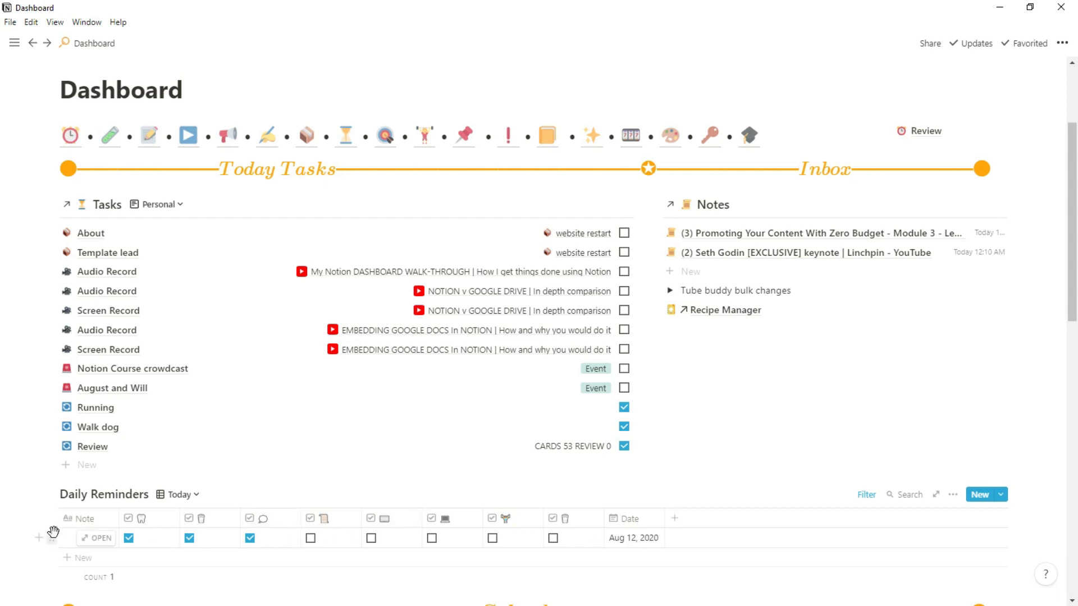
click(78, 558)
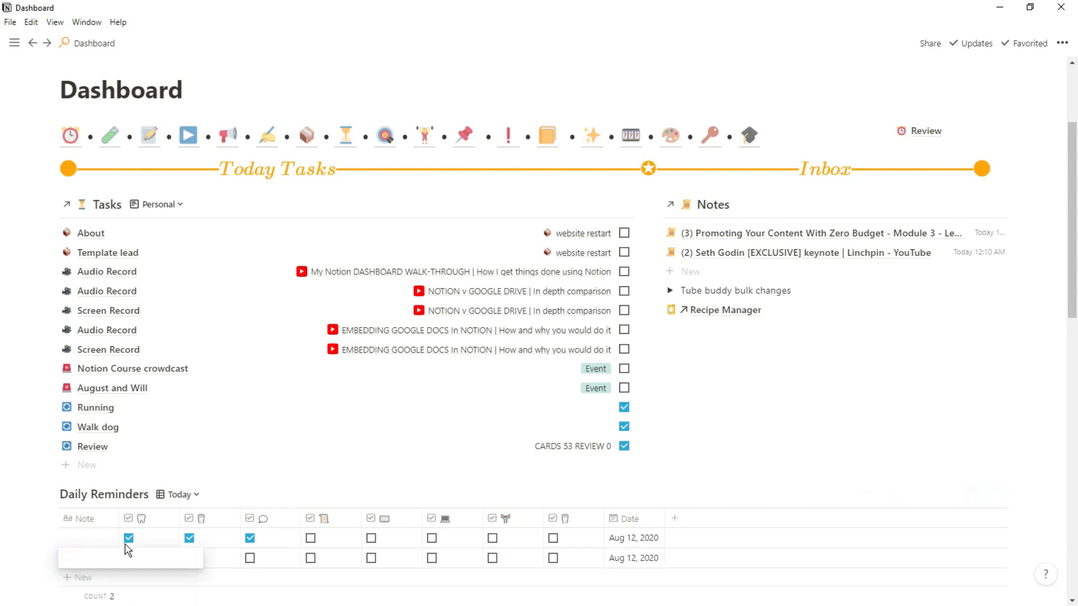
mouse_move(639, 566)
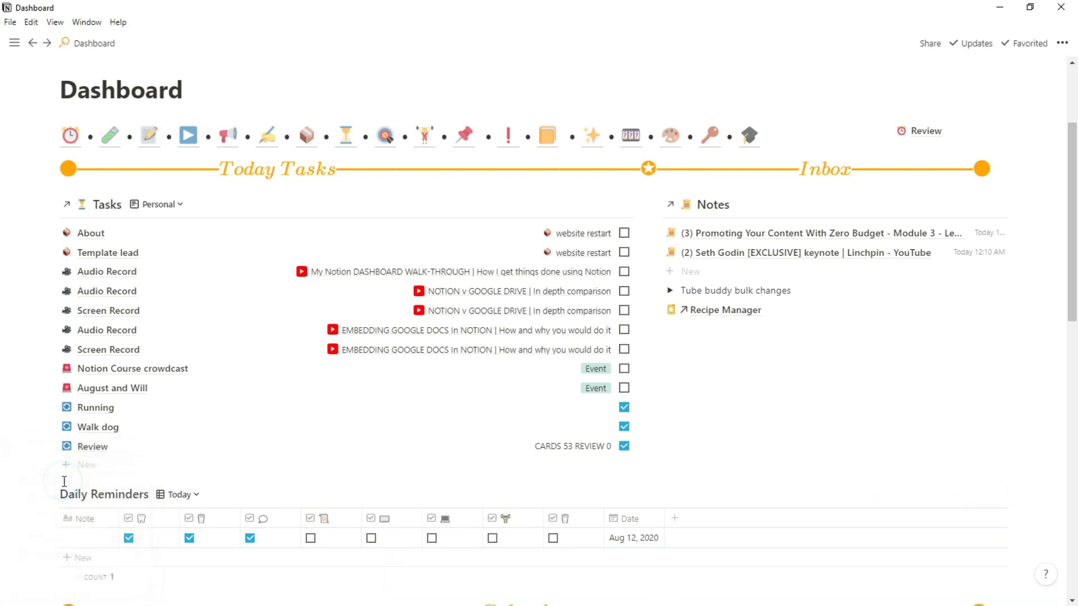
click(179, 494)
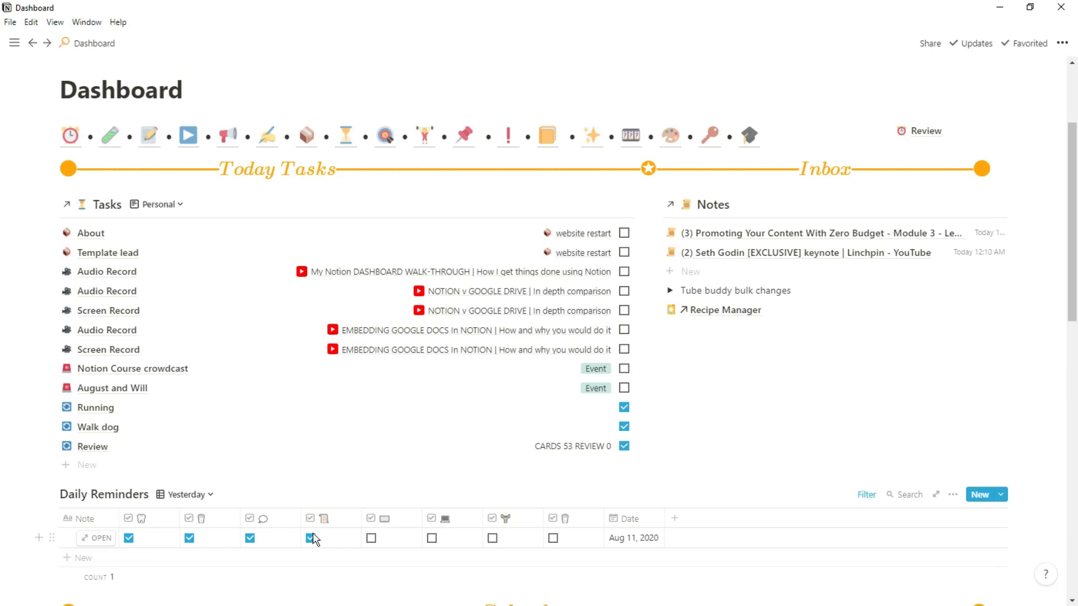
mouse_move(218, 502)
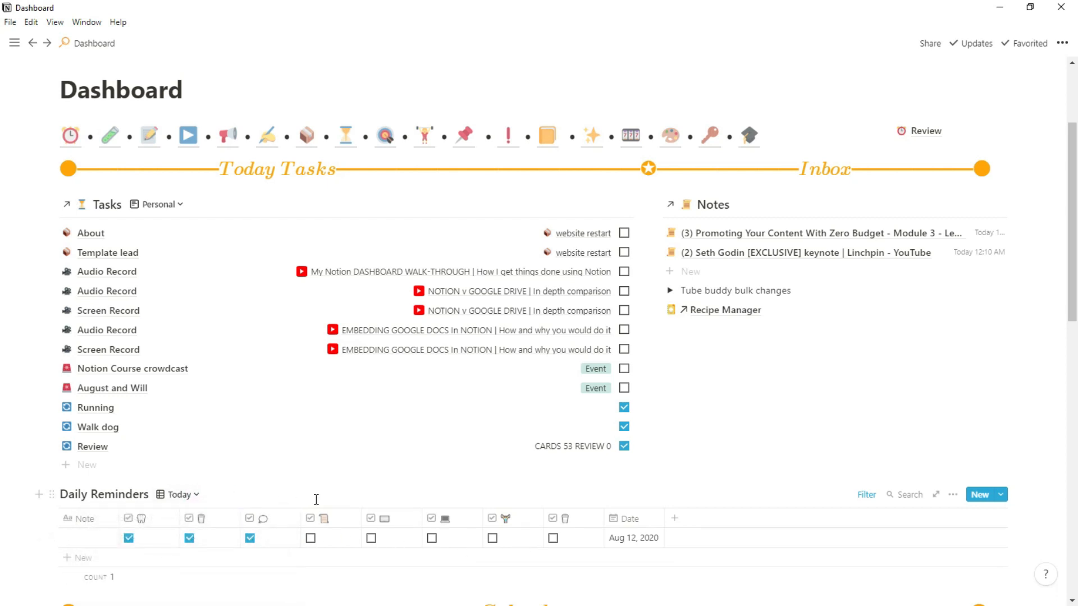
mouse_move(384, 438)
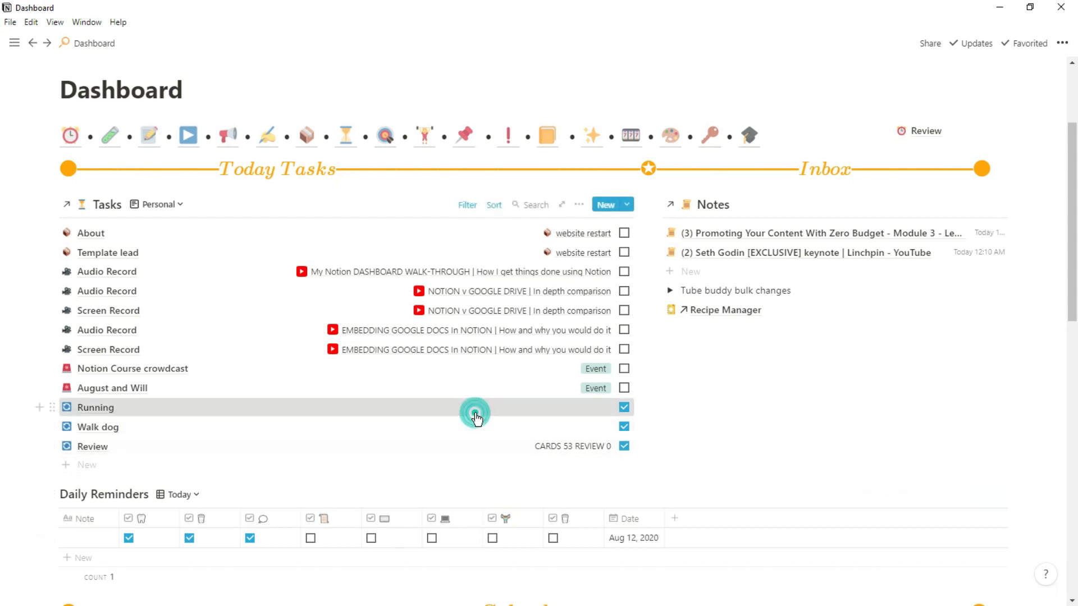
click(94, 407)
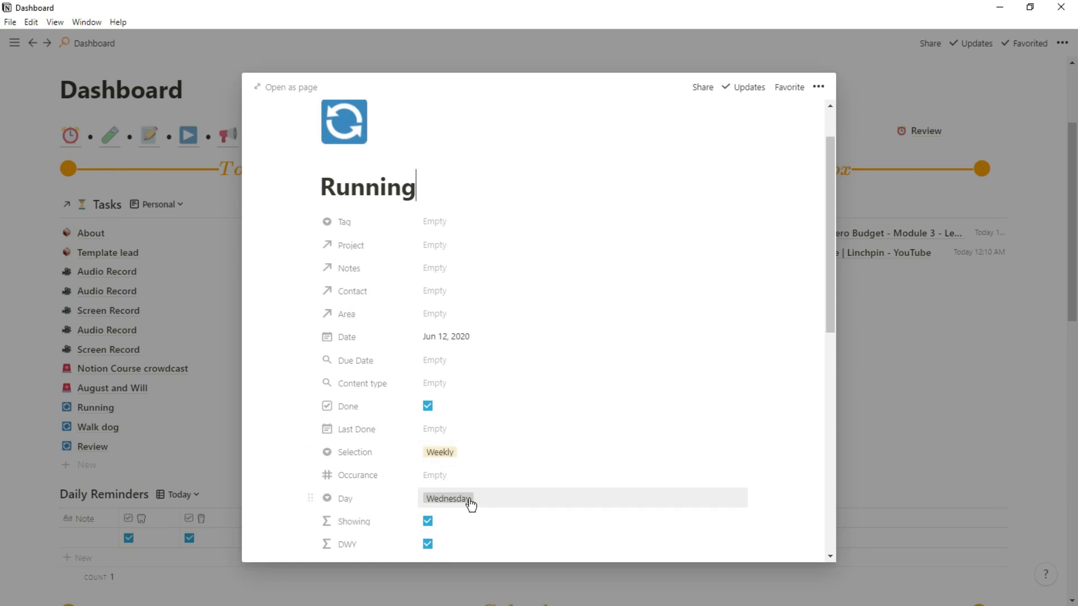
click(97, 427)
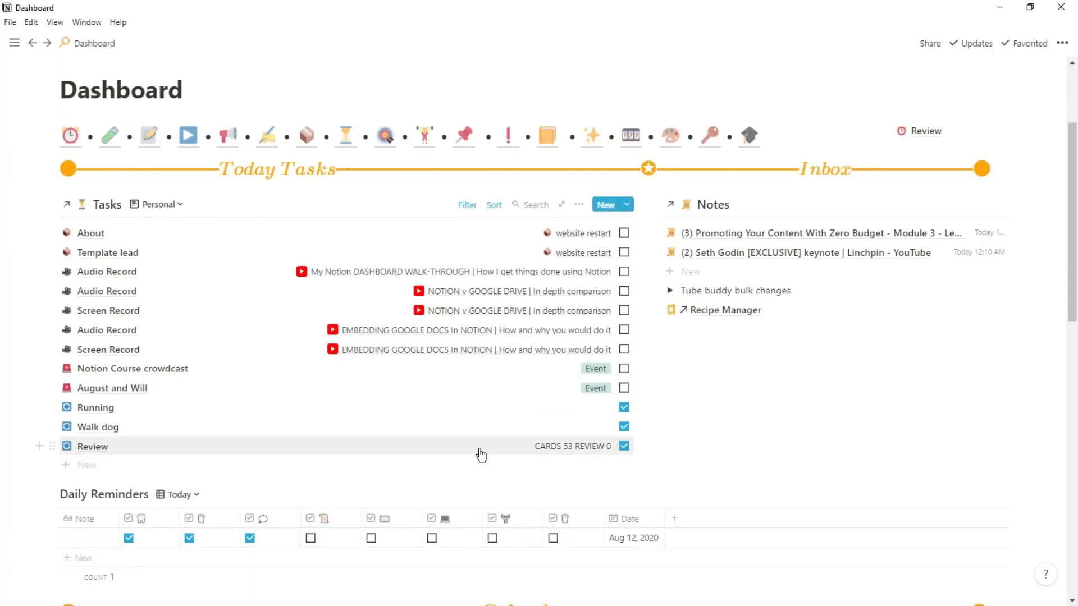
click(92, 446)
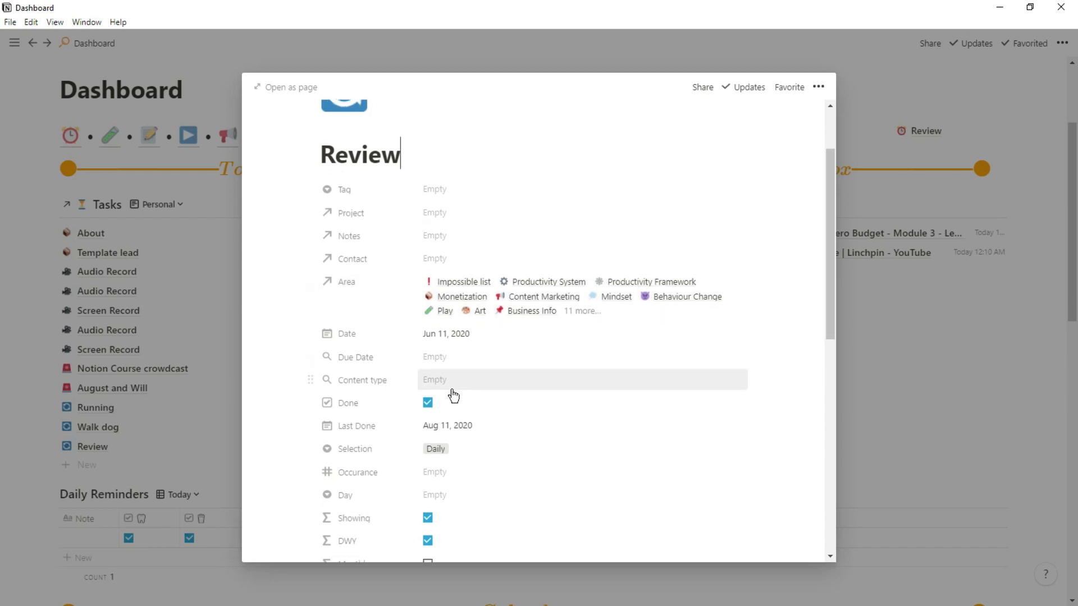
scroll(down, 3)
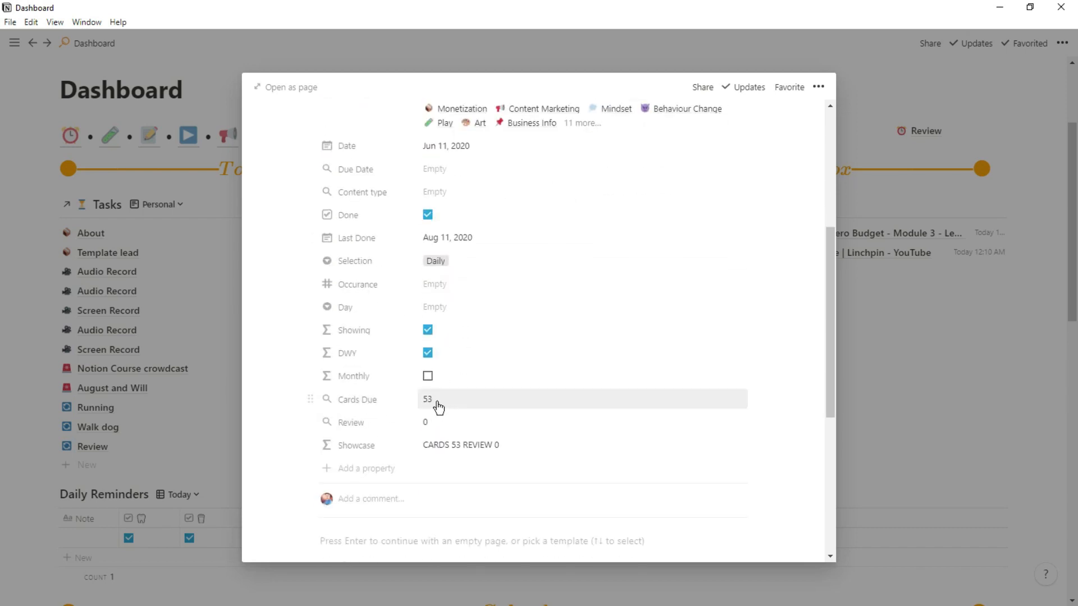
mouse_move(392, 422)
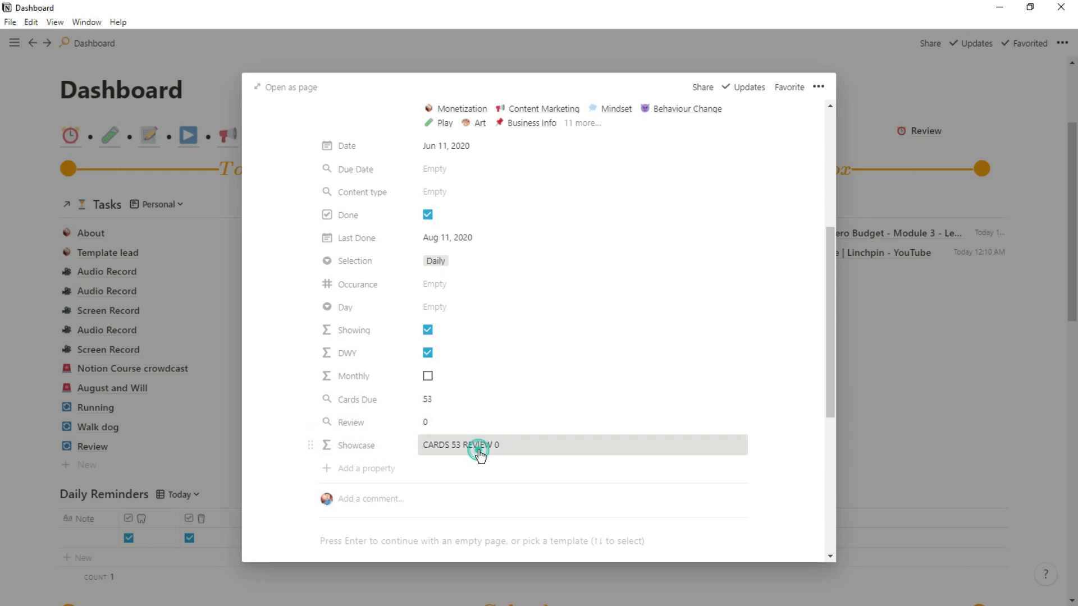
click(479, 445)
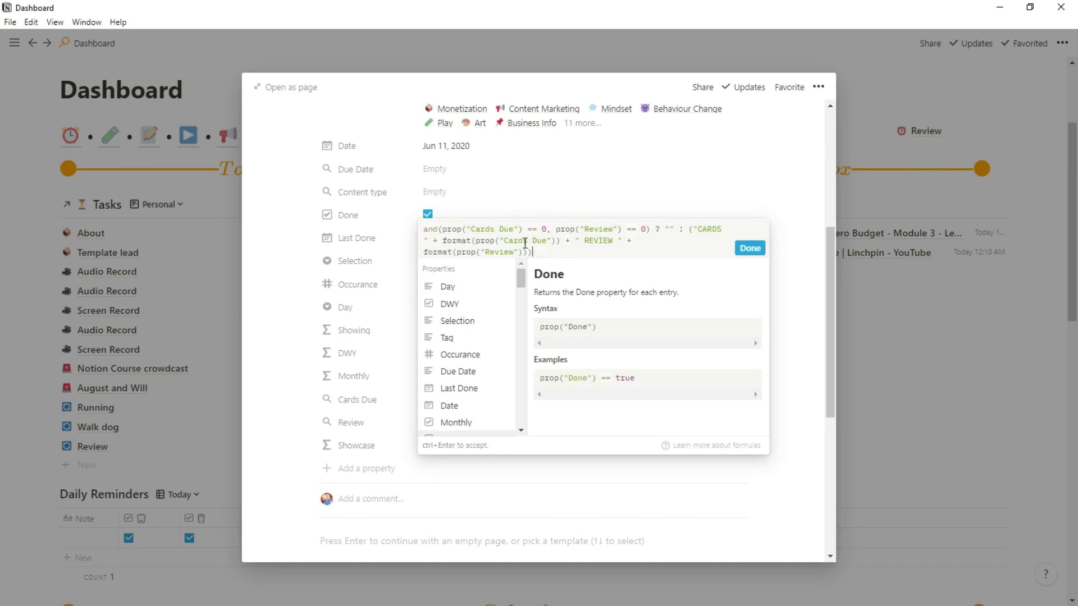
mouse_move(607, 255)
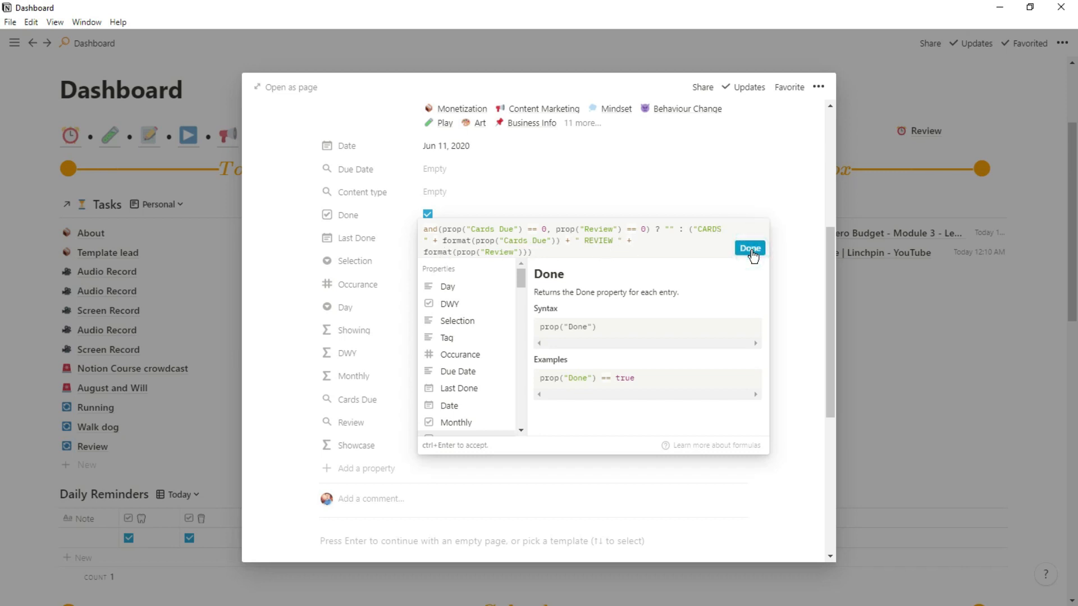
click(751, 248)
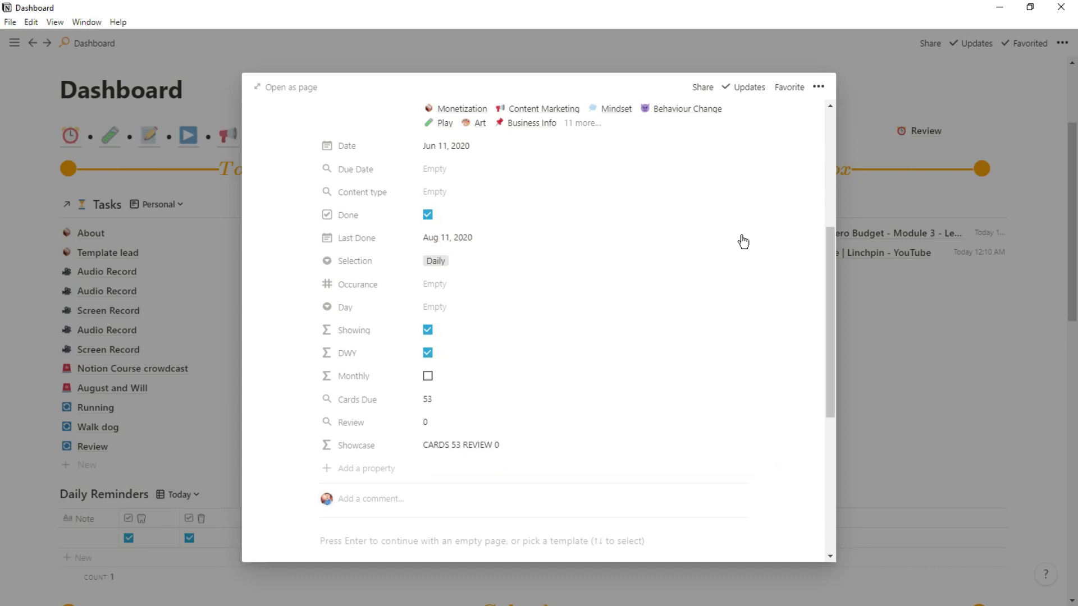
mouse_move(209, 442)
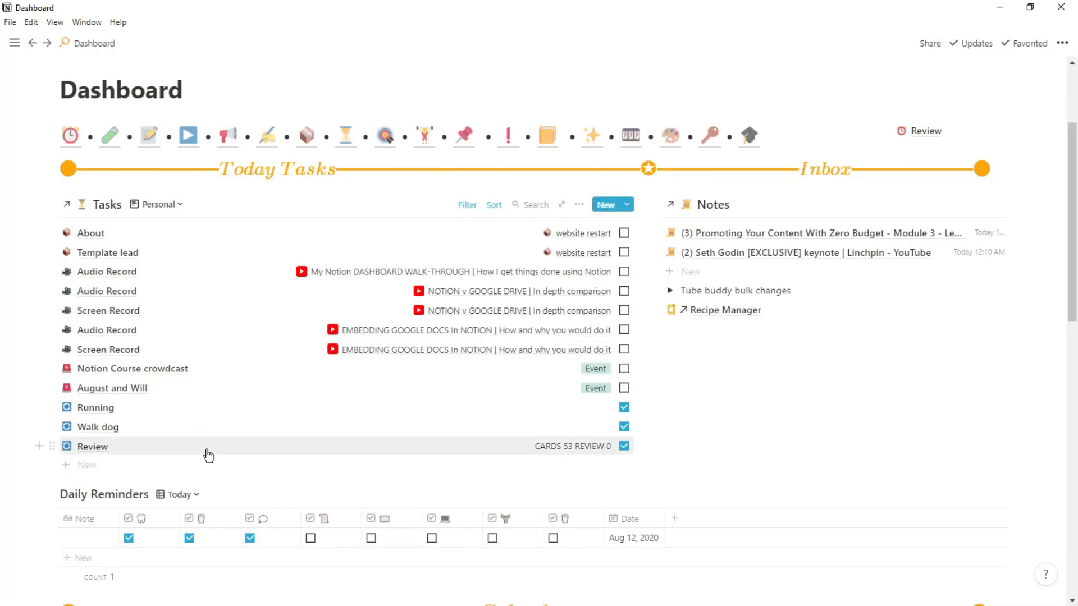
Open the Review page from the Dashboard and scroll down to its Areas and Notes
click(92, 446)
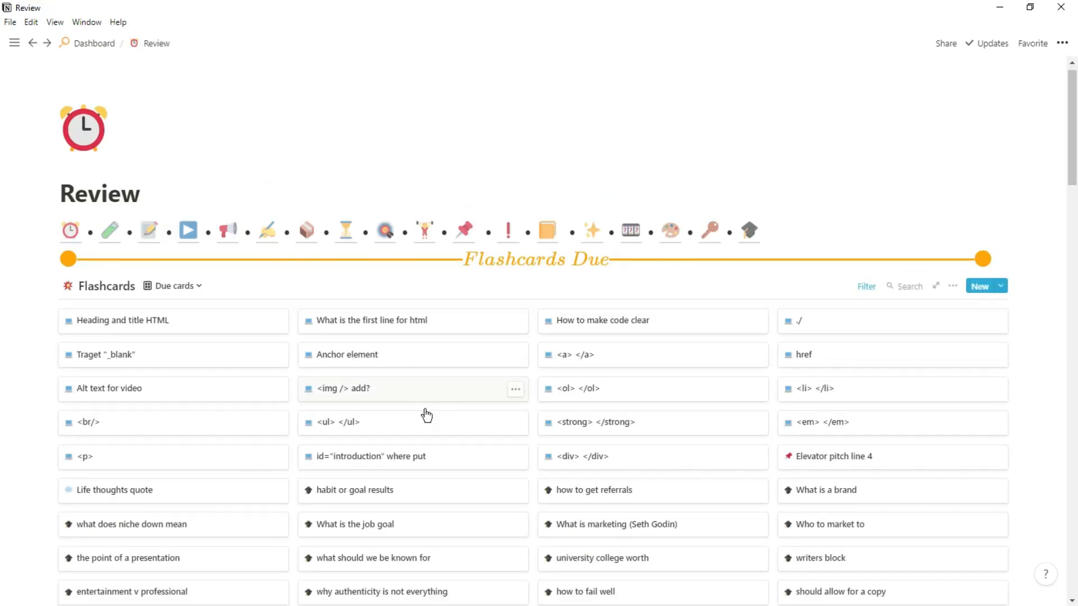
scroll(down, 3)
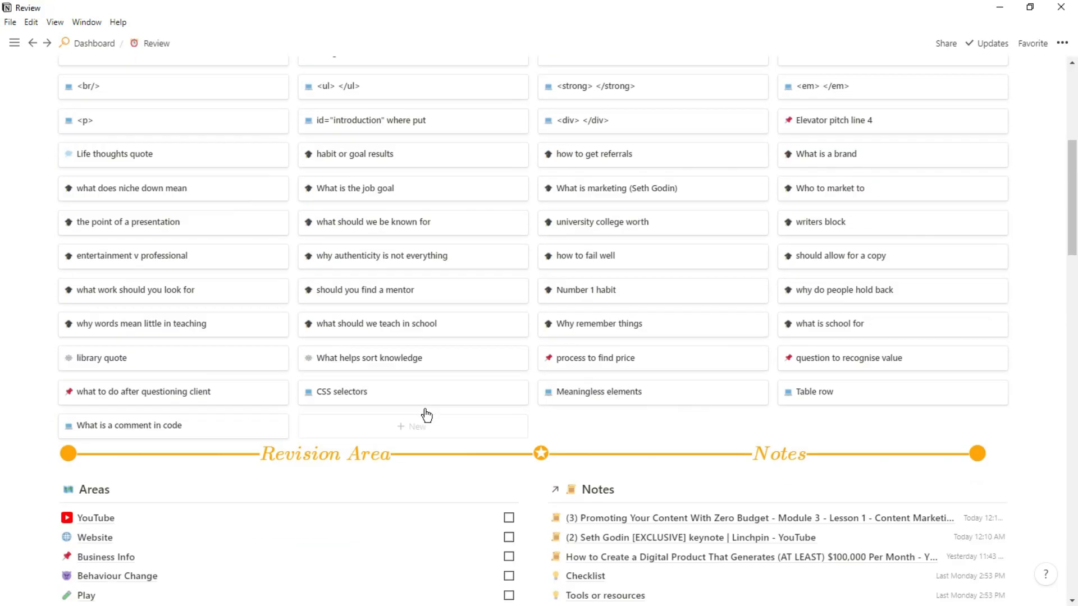
scroll(down, 3)
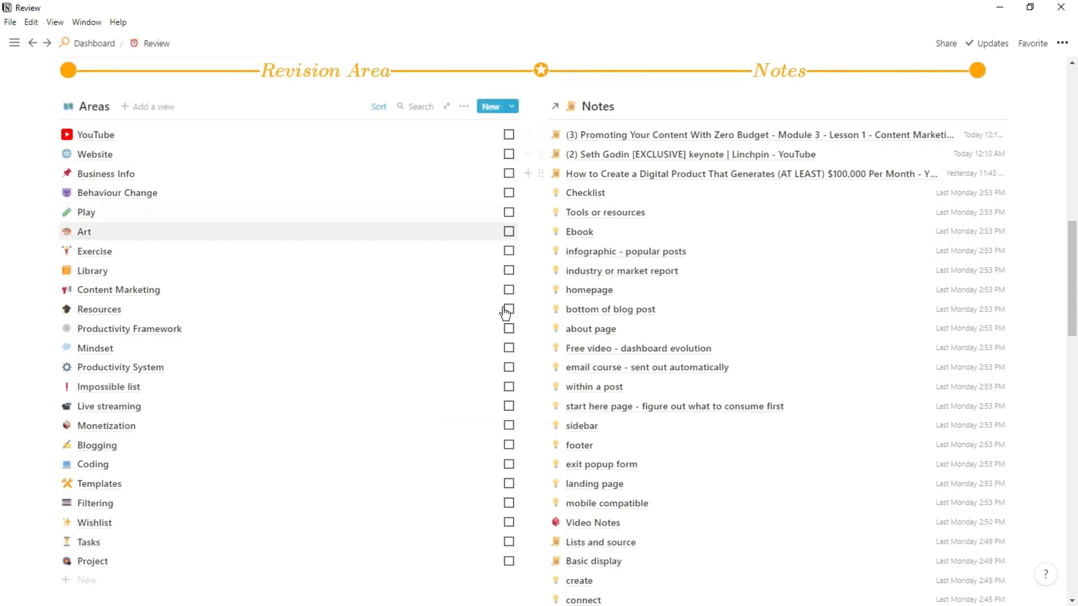
mouse_move(494, 333)
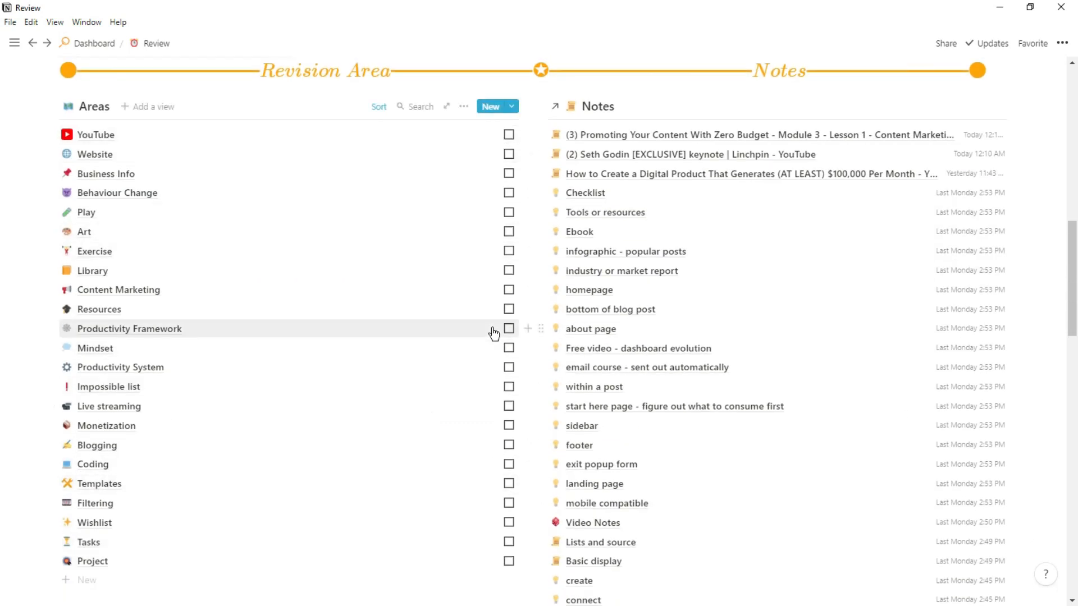
Return to the Dashboard via the breadcrumb and move to the Notes inbox
click(88, 44)
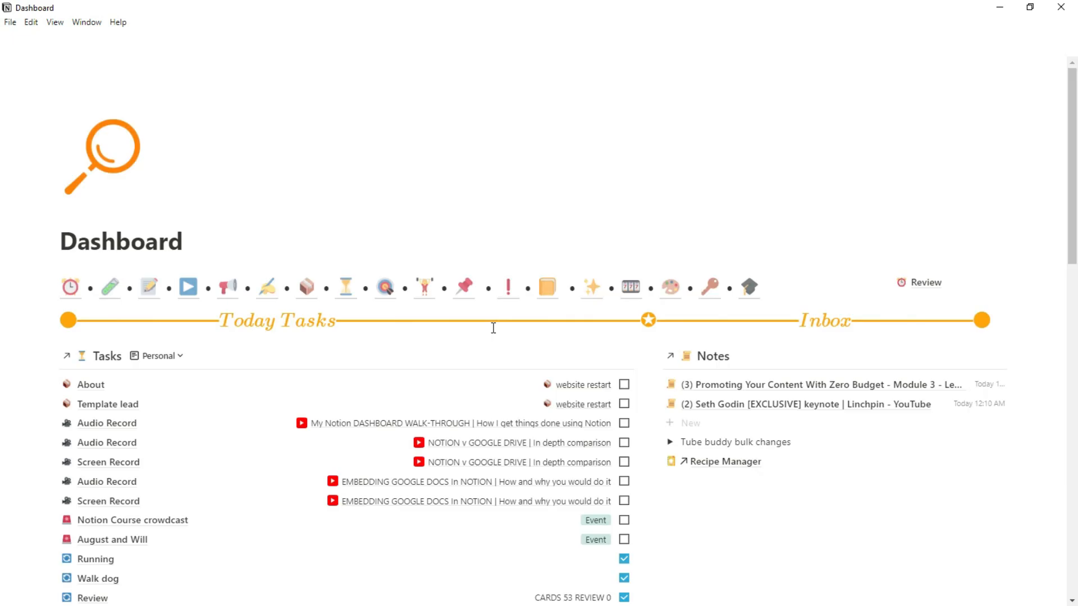
scroll(down, 3)
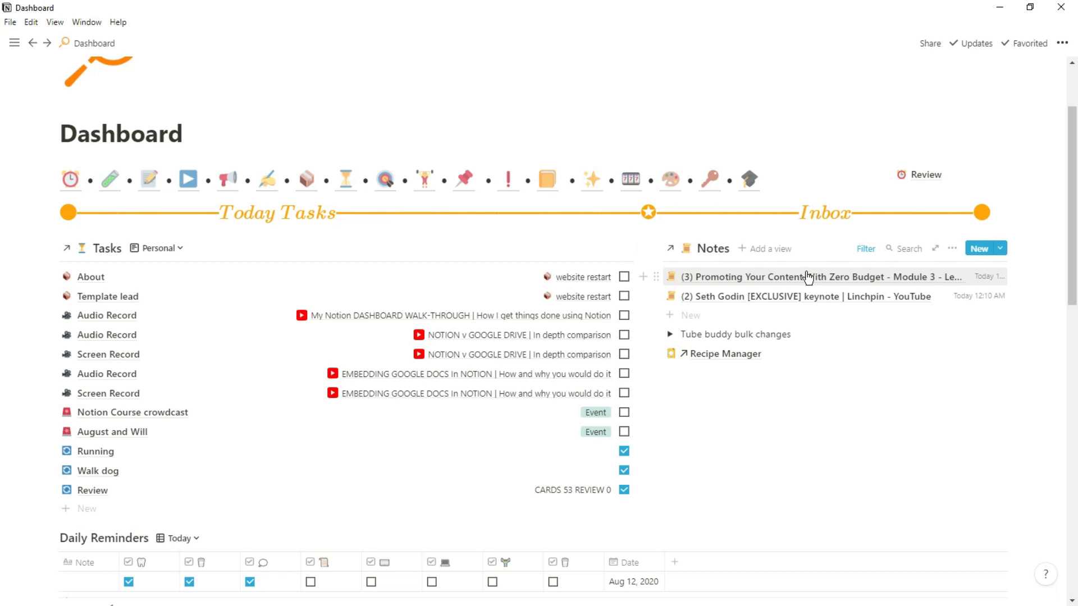
mouse_move(822, 296)
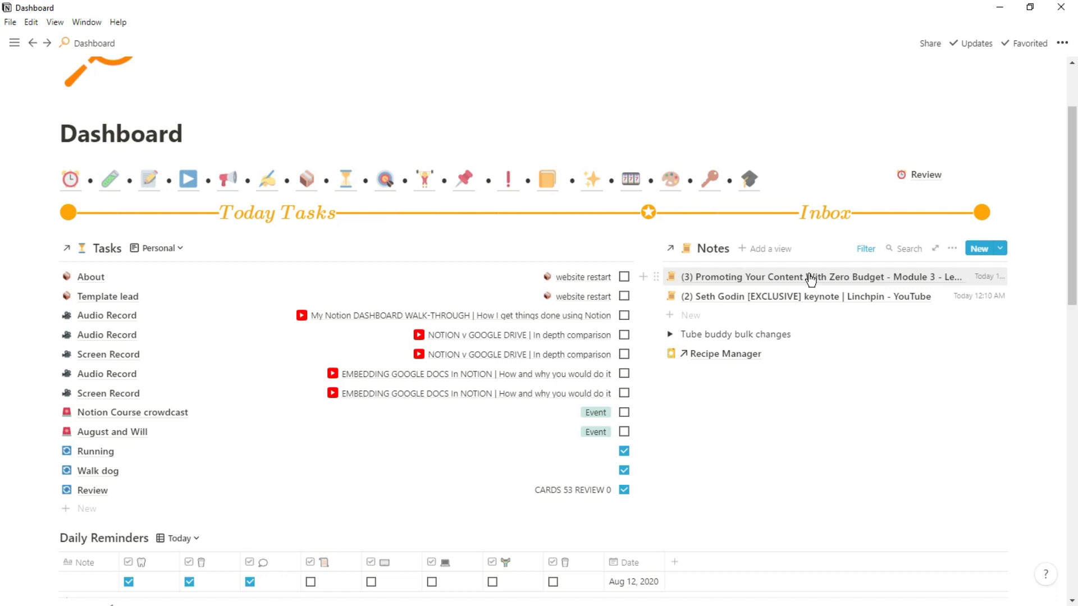
click(866, 248)
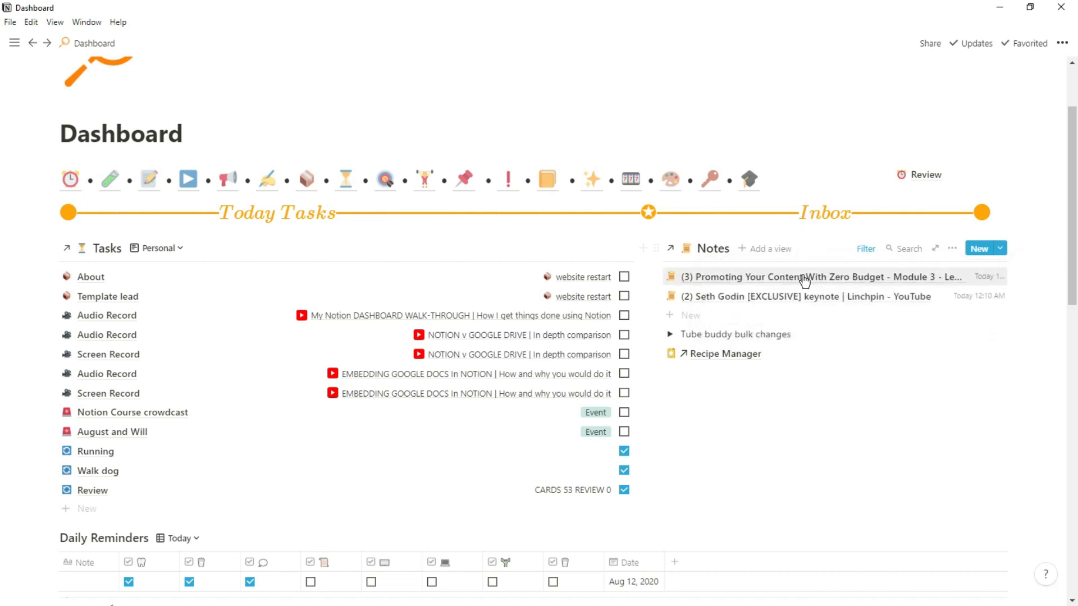
Preview the Promoting Your Content With Zero Budget note, scroll through it, and close it back to the Dashboard
click(813, 276)
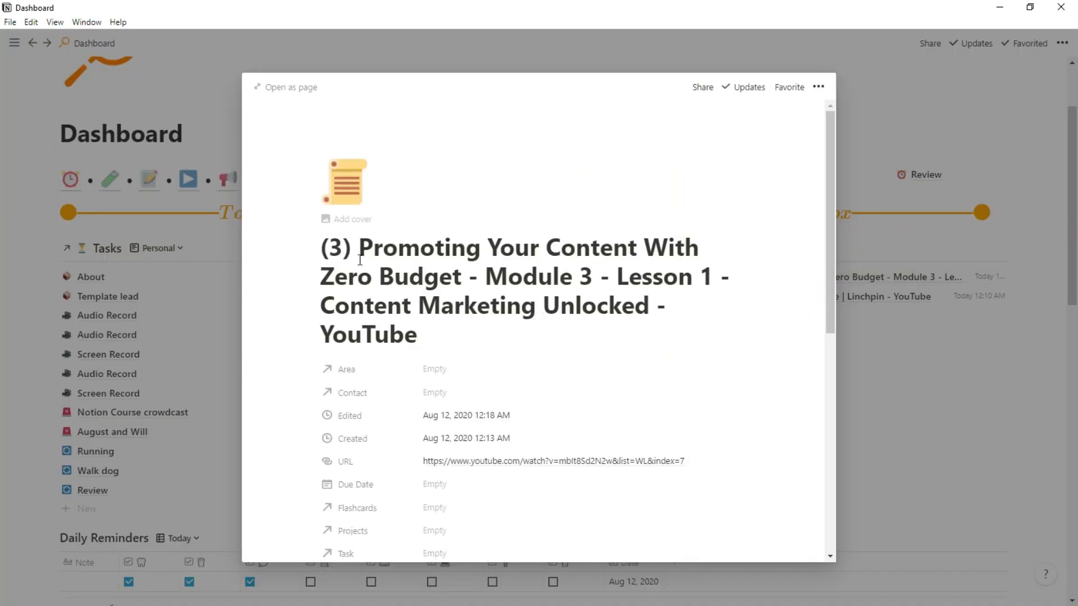
scroll(down, 3)
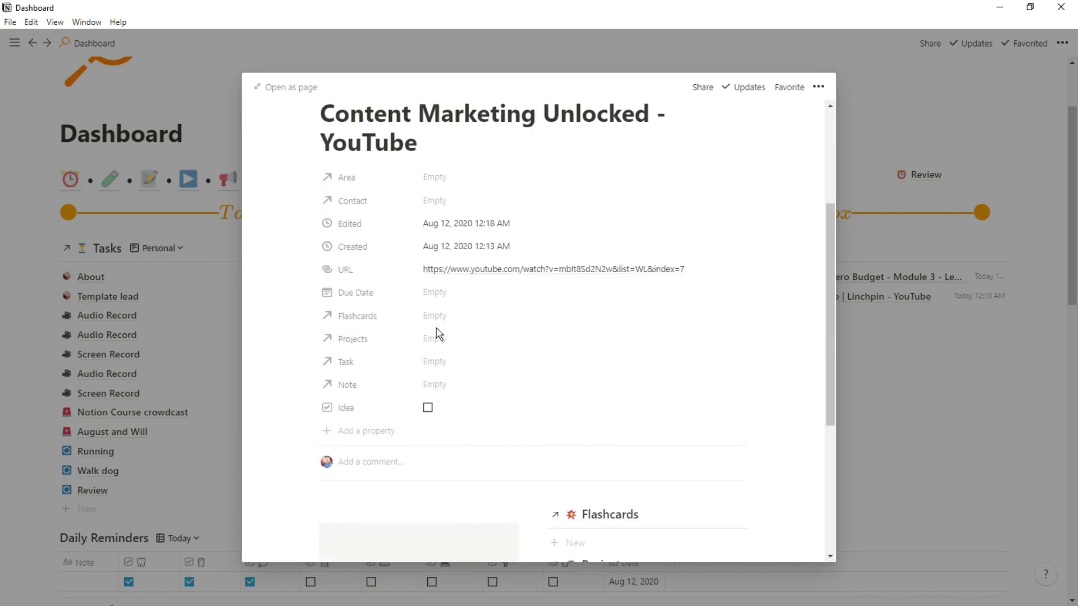
scroll(down, 3)
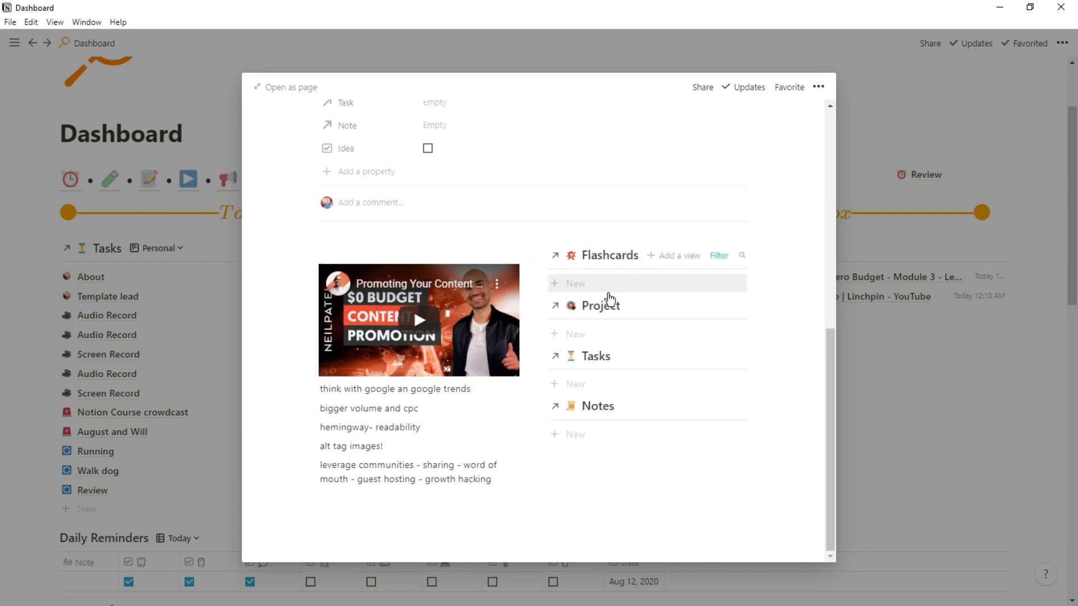
mouse_move(604, 468)
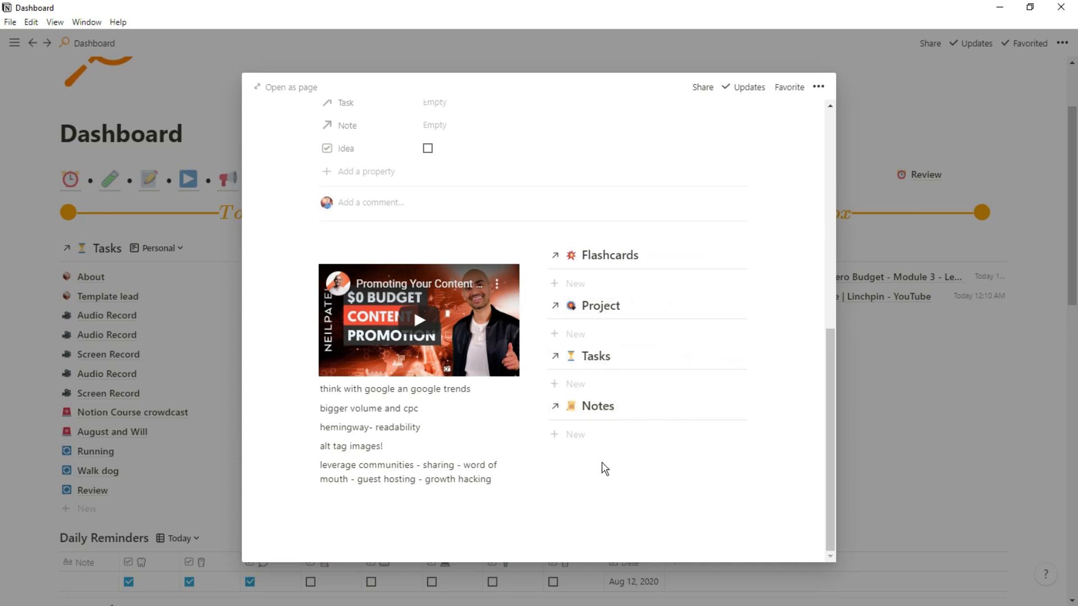
scroll(up, 3)
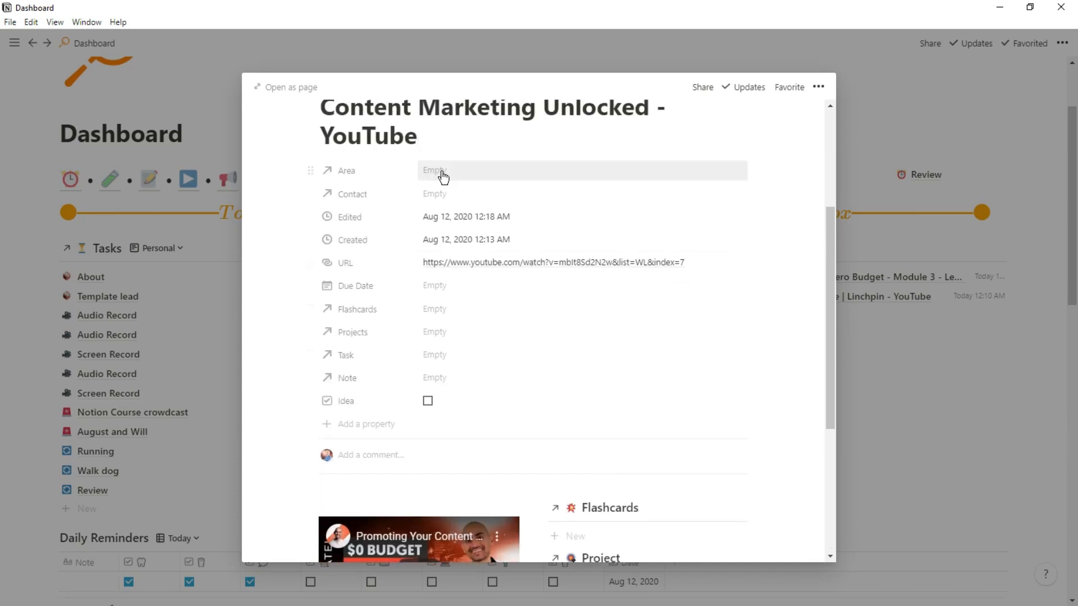
click(434, 169)
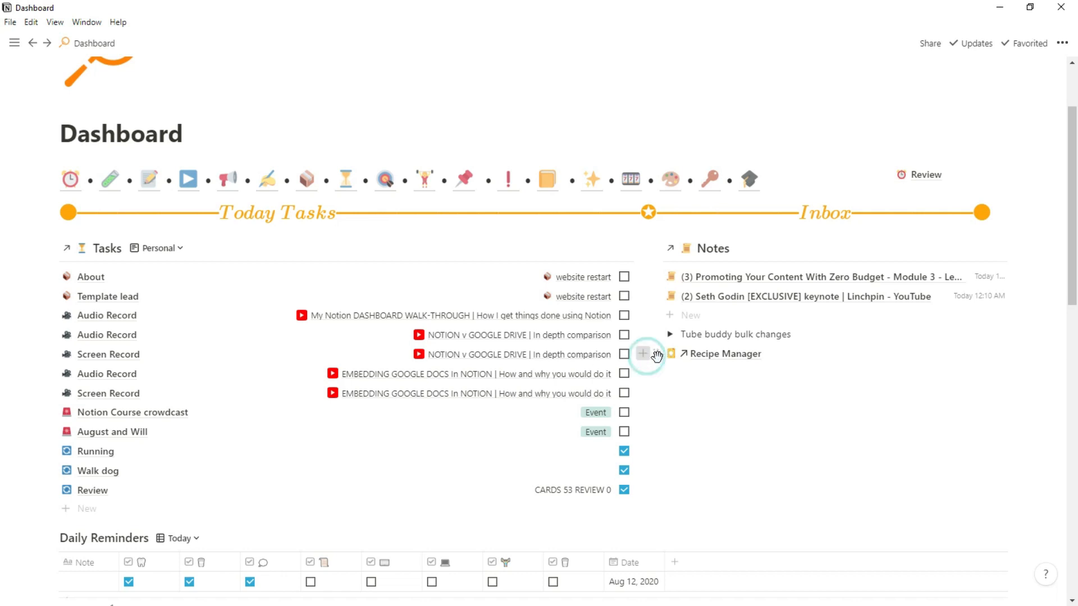
Add a new inbox note titled 'note', open it and tag its Area as Blogging
text(note)
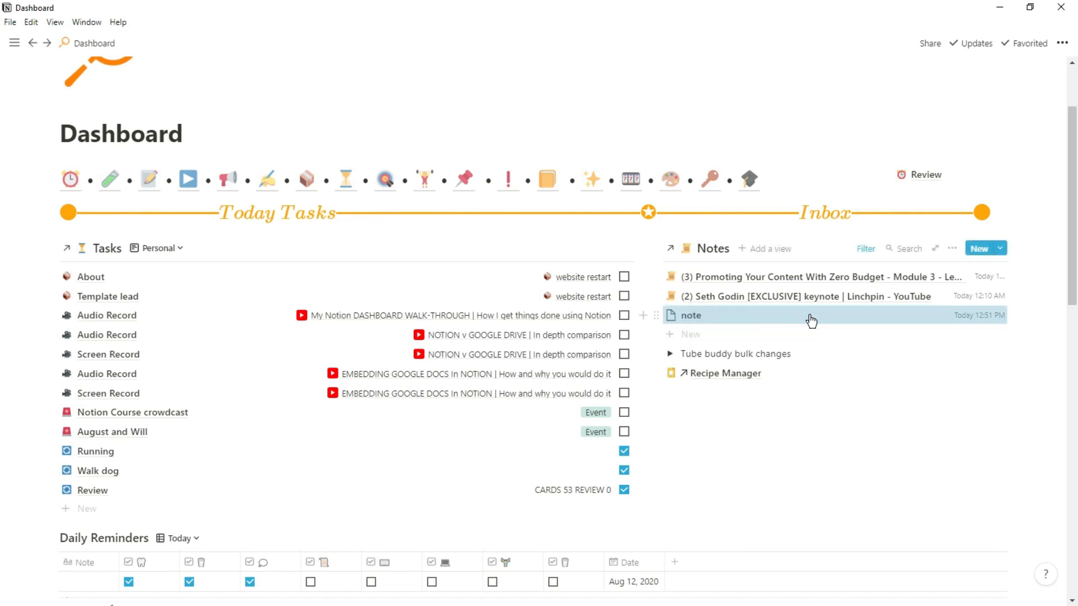
click(690, 316)
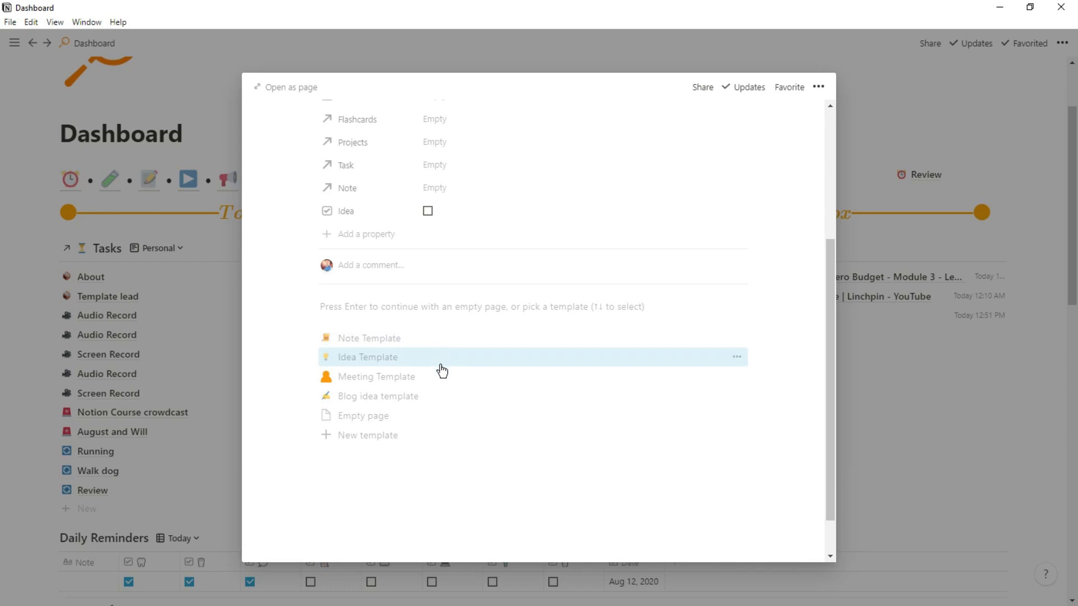
scroll(up, 3)
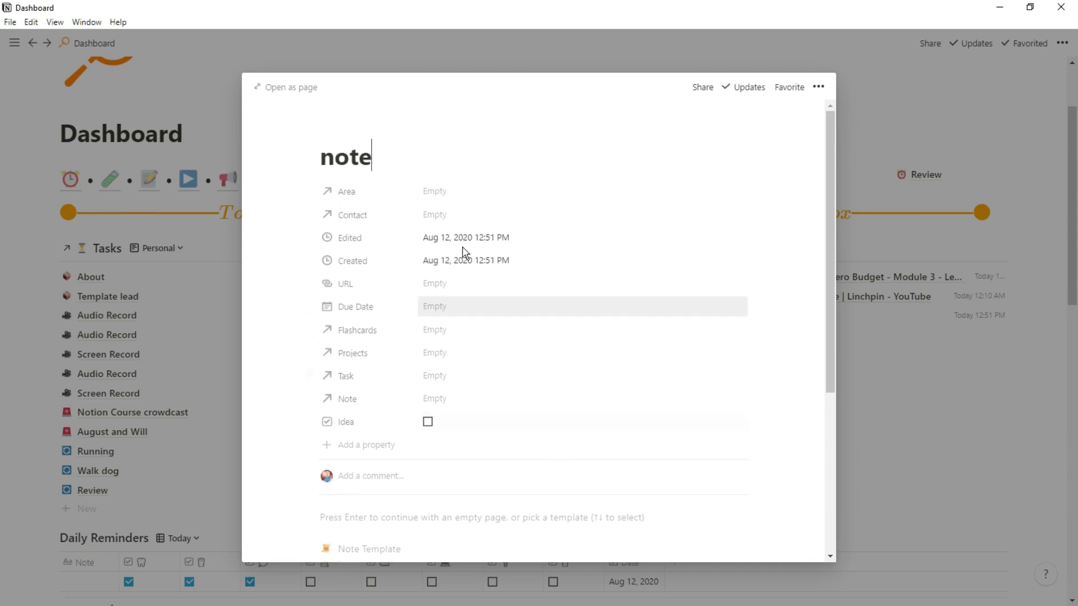
click(435, 191)
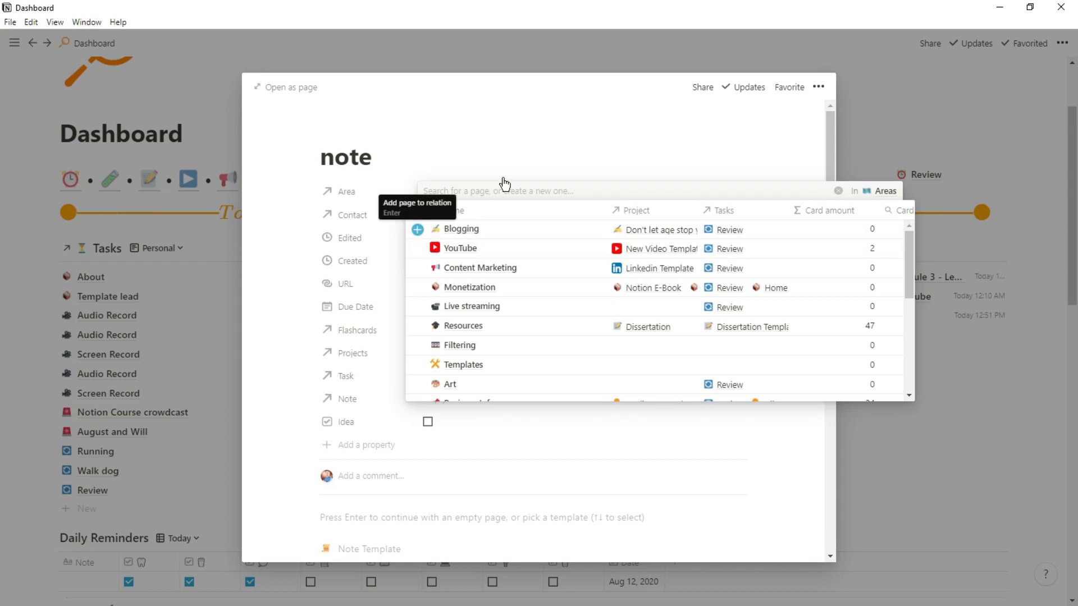
click(461, 228)
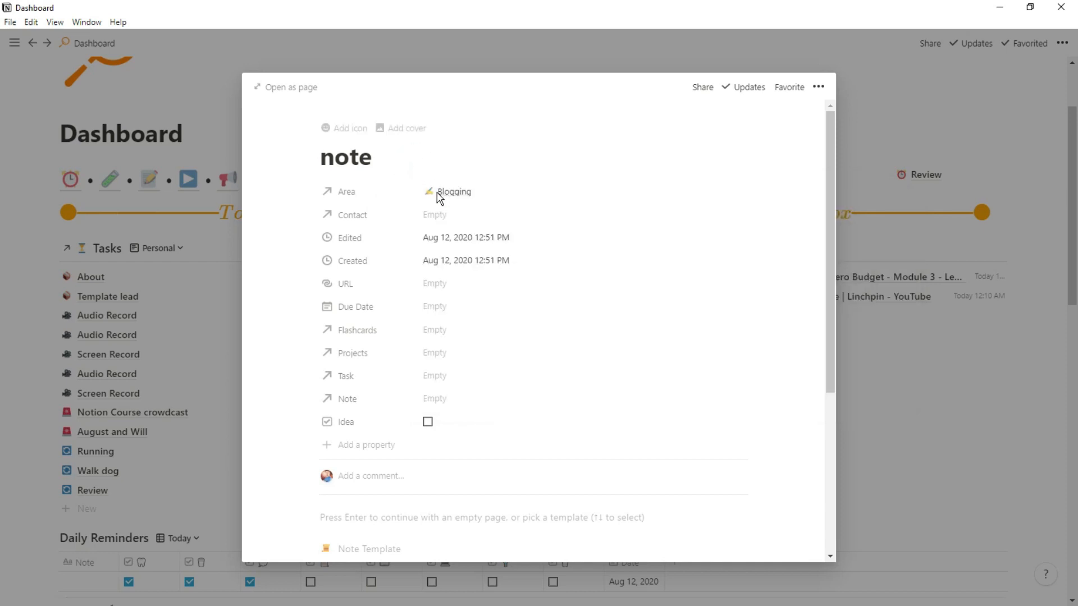
Apply the Blog idea template to the note, leaving Idea checked
scroll(down, 3)
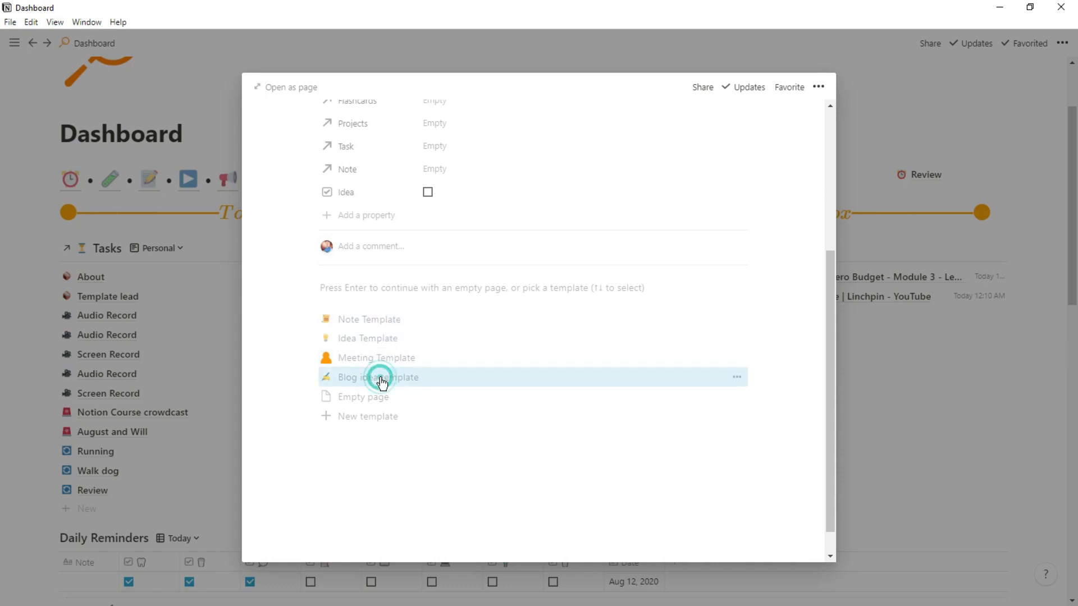
click(378, 377)
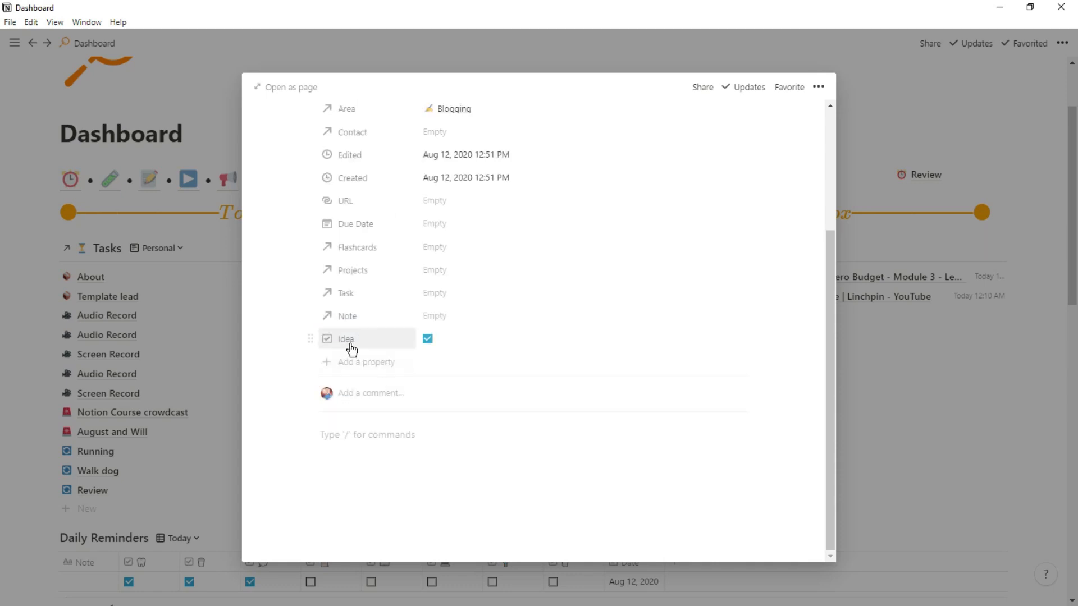
scroll(up, 3)
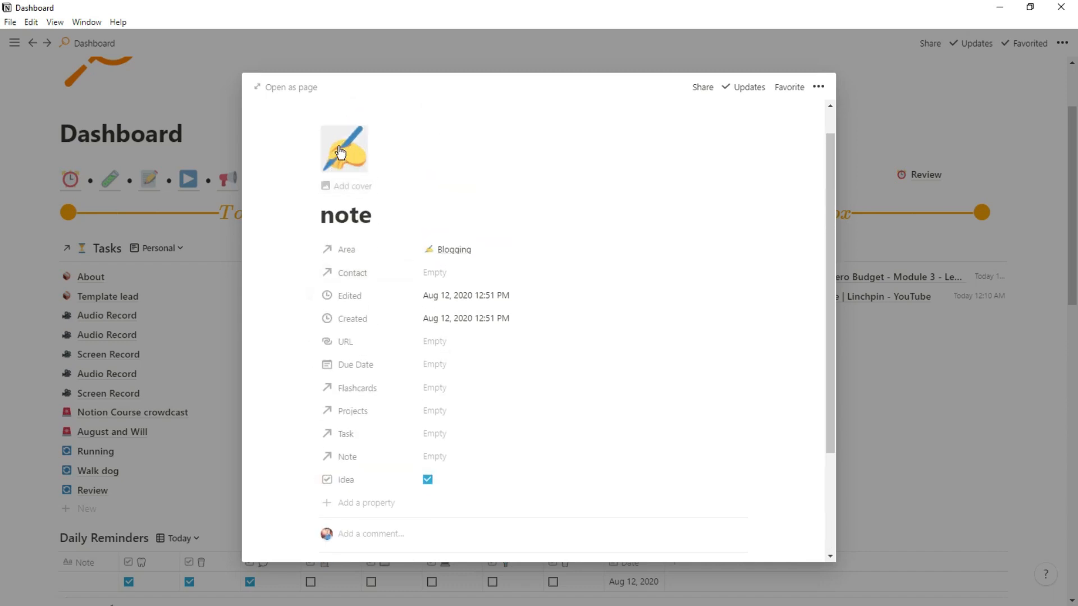
mouse_move(553, 255)
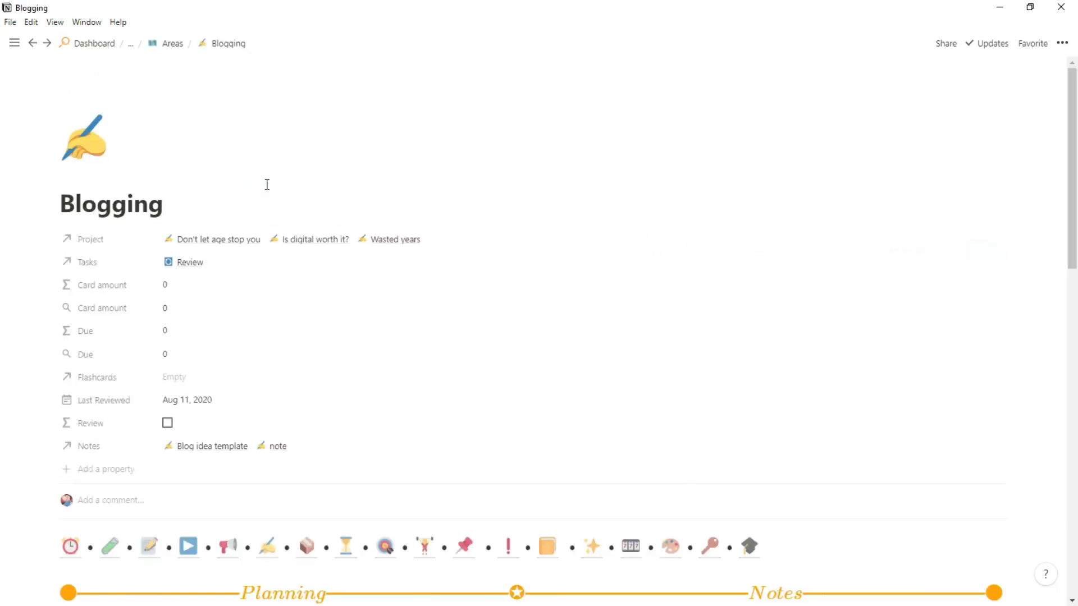
Delete the test note from the Blogging area's Notes list via its context menu
scroll(down, 3)
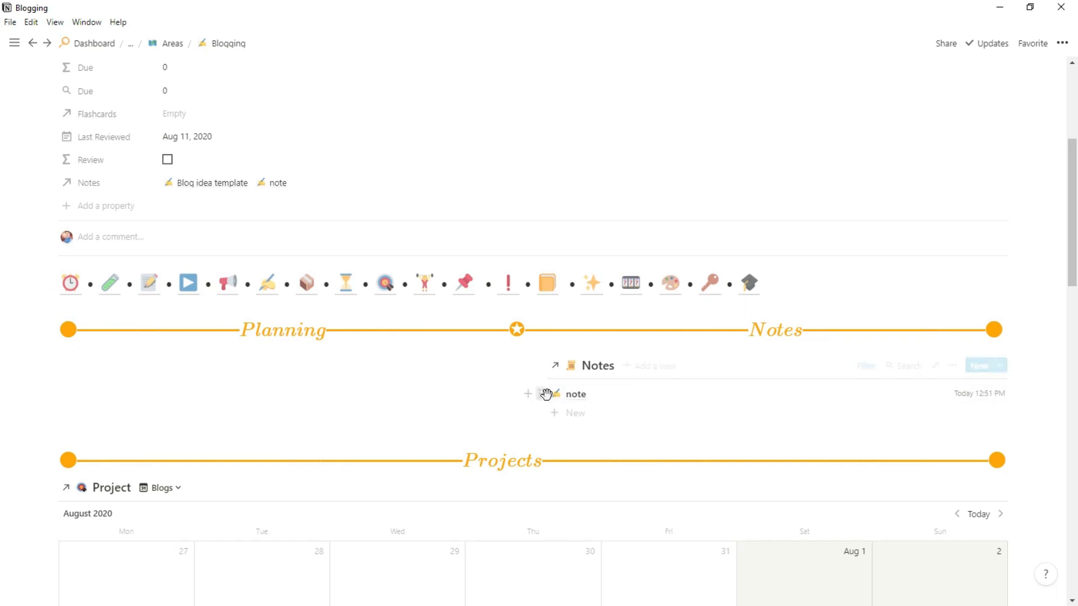
right_click(575, 394)
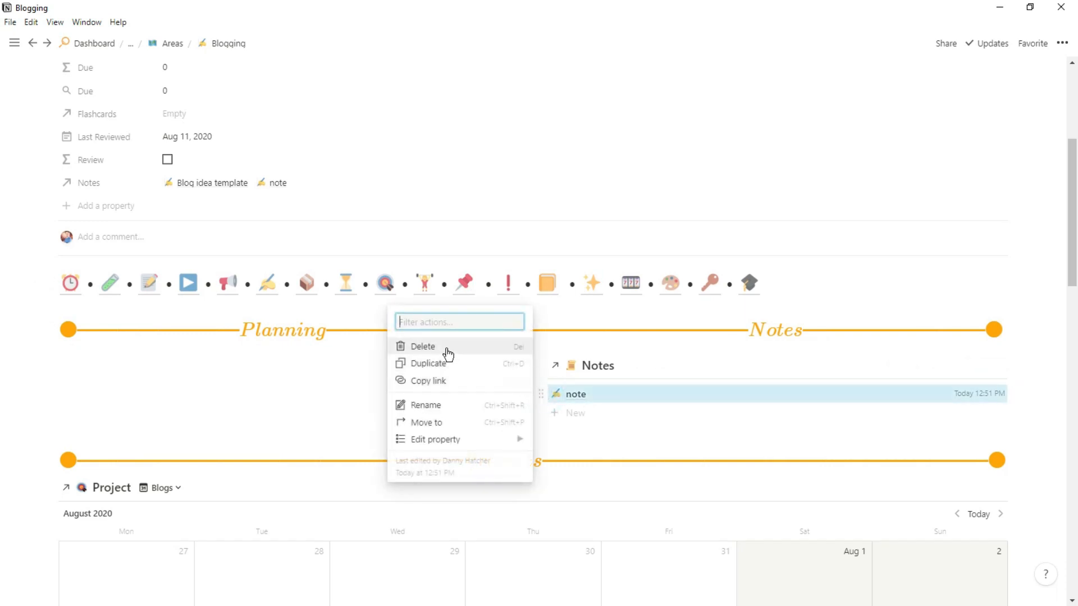
click(423, 346)
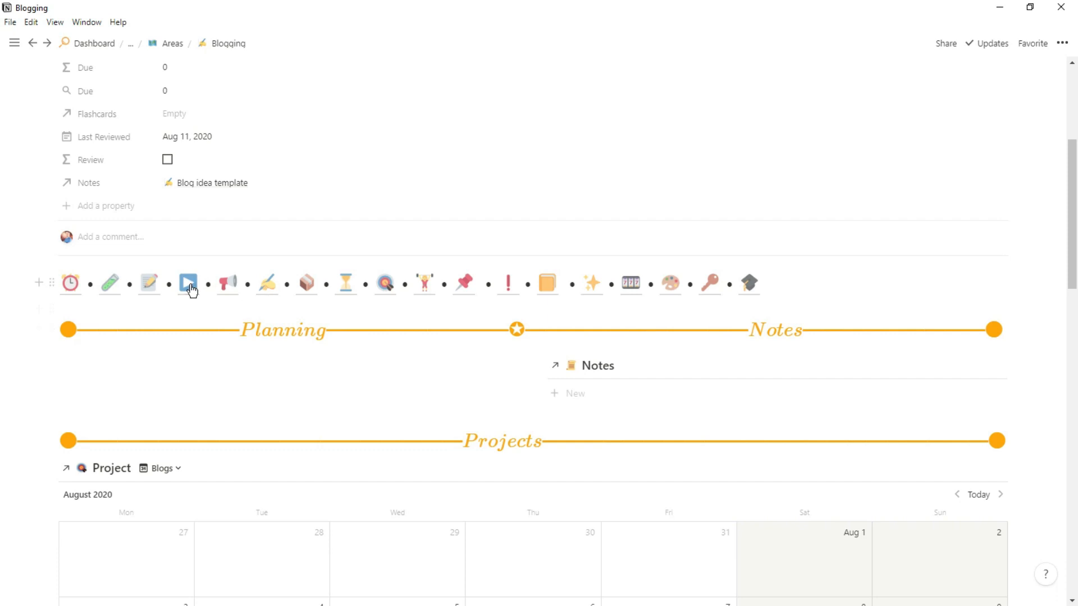
mouse_move(408, 293)
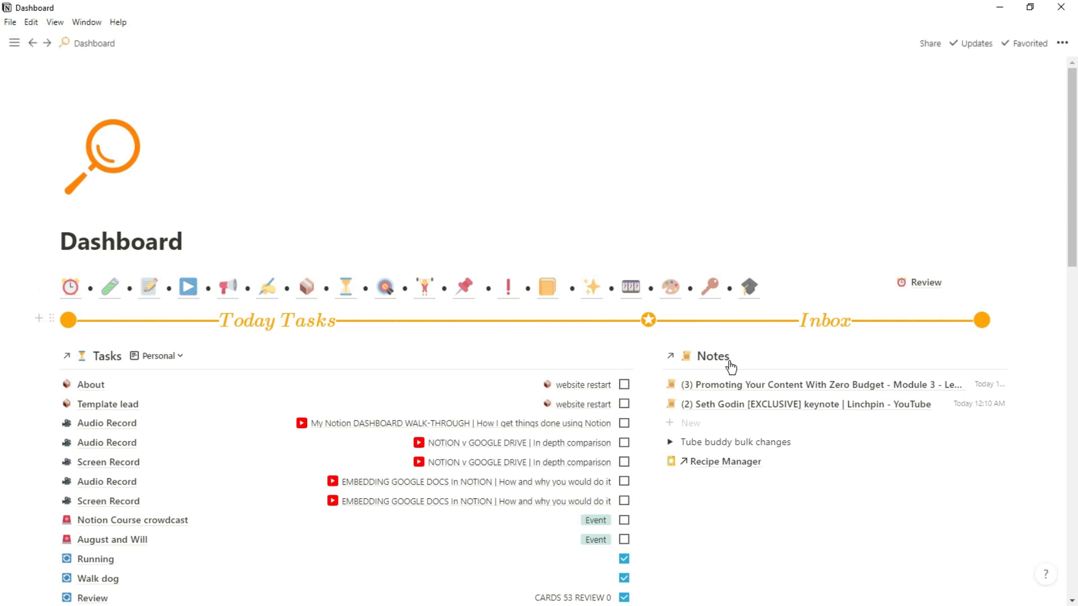
Peek inside the Tube buddy bulk changes toggle, then leave an empty line below it in the inbox column
scroll(down, 3)
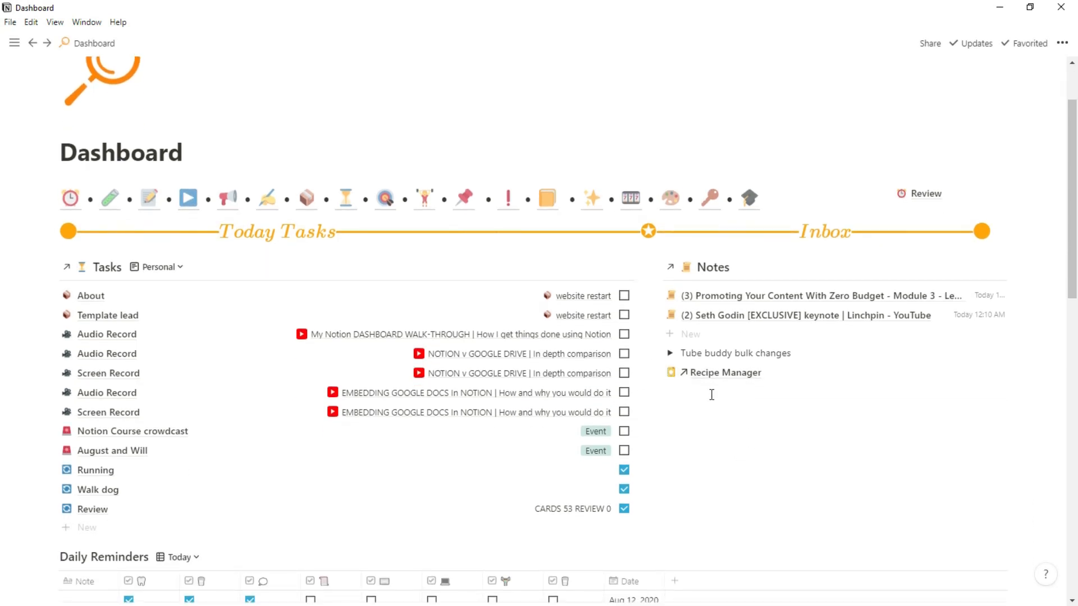
click(670, 354)
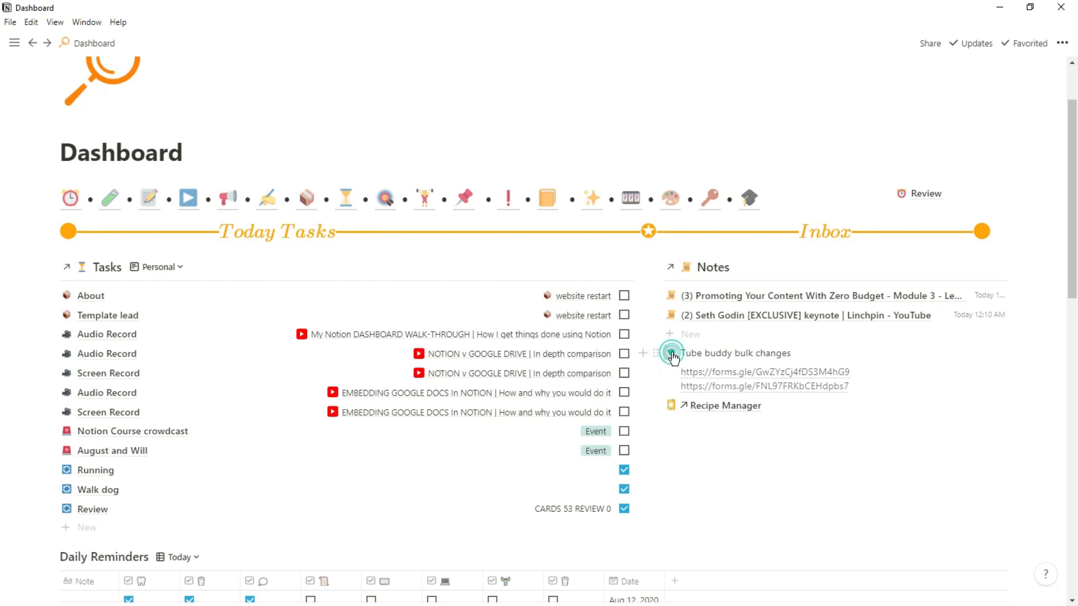
click(671, 354)
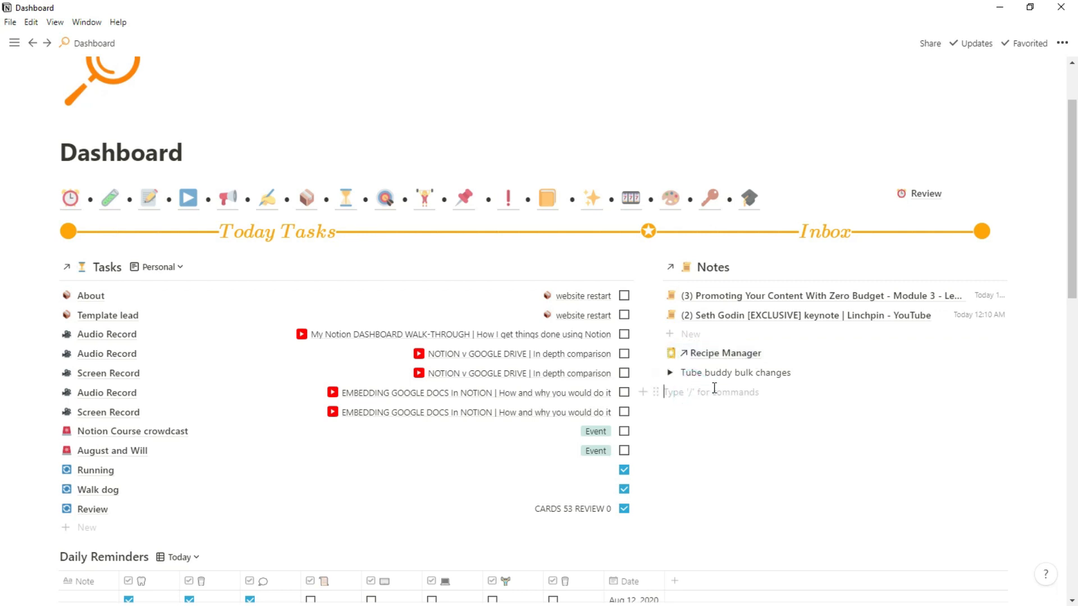
click(713, 392)
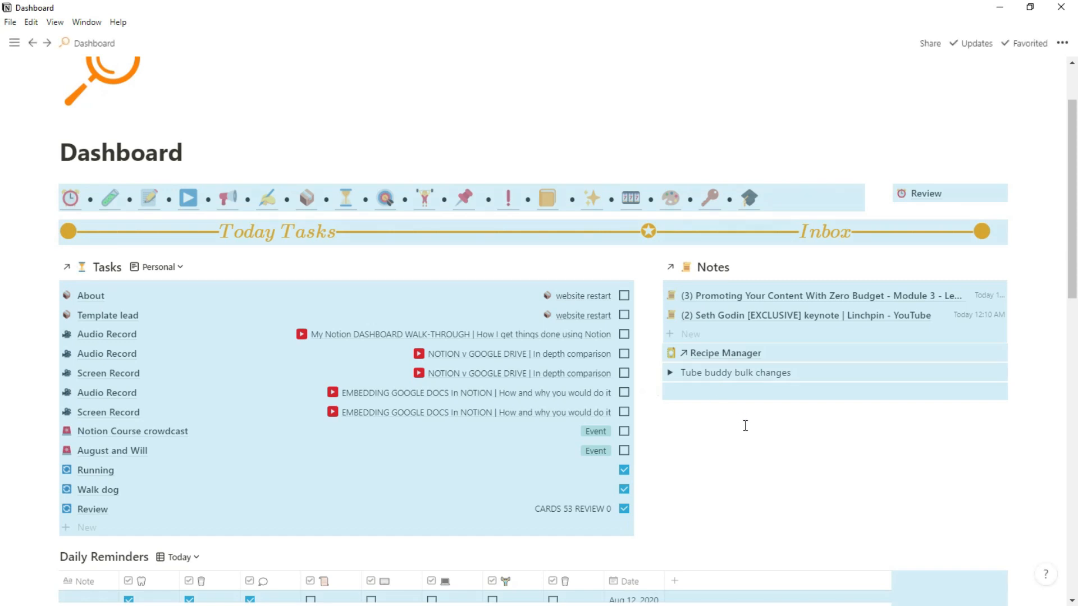
mouse_move(727, 397)
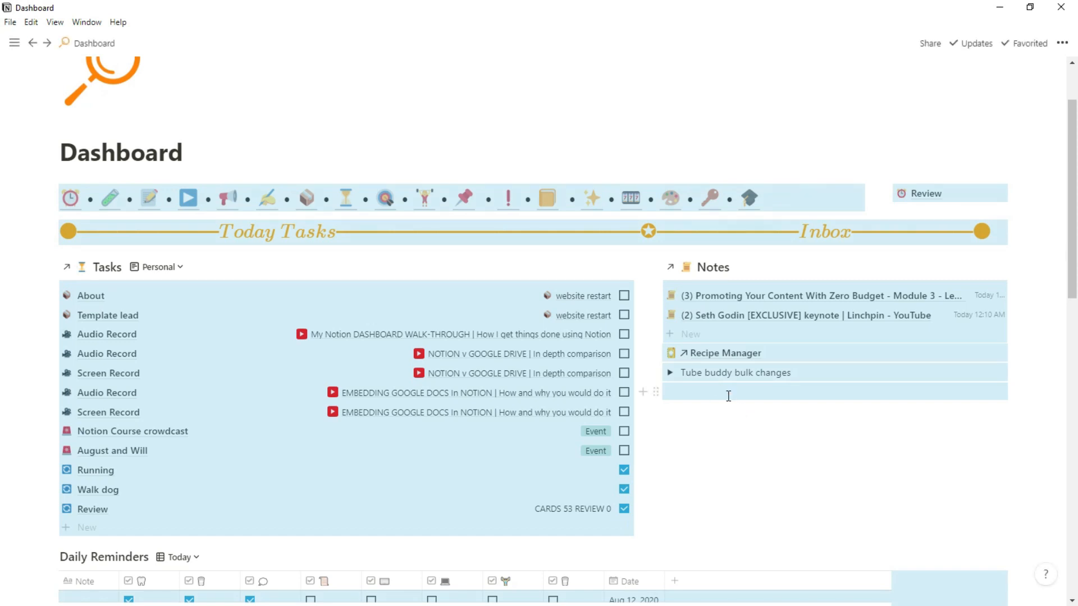
click(722, 393)
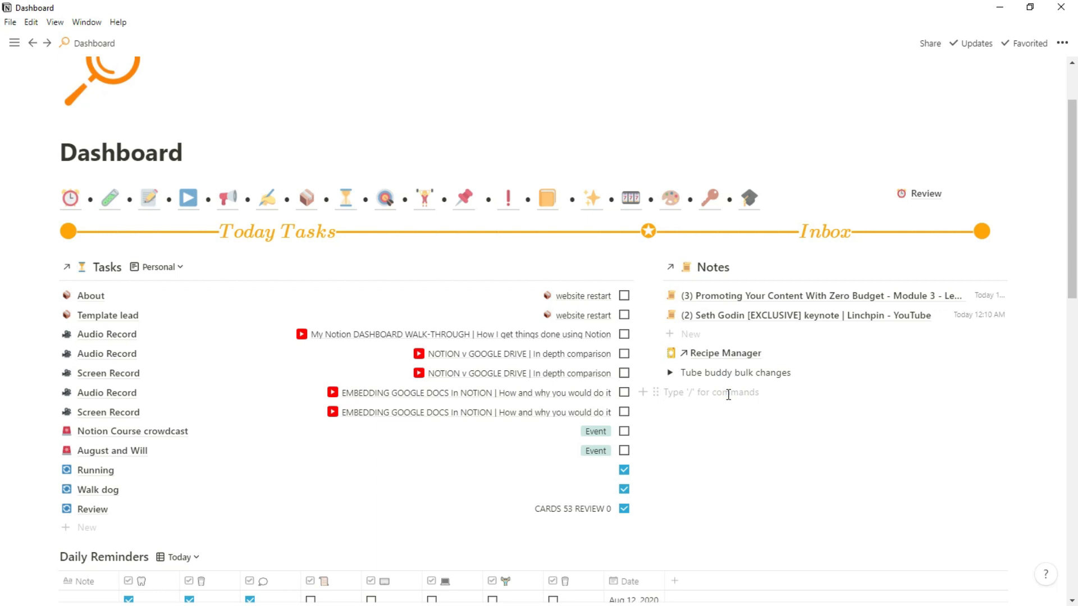
scroll(down, 3)
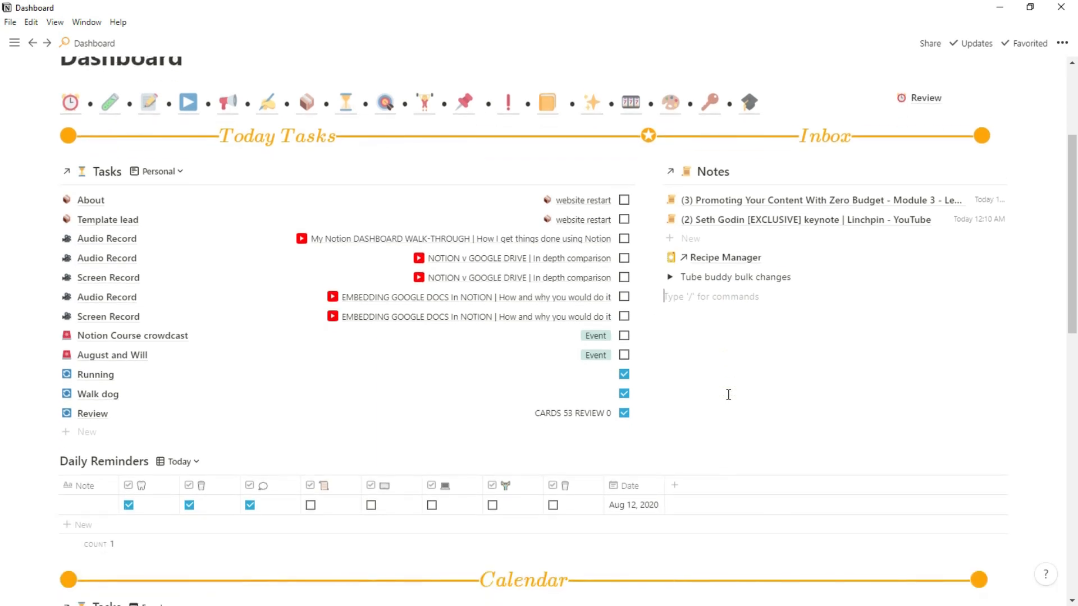
scroll(down, 3)
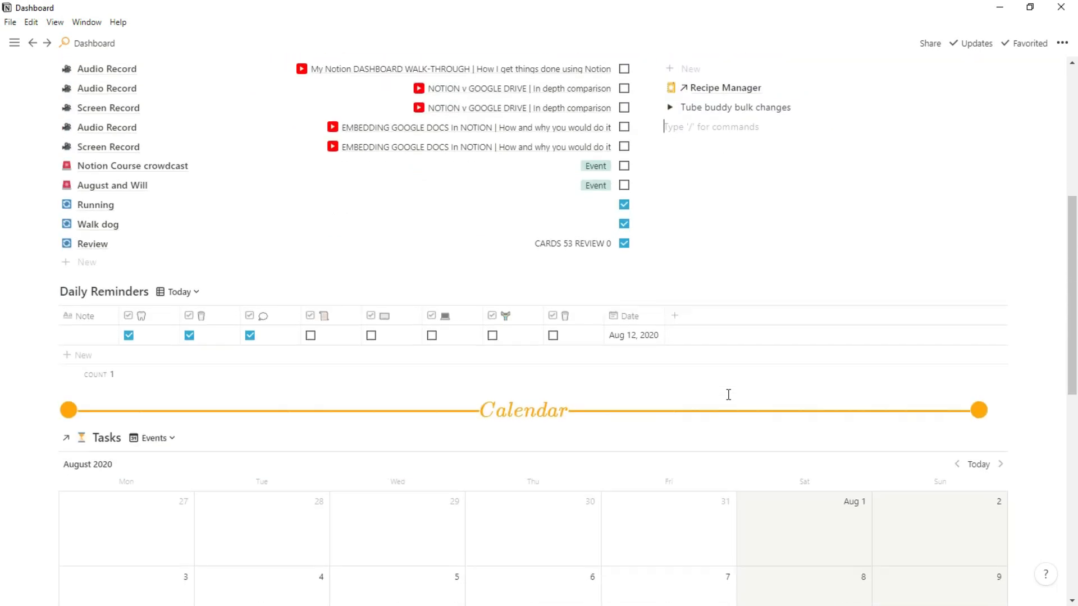
scroll(down, 3)
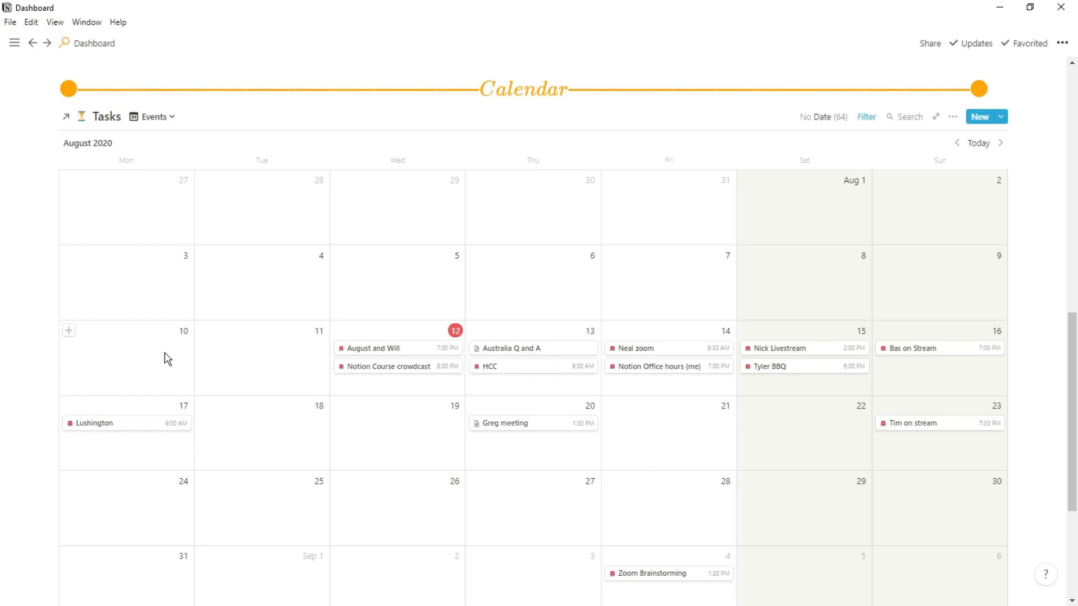
mouse_move(378, 348)
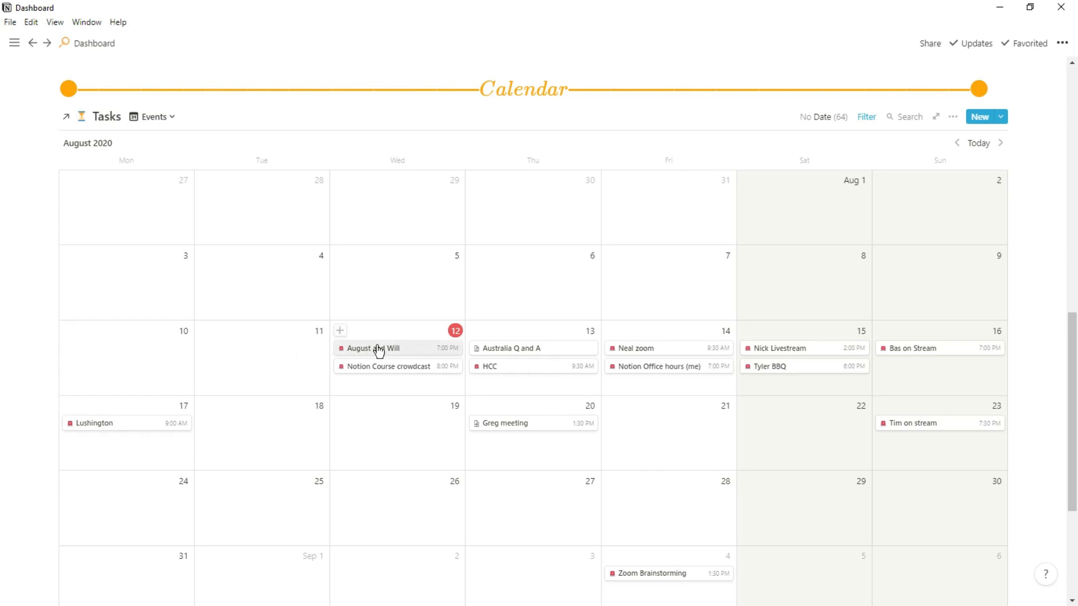
mouse_move(433, 375)
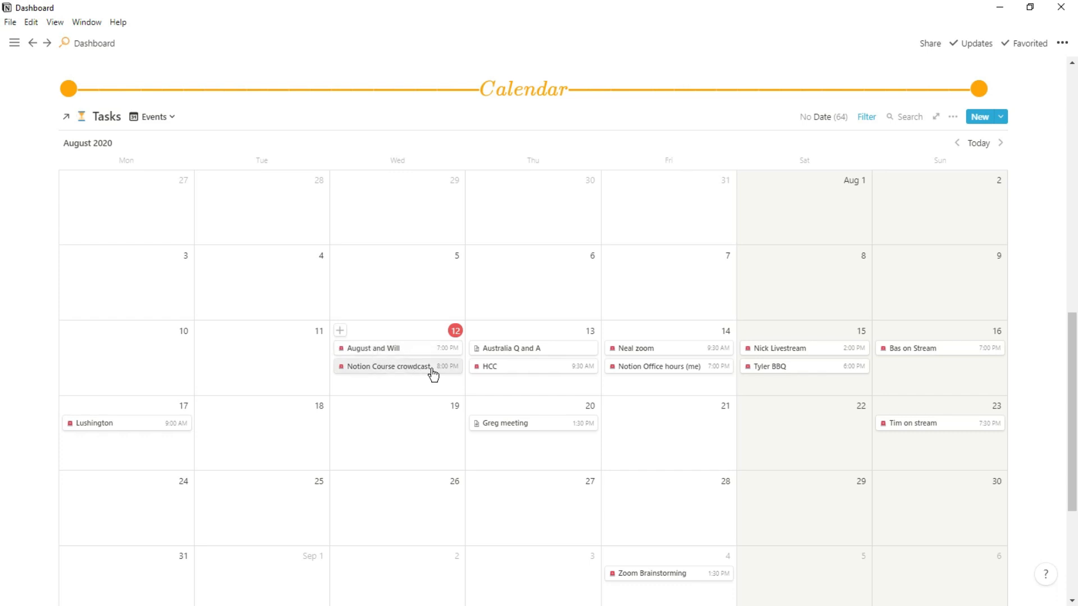
mouse_move(526, 348)
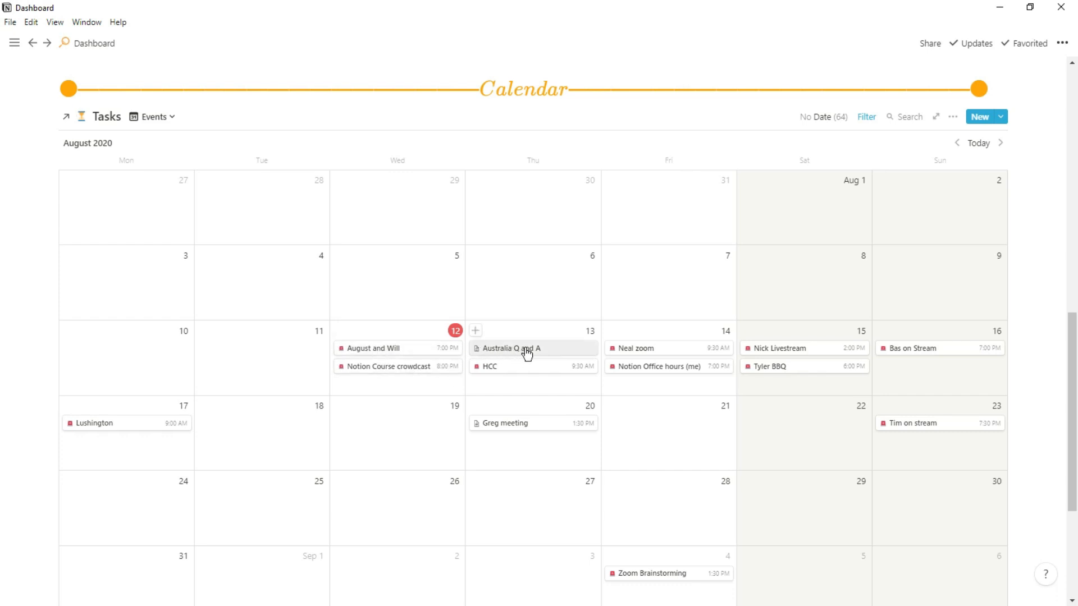
mouse_move(479, 355)
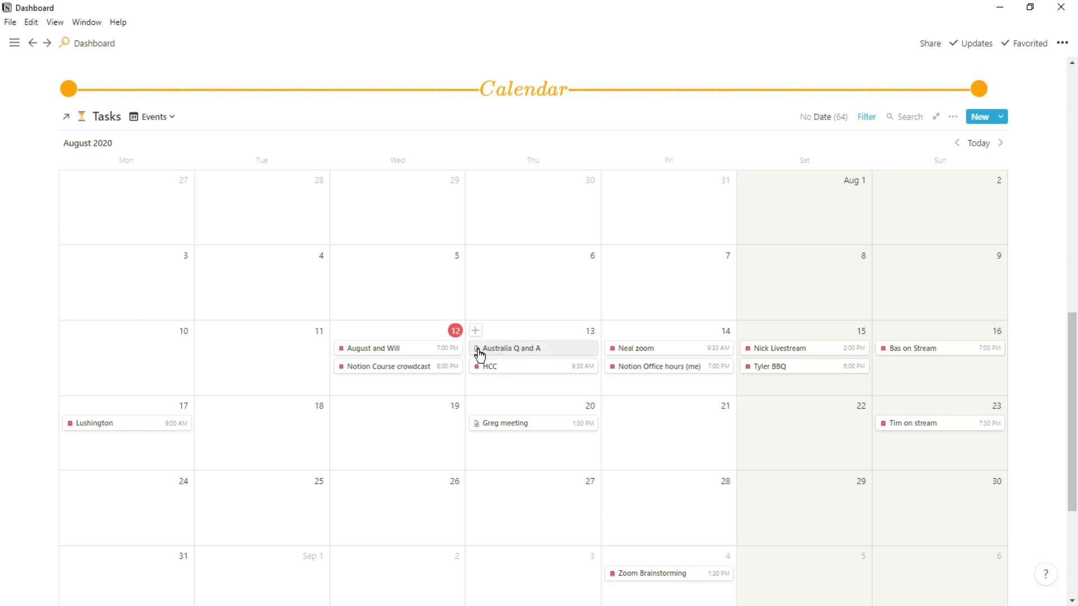
mouse_move(546, 372)
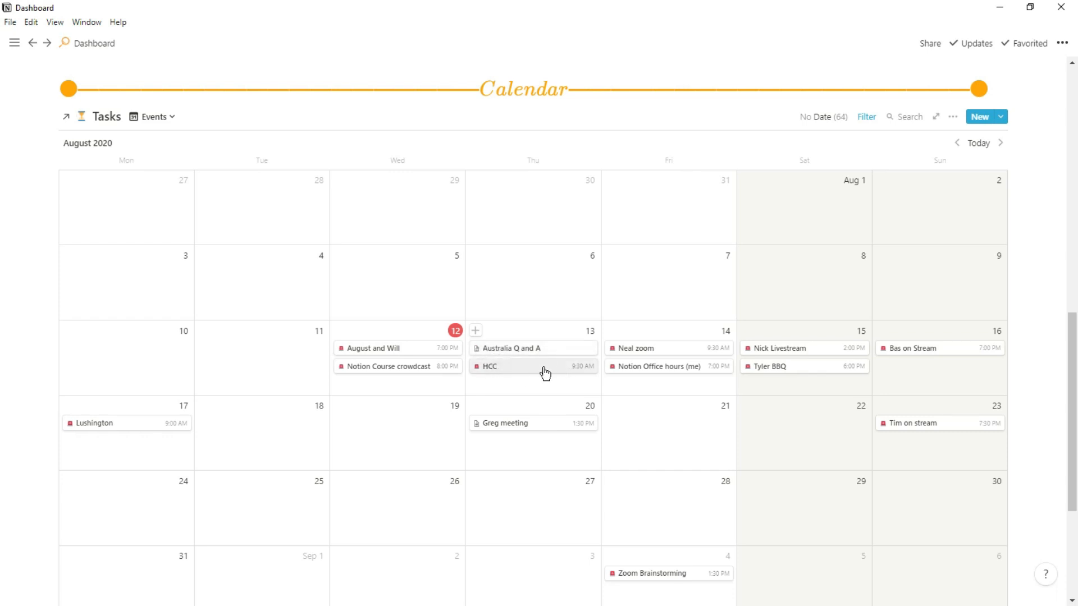
mouse_move(795, 353)
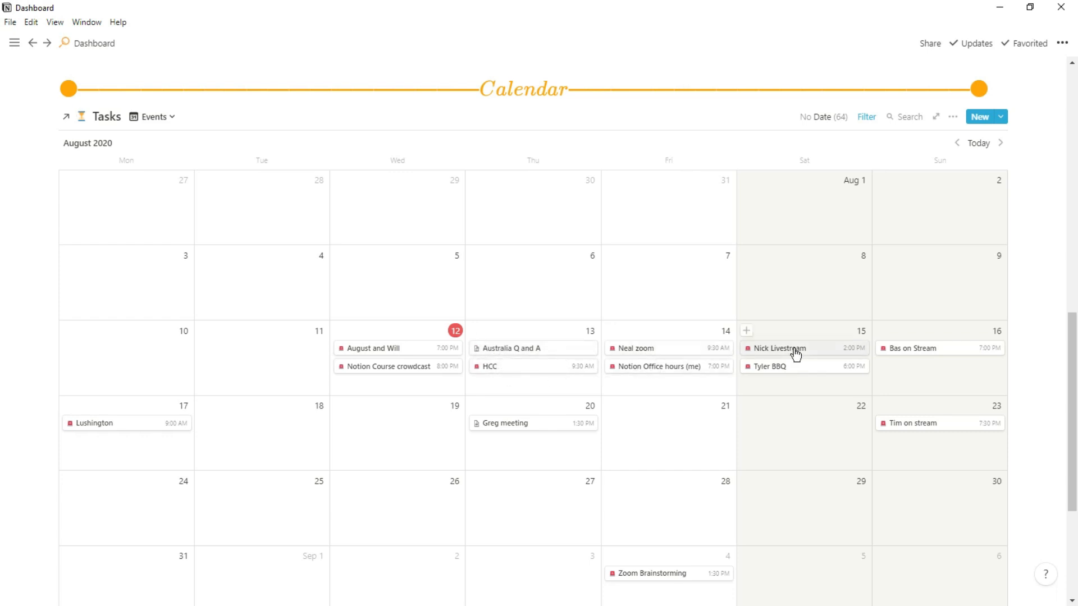
mouse_move(911, 354)
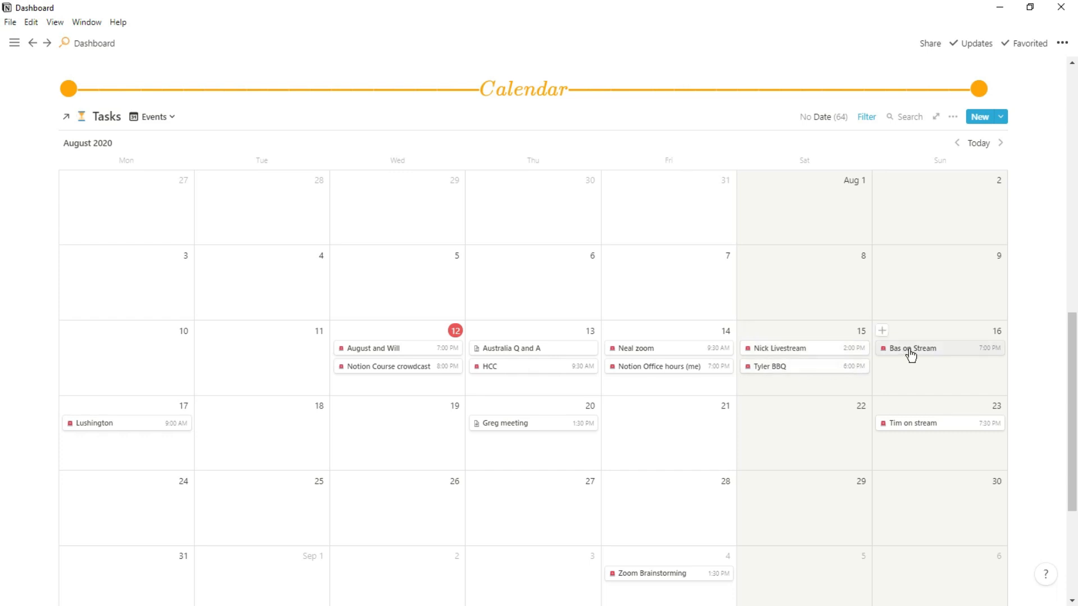
mouse_move(928, 431)
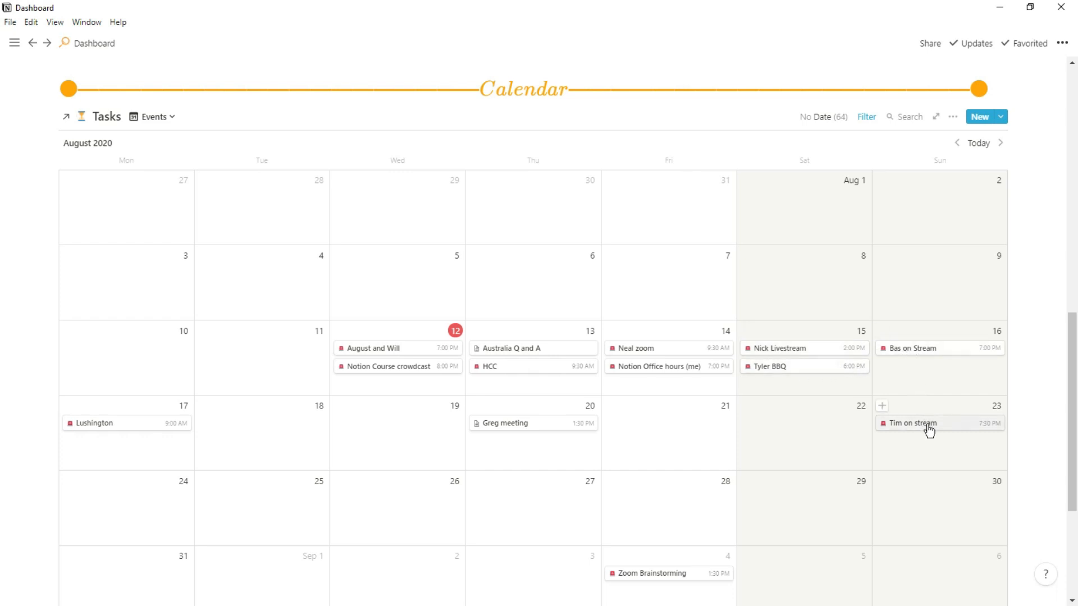
mouse_move(413, 417)
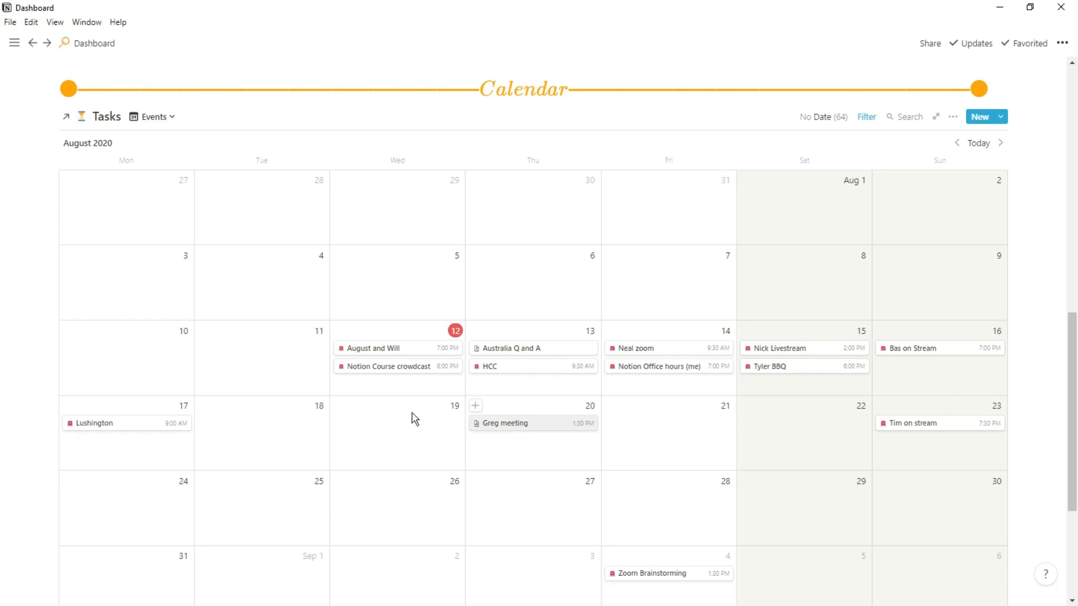
mouse_move(491, 497)
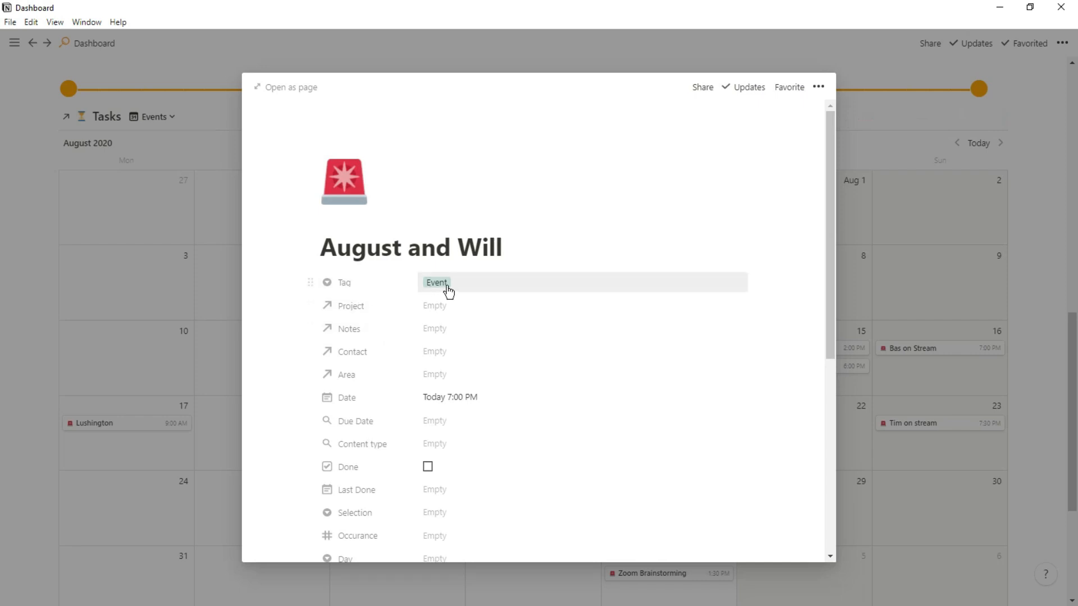
mouse_move(459, 400)
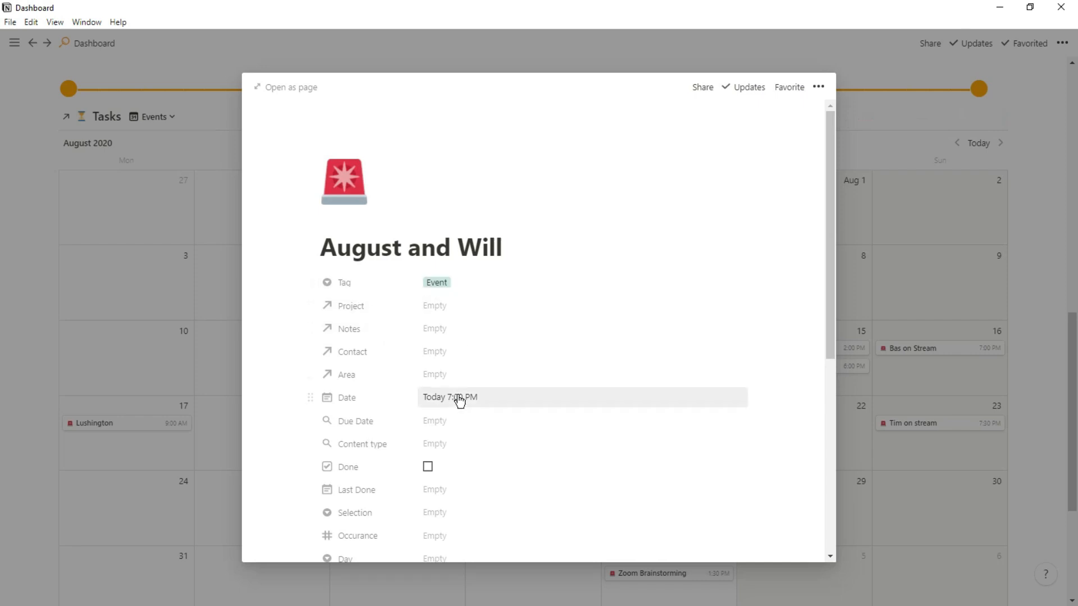
scroll(down, 3)
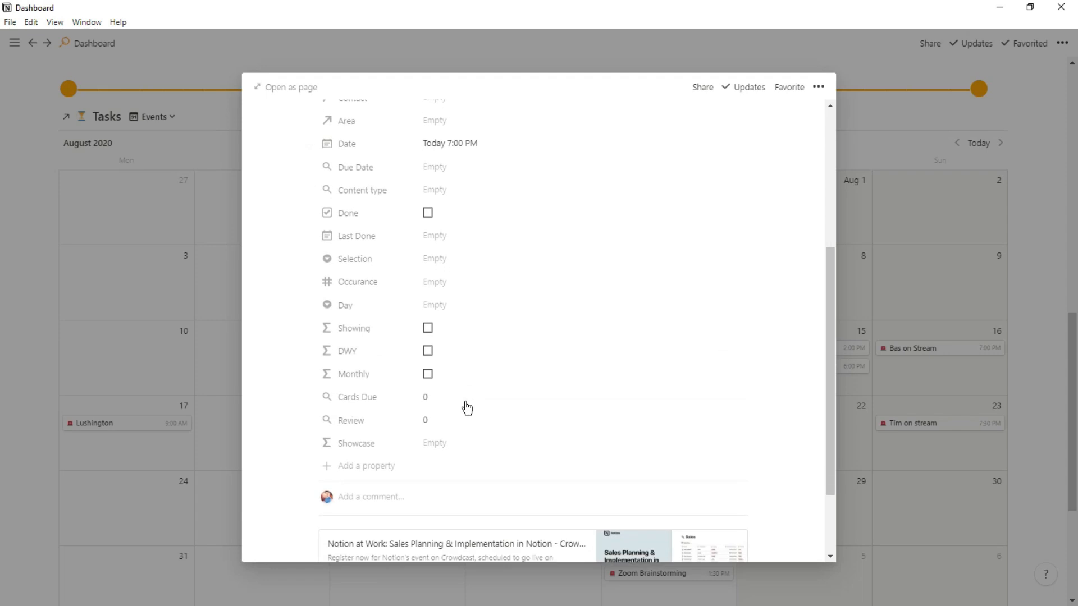
scroll(down, 3)
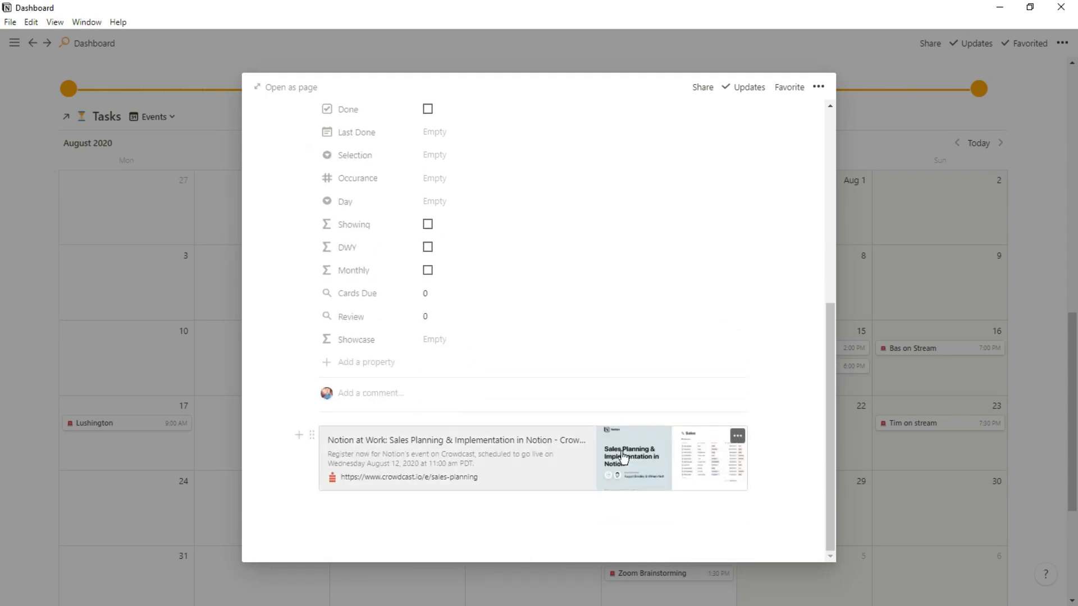
mouse_move(930, 464)
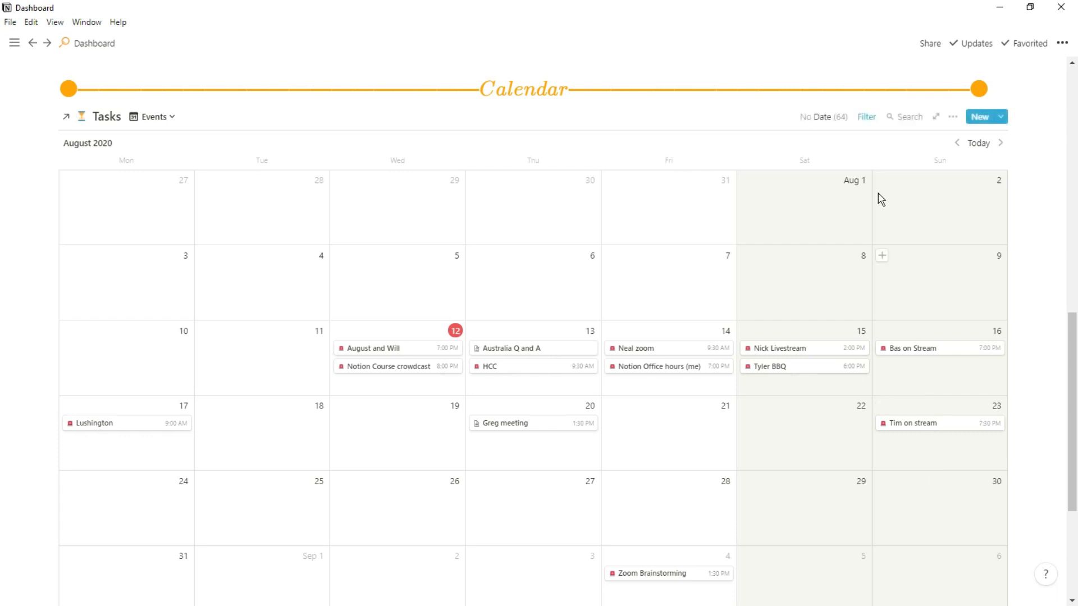
click(866, 116)
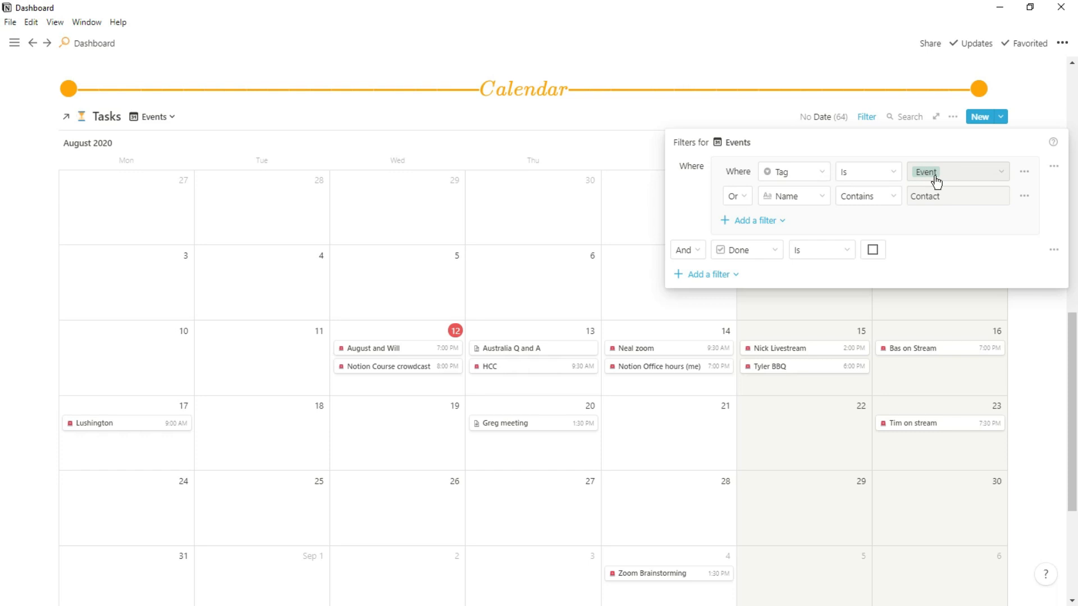
mouse_move(861, 210)
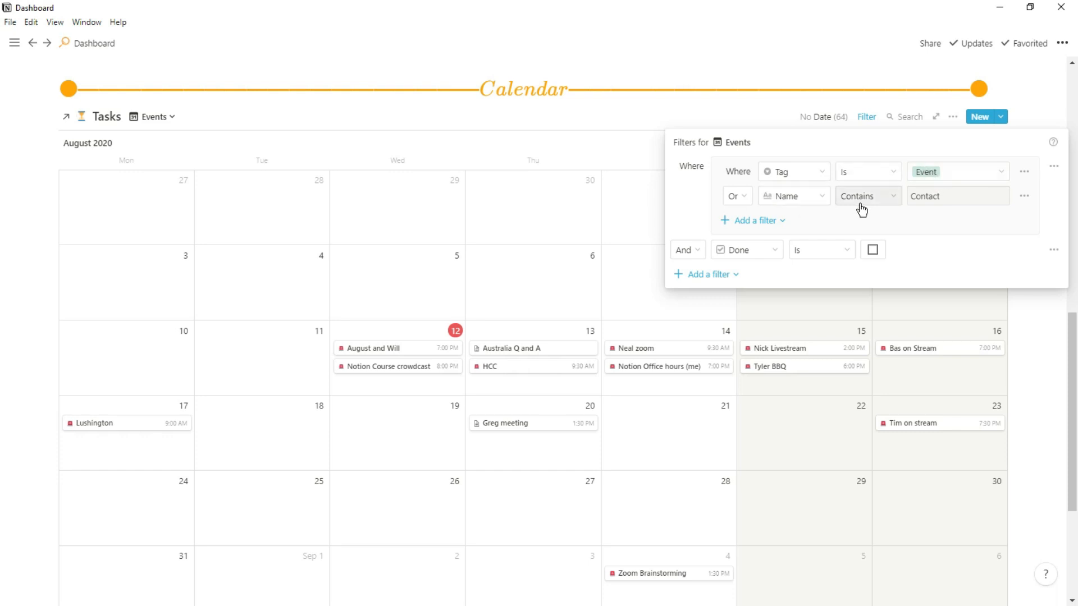
click(957, 196)
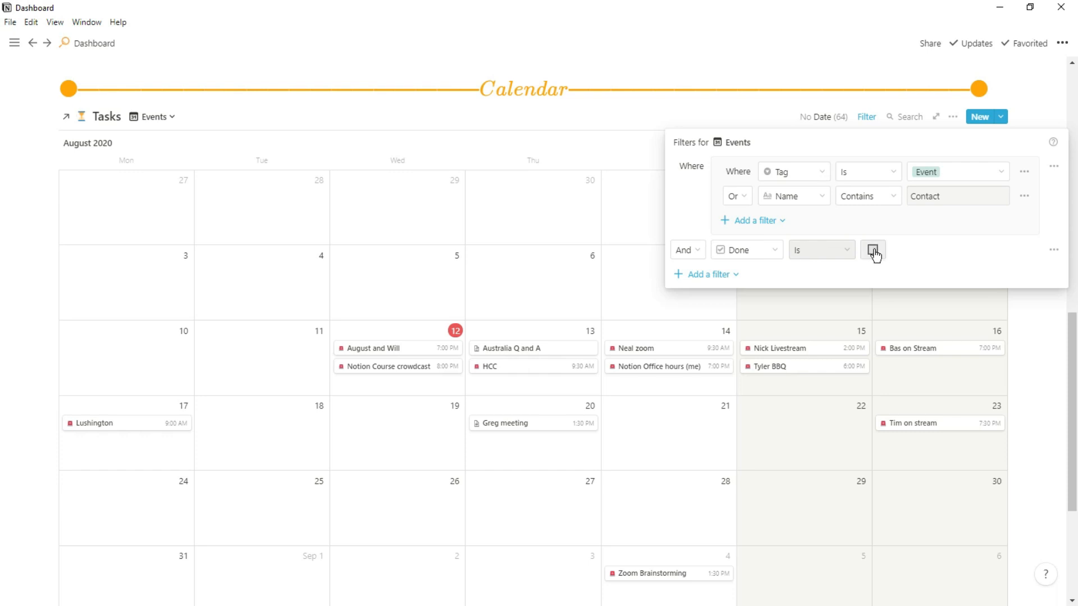
click(874, 249)
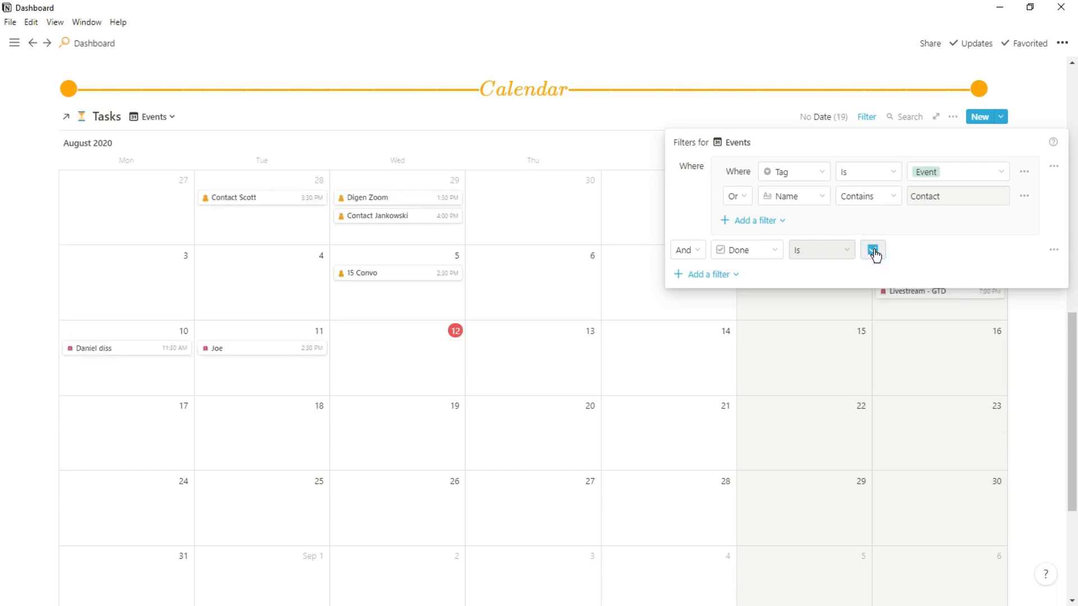
click(874, 249)
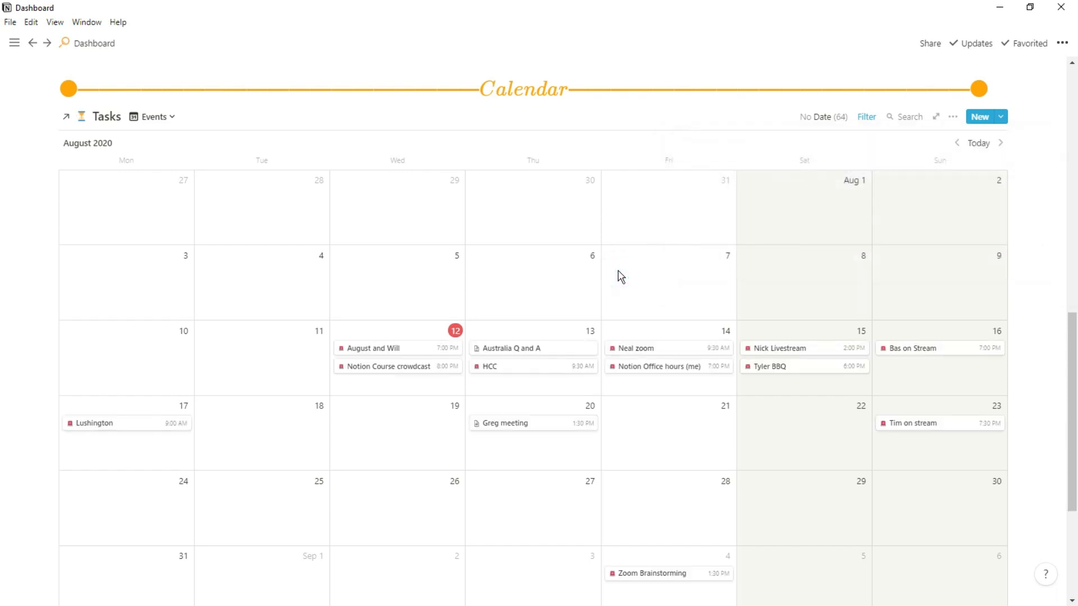
mouse_move(372, 219)
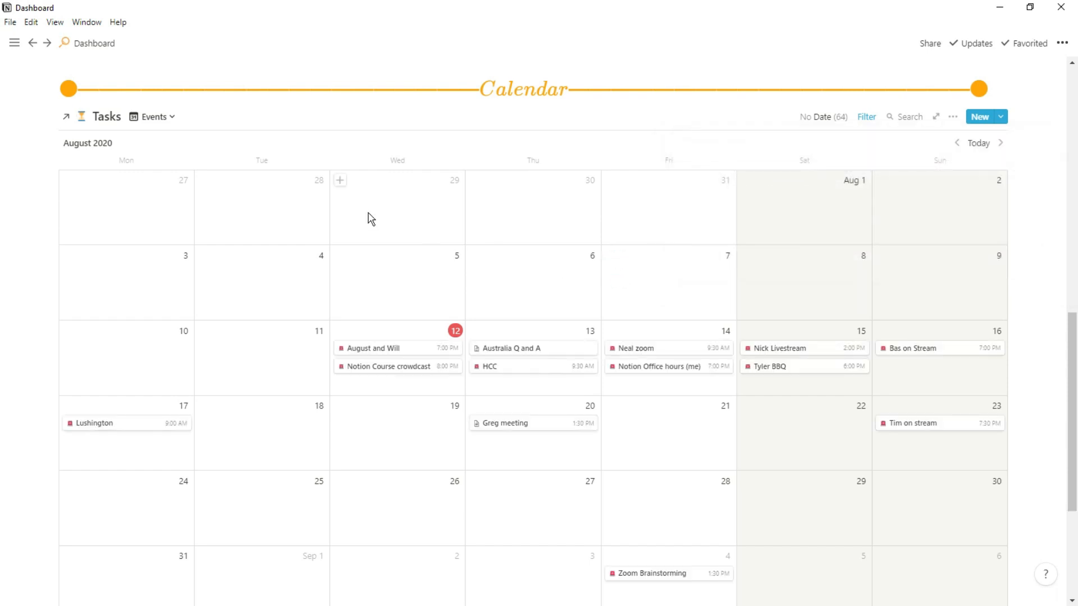
click(153, 116)
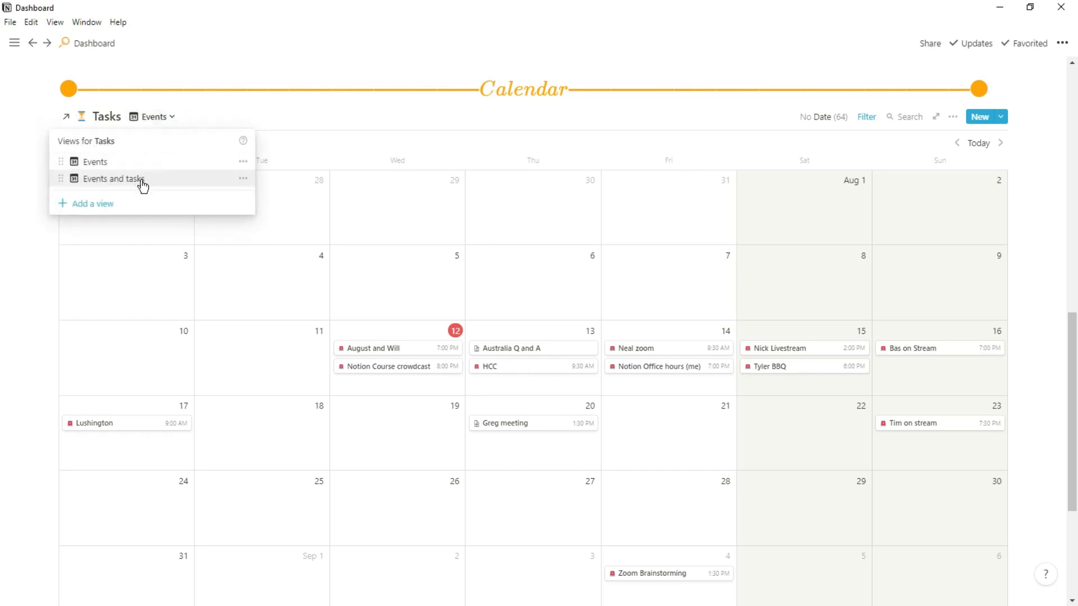
click(114, 178)
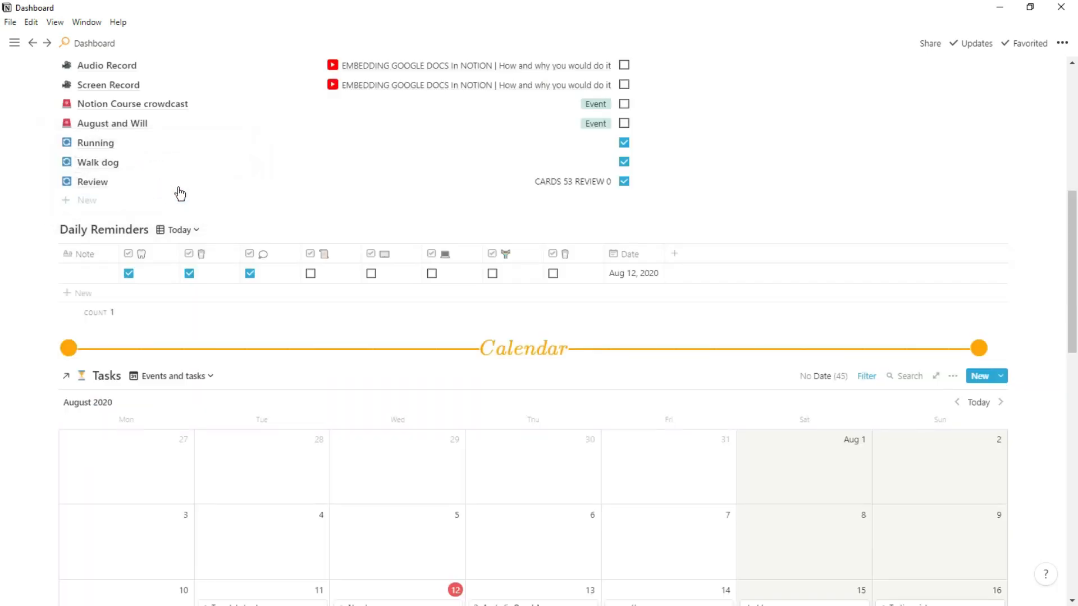
scroll(down, 3)
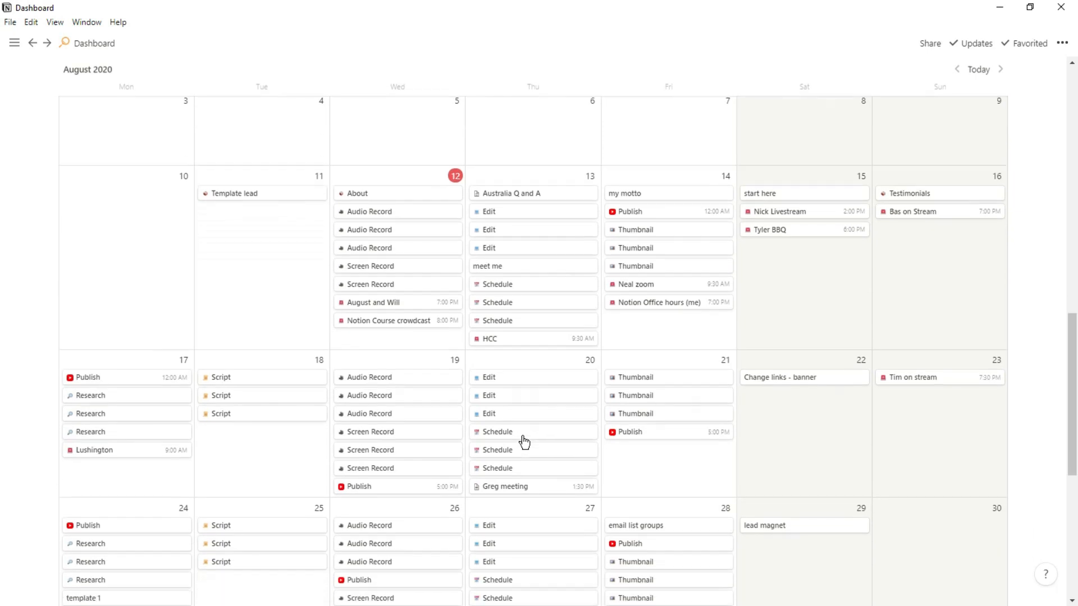
scroll(down, 3)
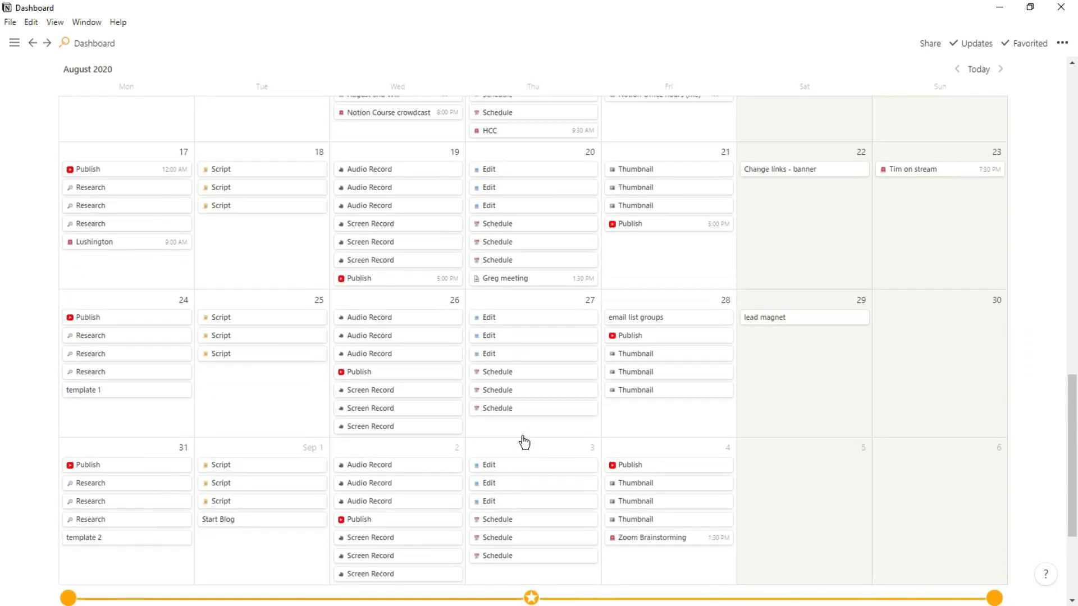
scroll(up, 3)
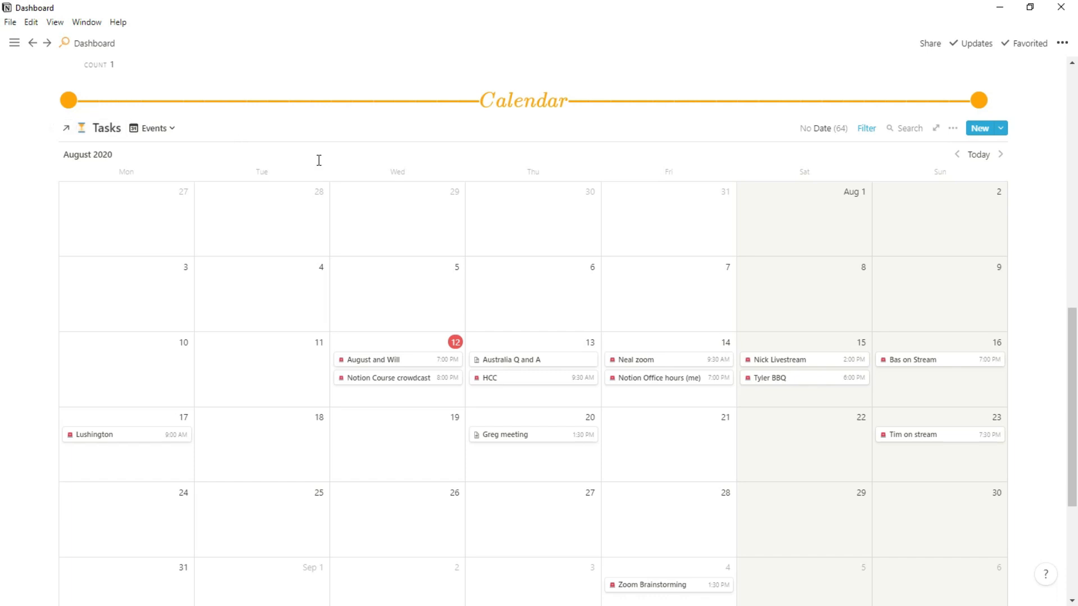
scroll(up, 3)
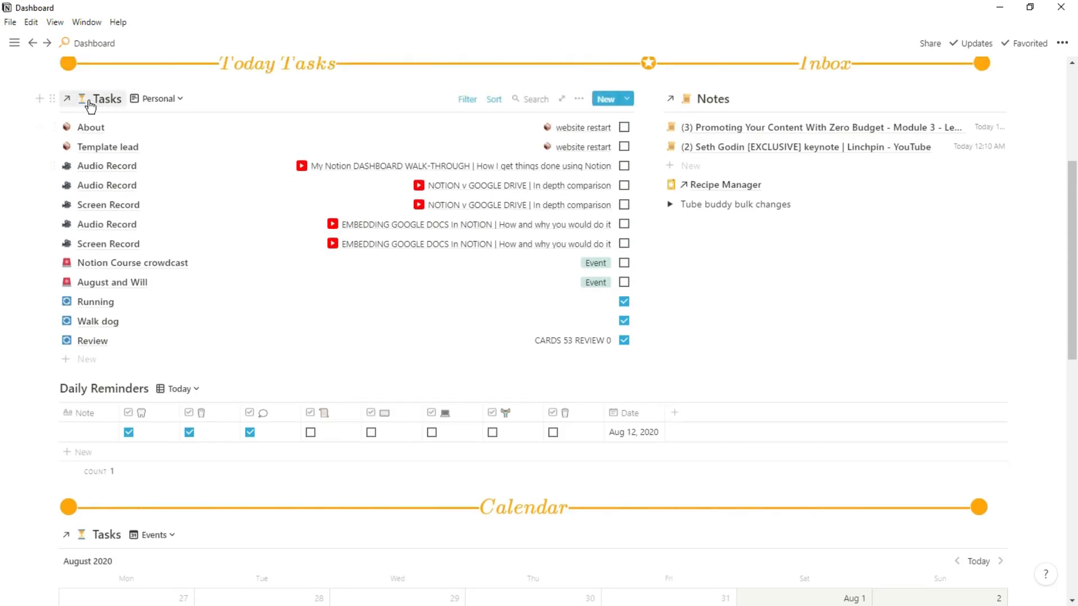
mouse_move(455, 277)
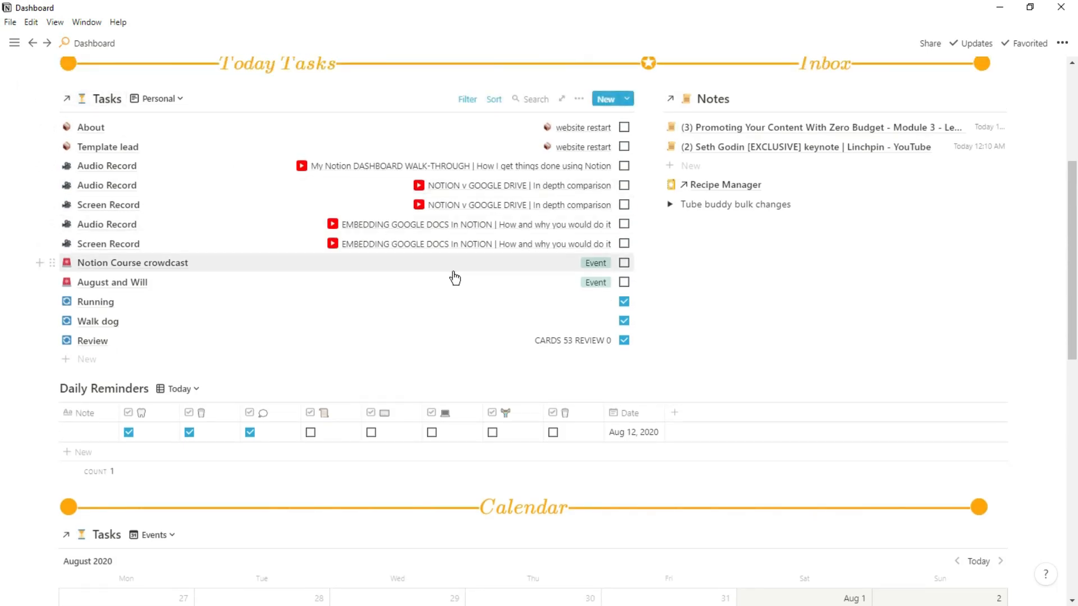
scroll(down, 3)
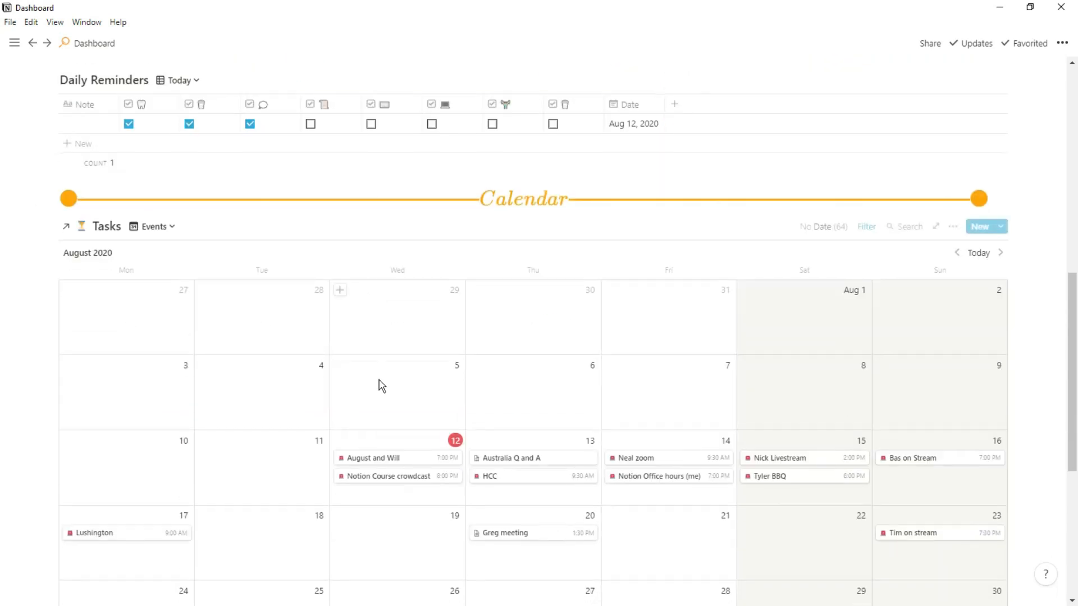
mouse_move(366, 482)
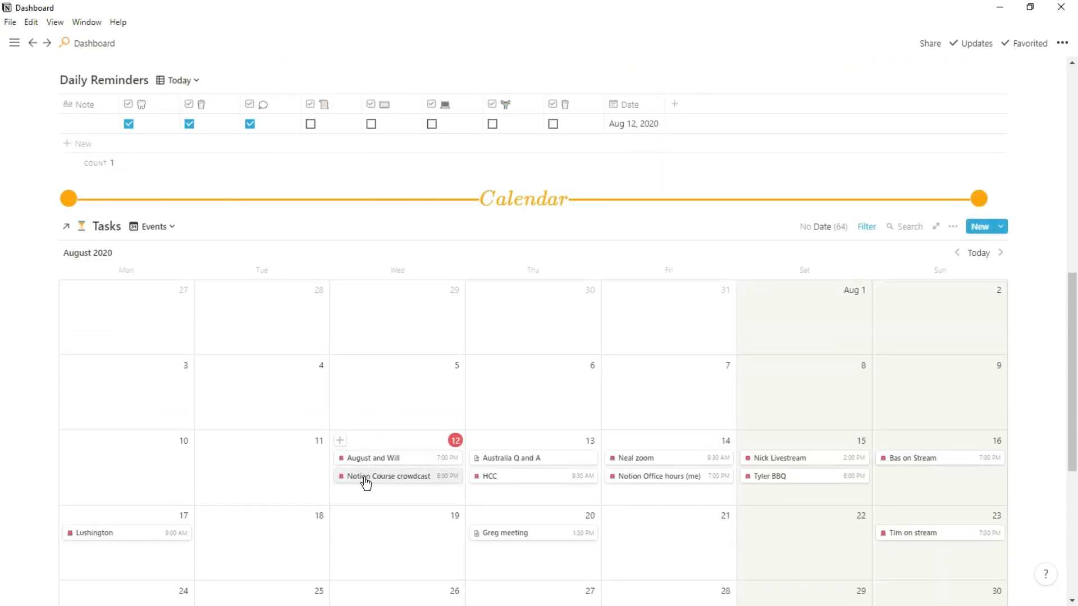